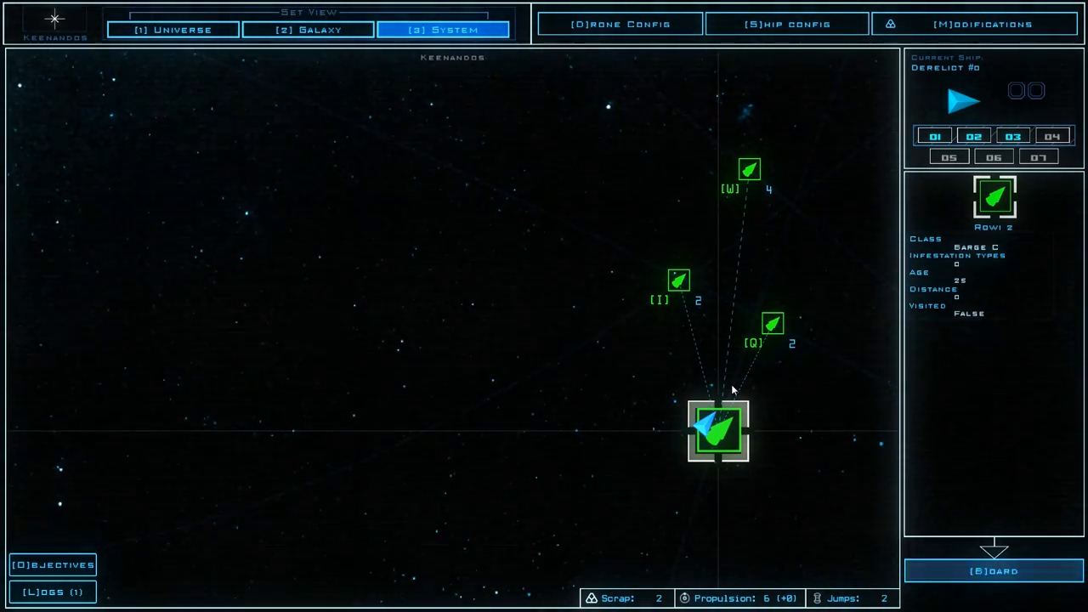
mouse_move(749, 366)
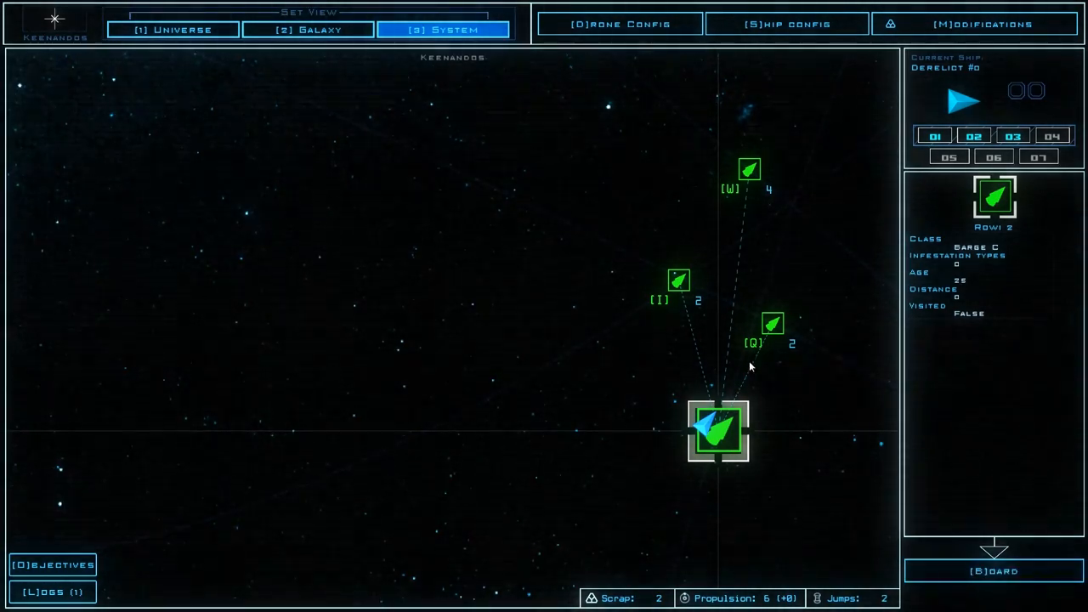
mouse_move(704, 428)
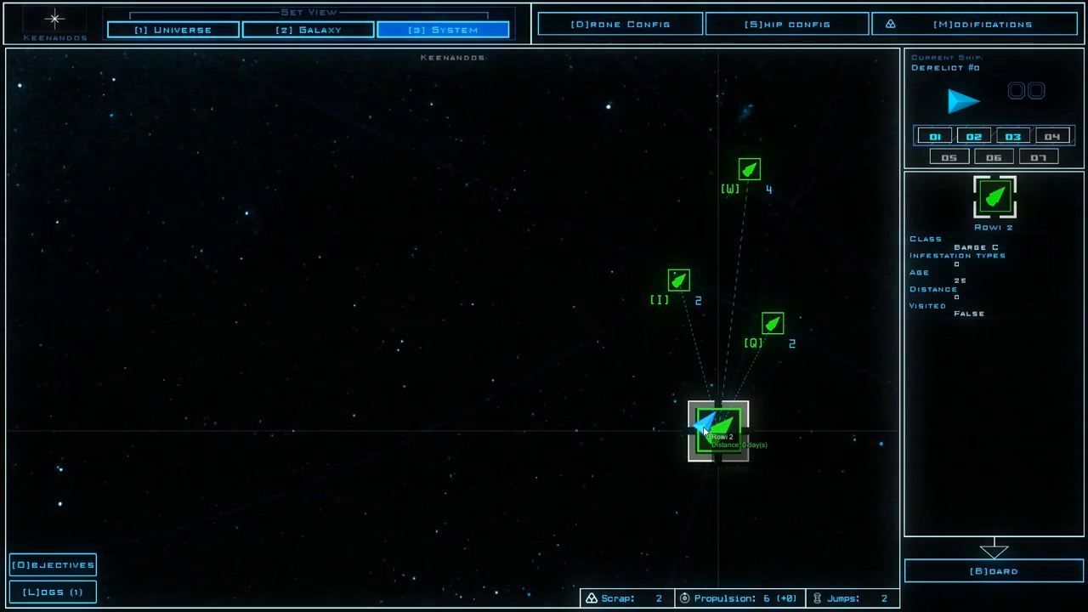
mouse_move(680, 274)
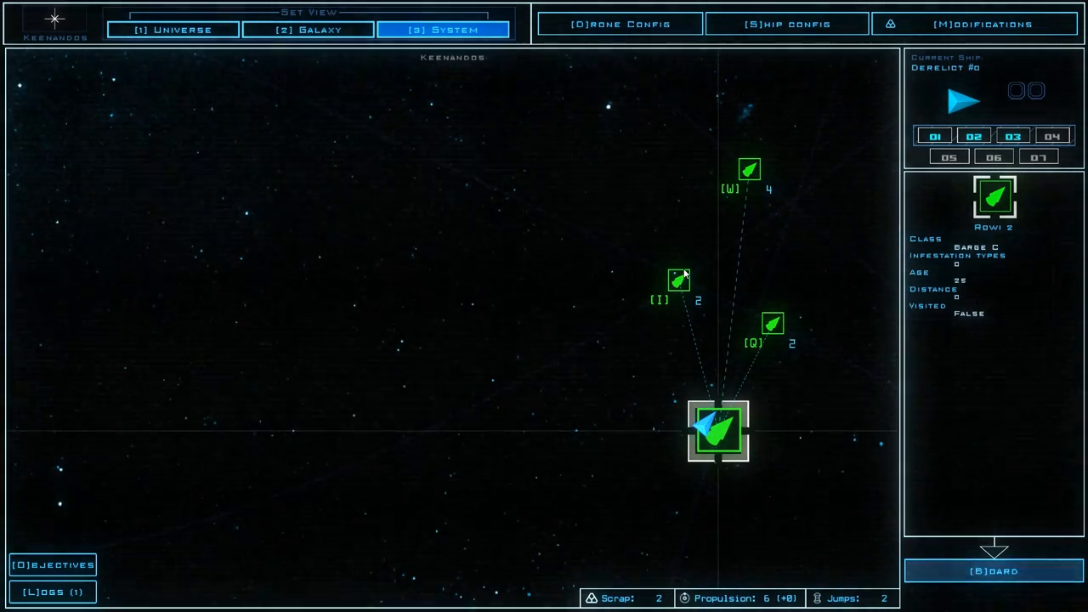
mouse_move(721, 442)
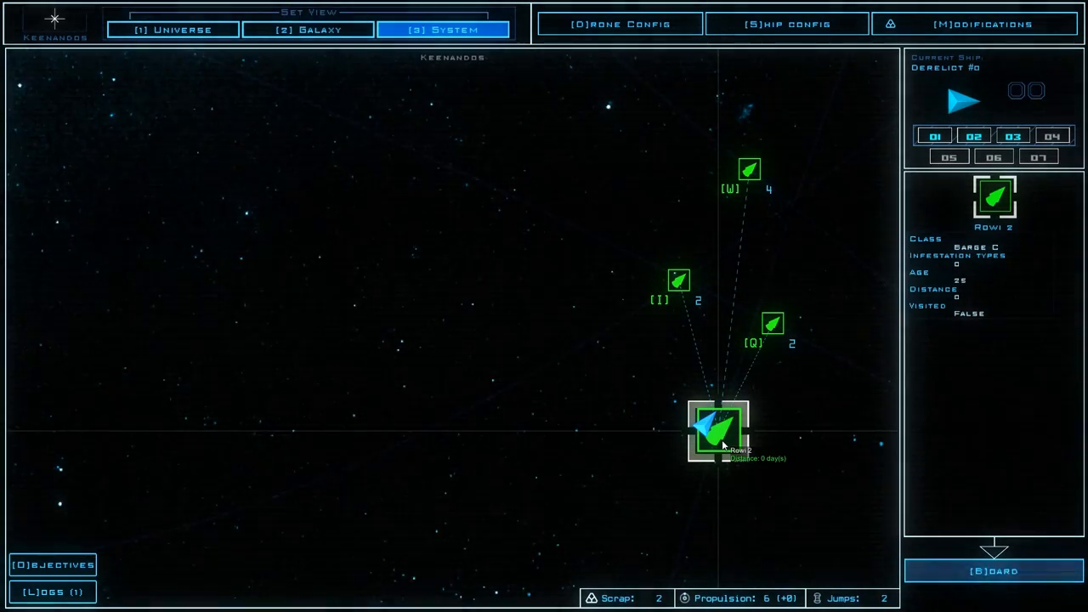
mouse_move(778, 328)
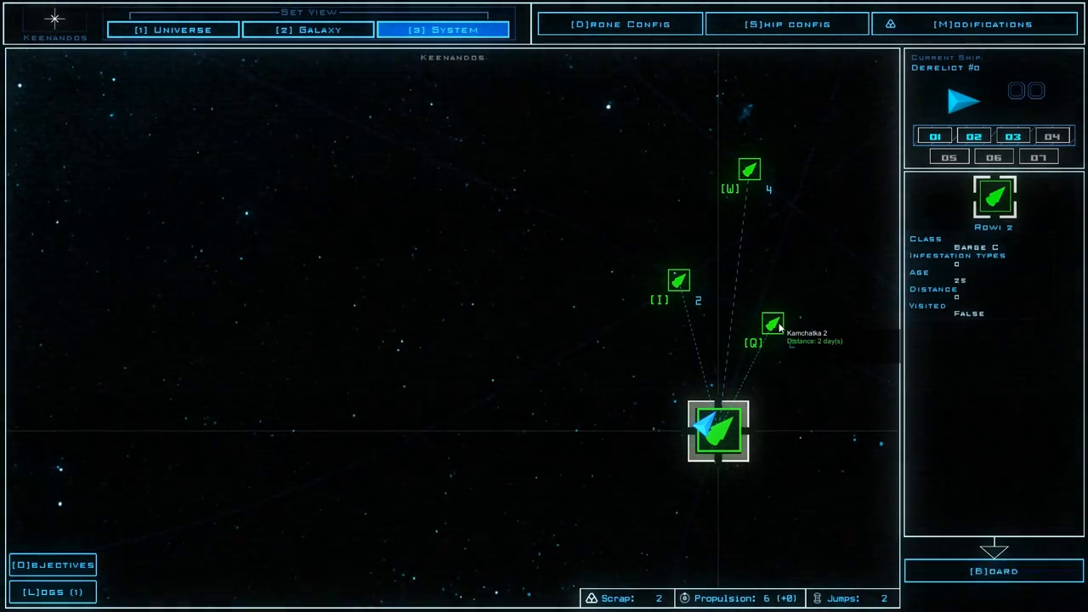
mouse_move(678, 281)
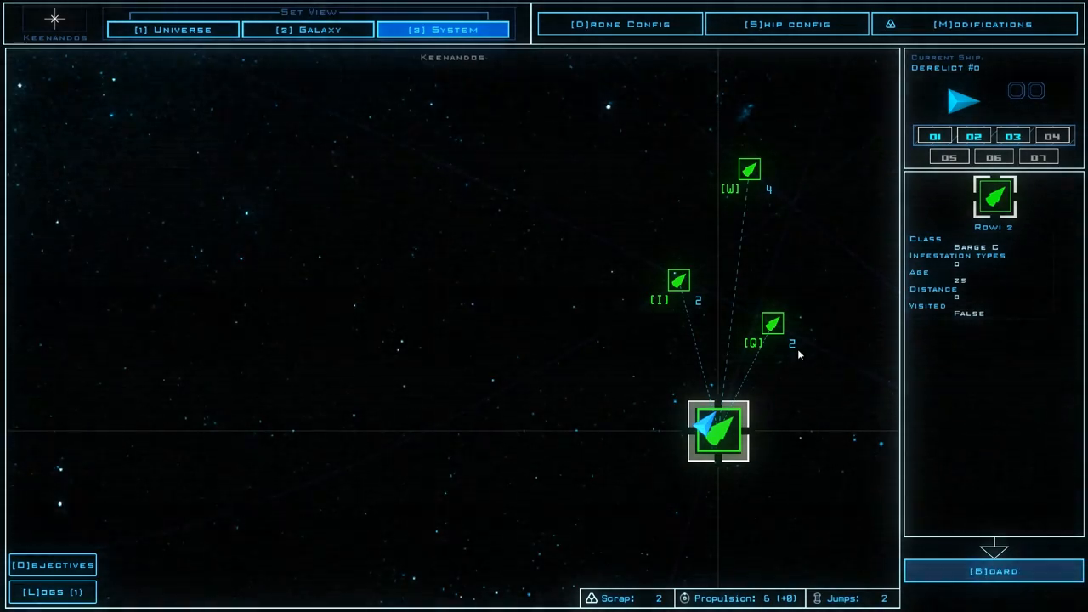
mouse_move(751, 224)
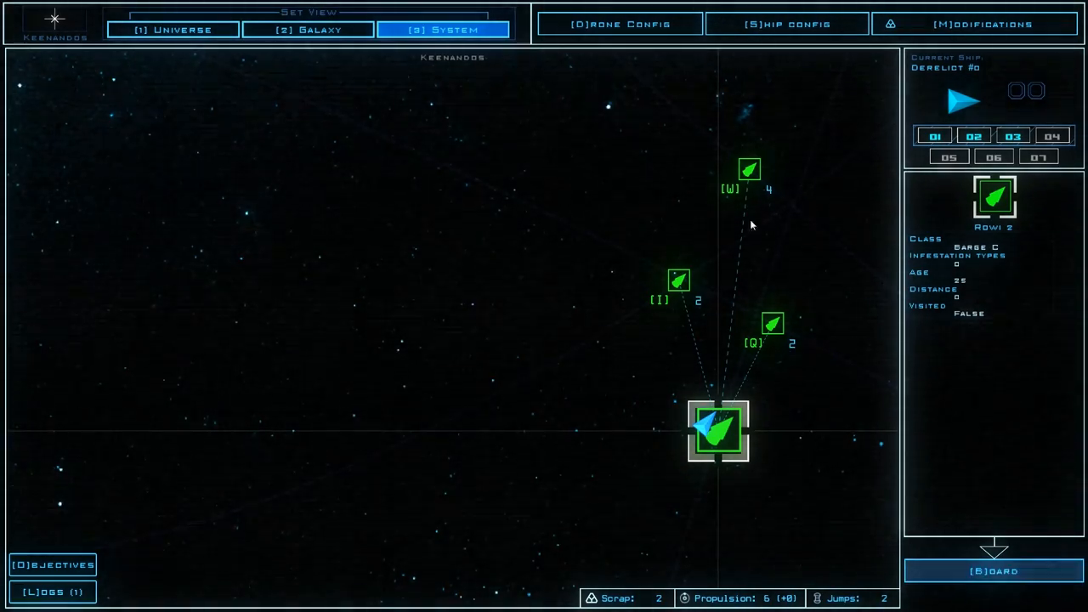
mouse_move(797, 348)
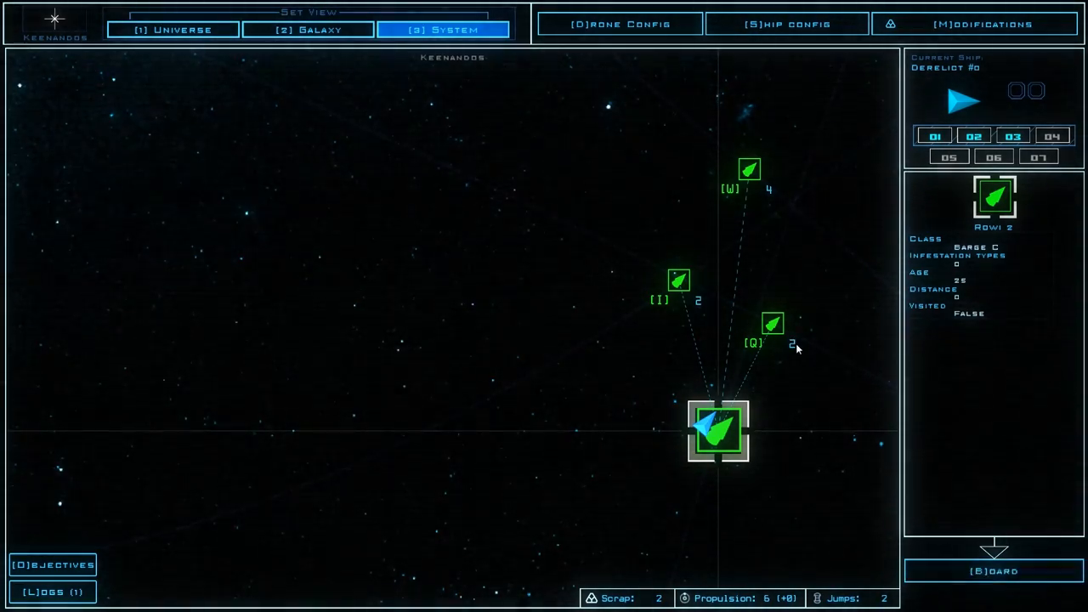
mouse_move(765, 185)
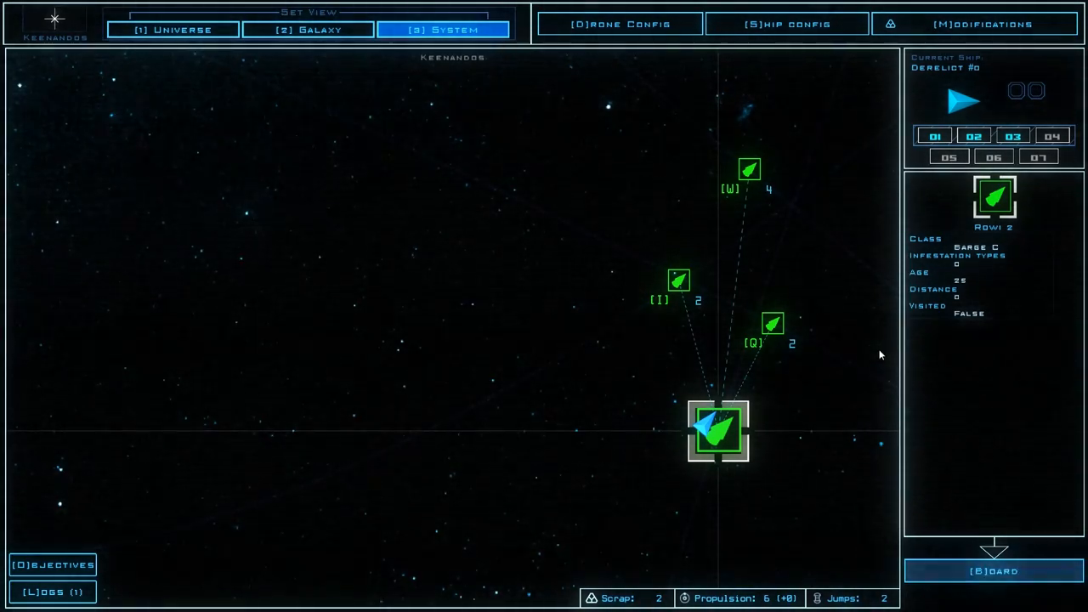
mouse_move(799, 219)
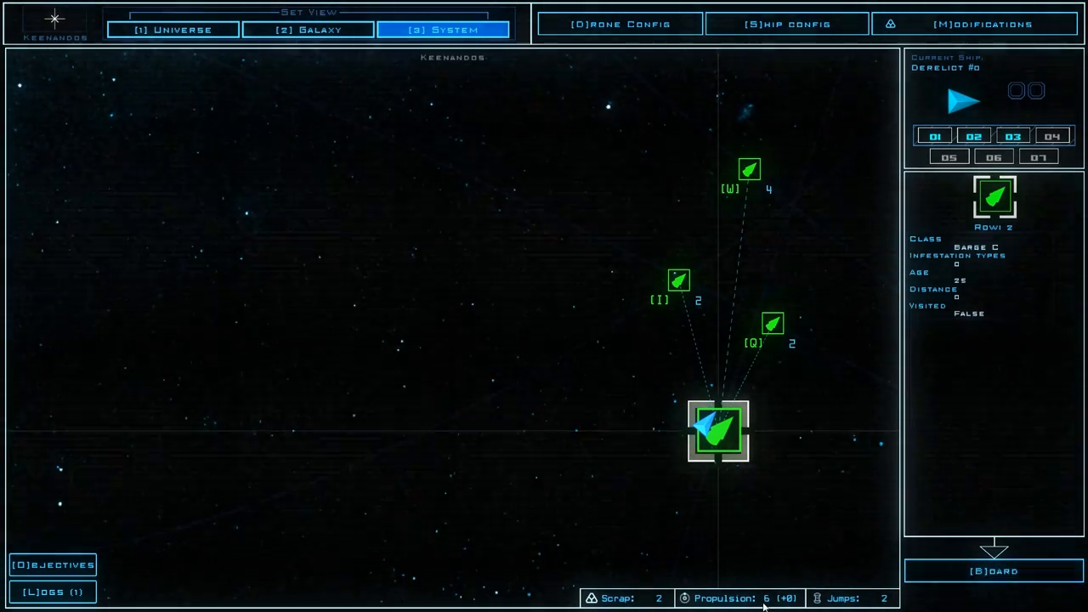
mouse_move(741, 429)
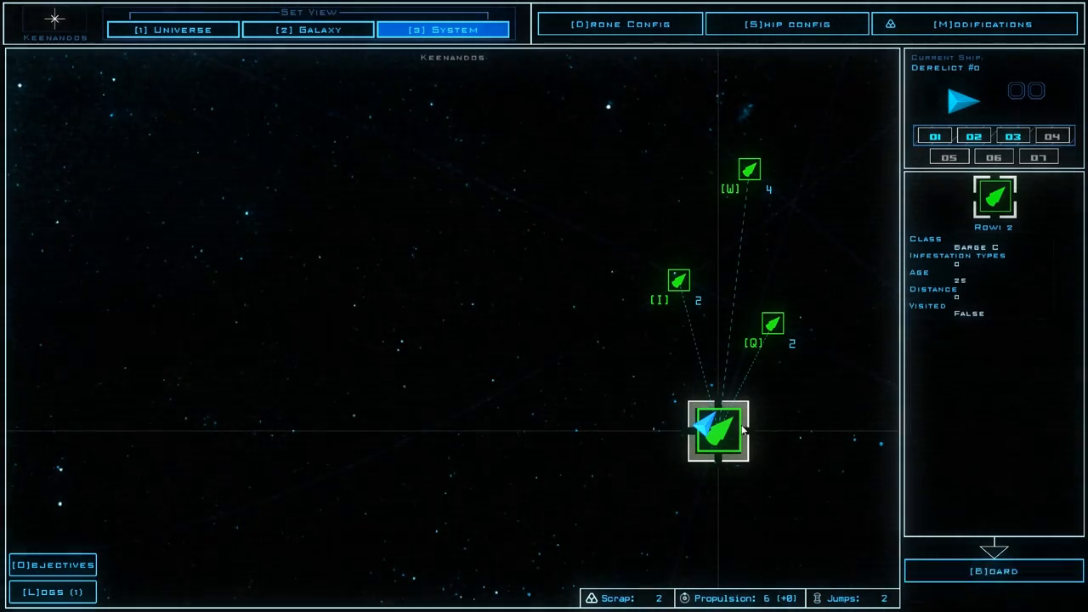
- Keep Rowi 2 as the target, review Zach, Aaron and Robby's loadouts, and start boarding
click(772, 323)
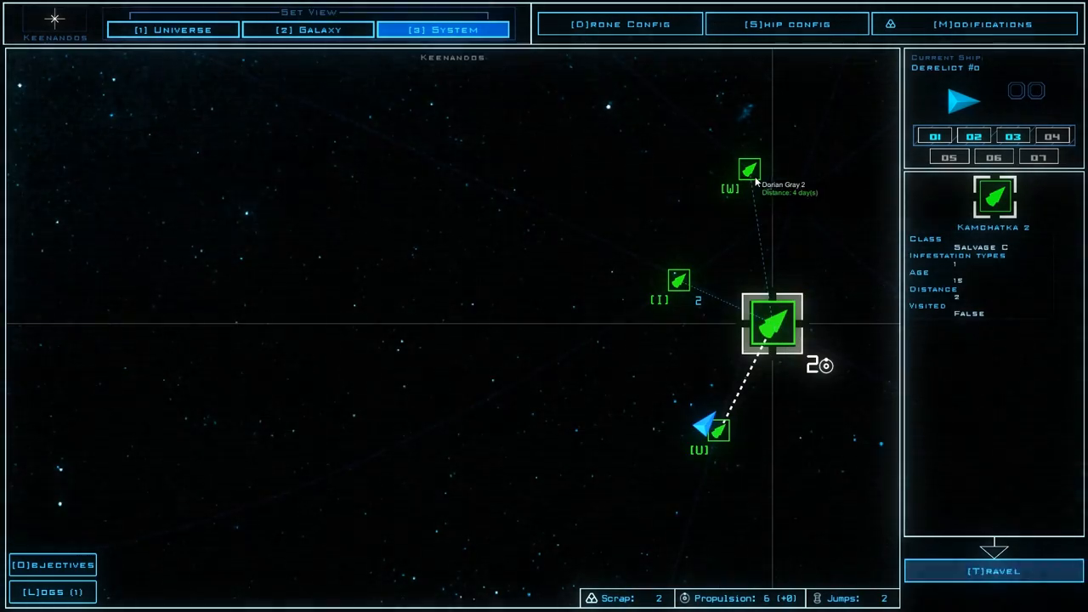
click(718, 429)
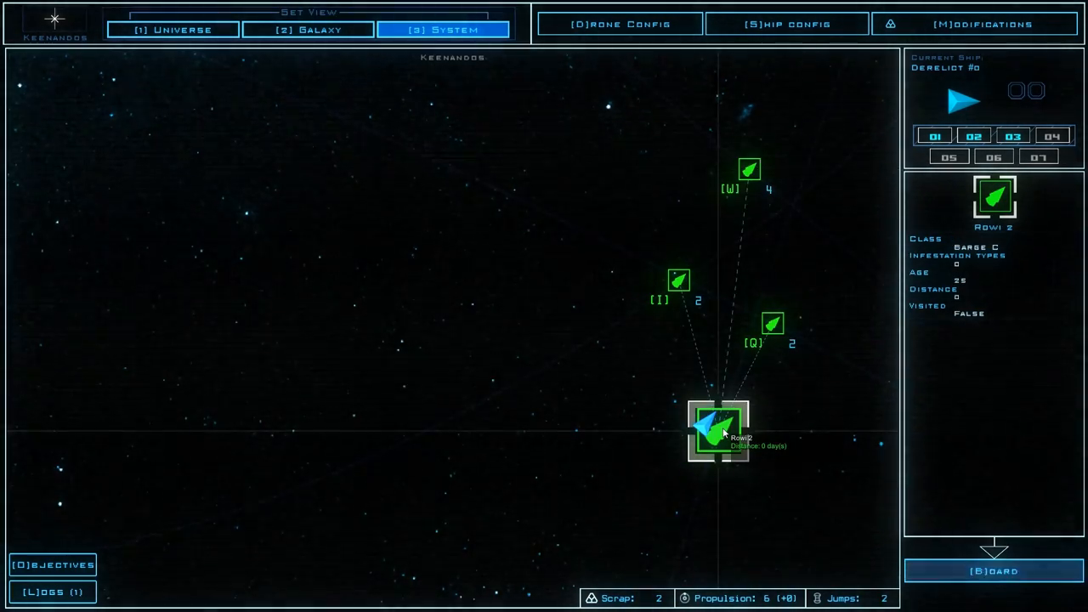
mouse_move(666, 136)
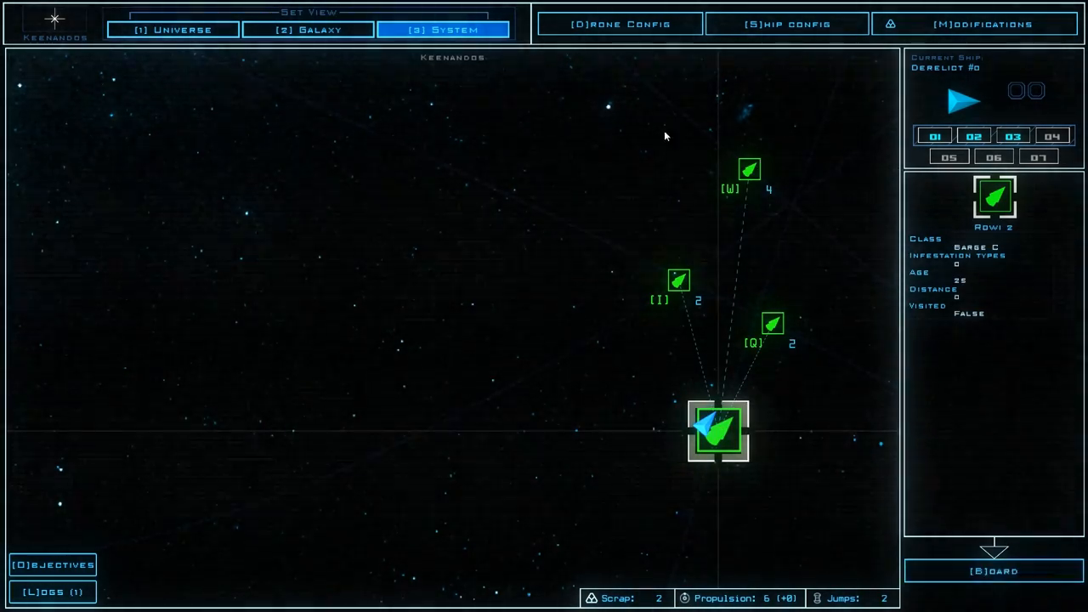
mouse_move(774, 340)
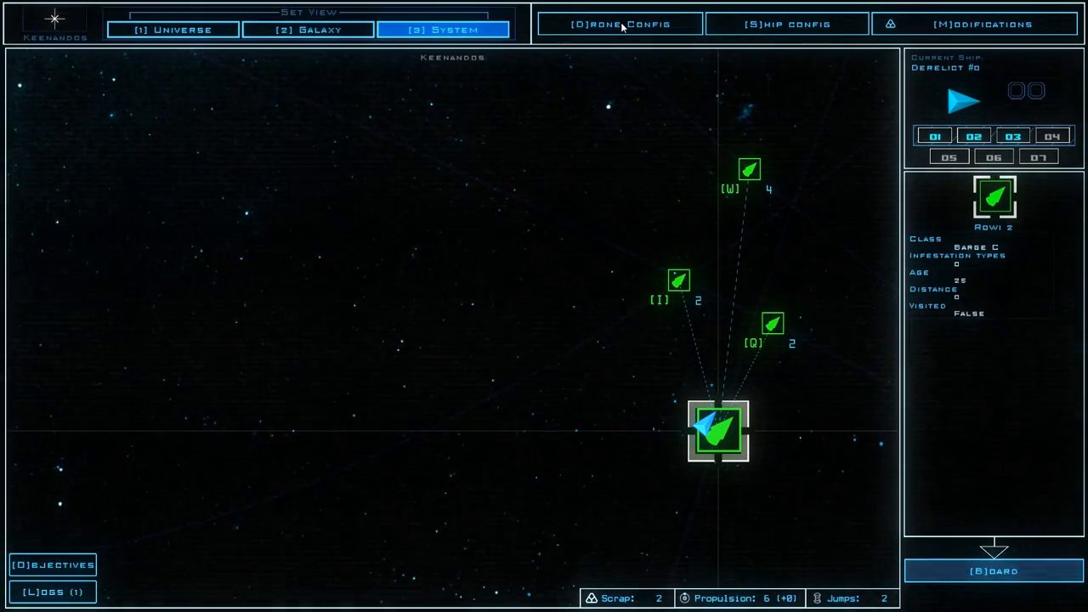
mouse_move(338, 98)
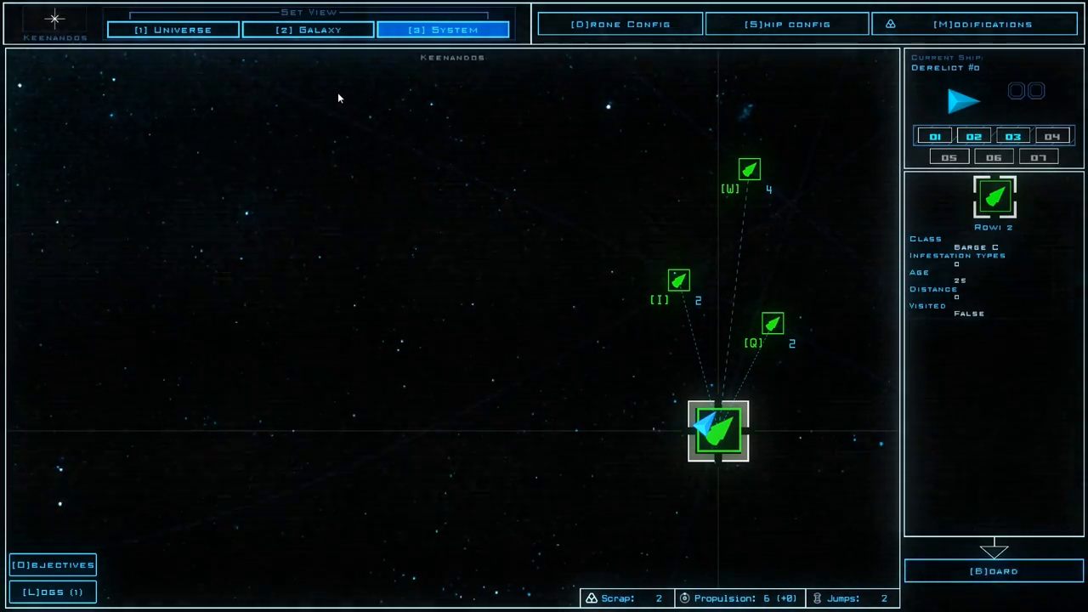
click(994, 570)
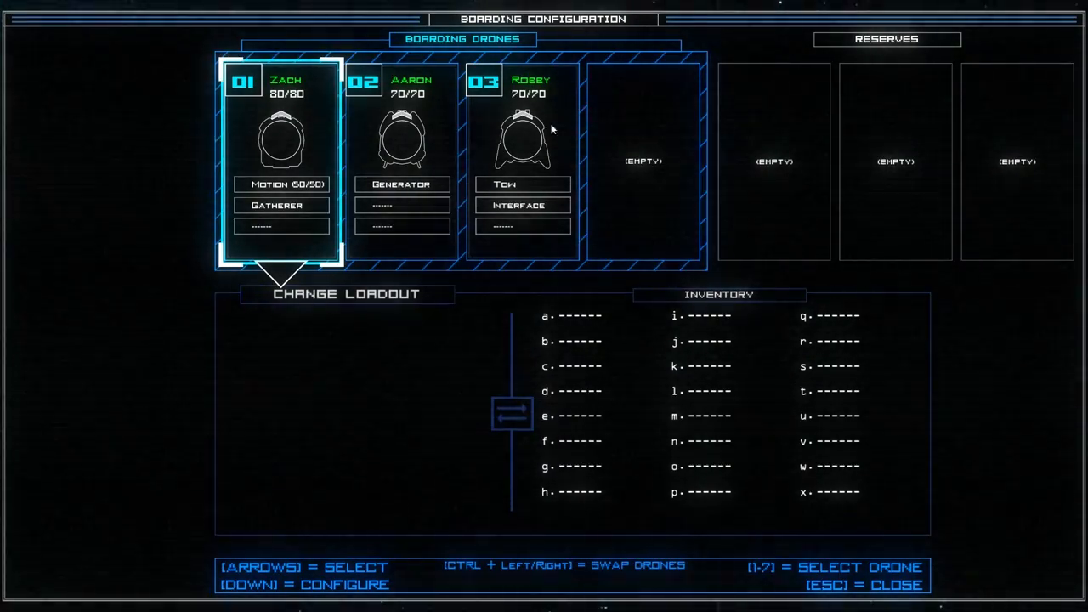
mouse_move(340, 166)
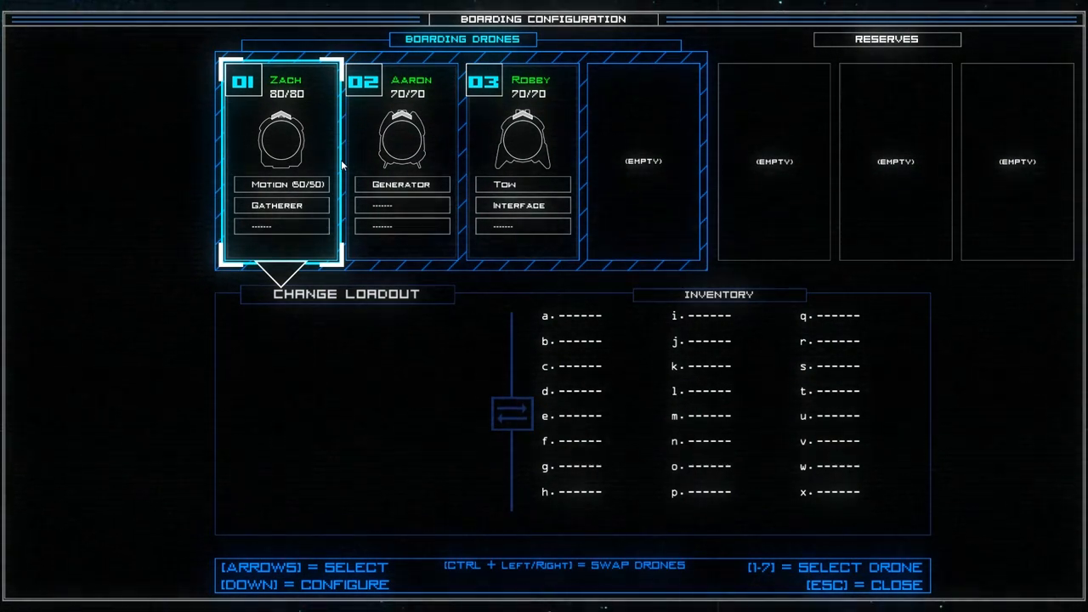
key(Right)
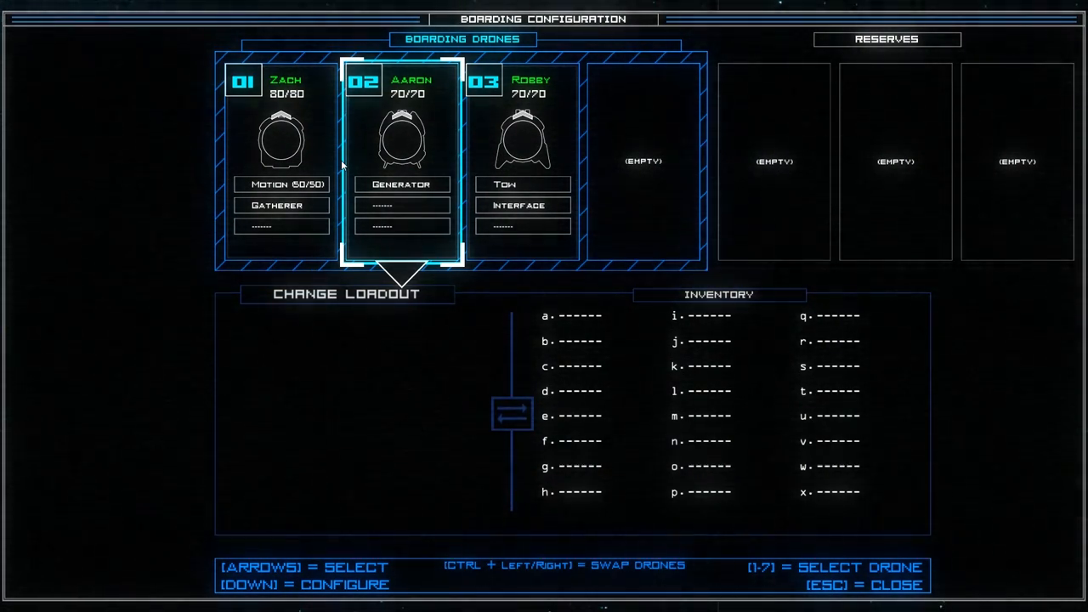
key(left)
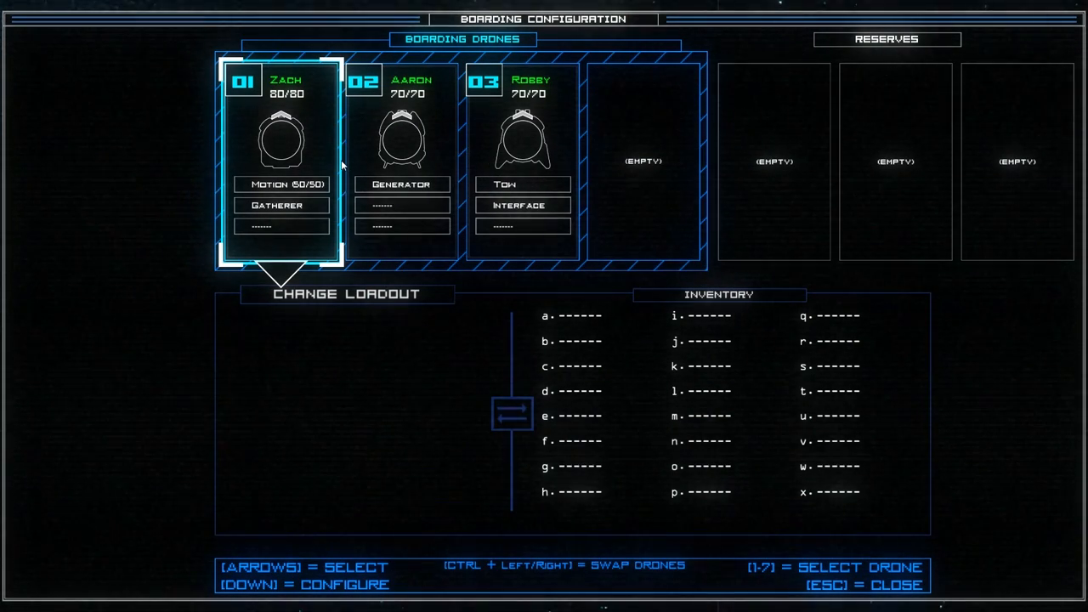
key(Right)
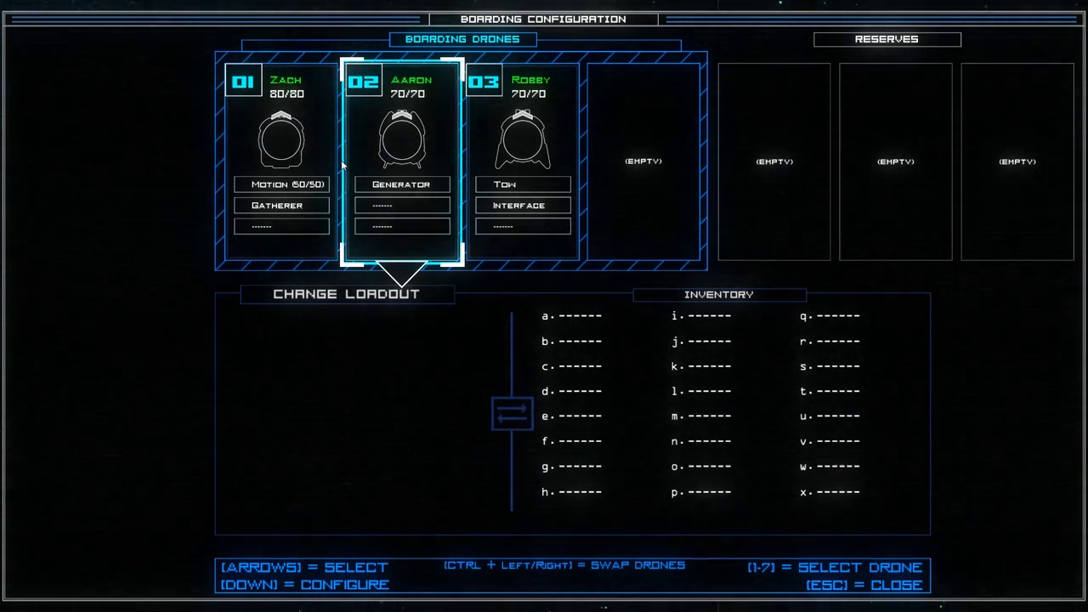
key(Right)
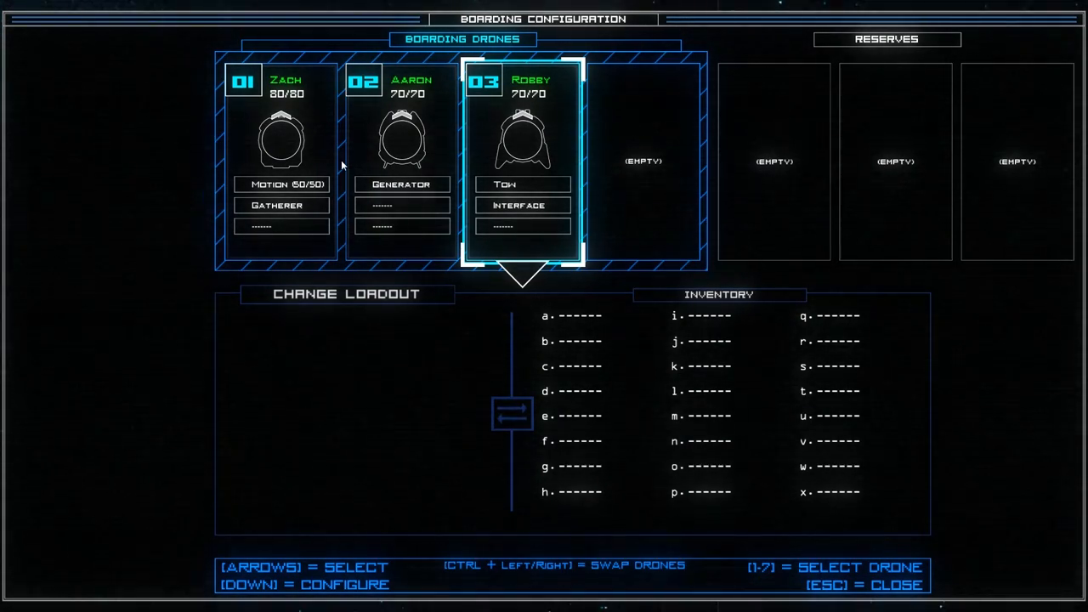
key(Escape)
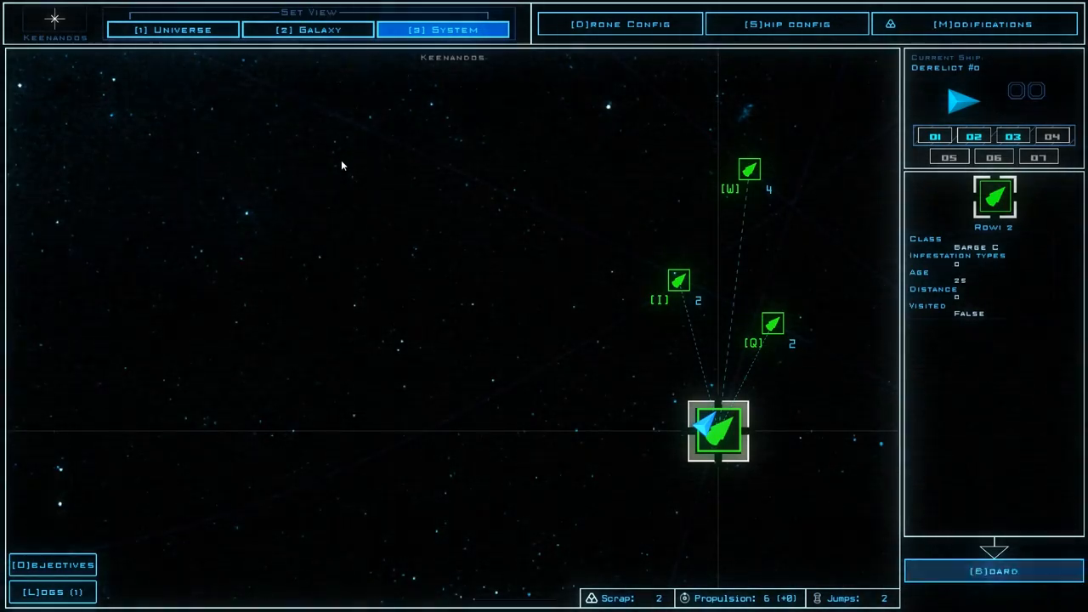
click(995, 570)
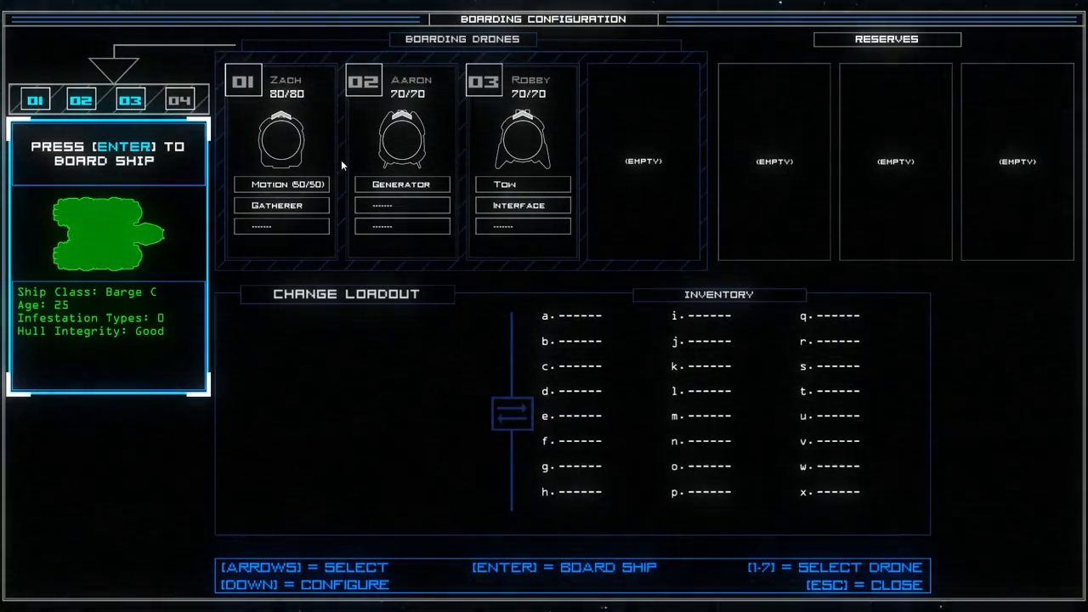
mouse_move(425, 285)
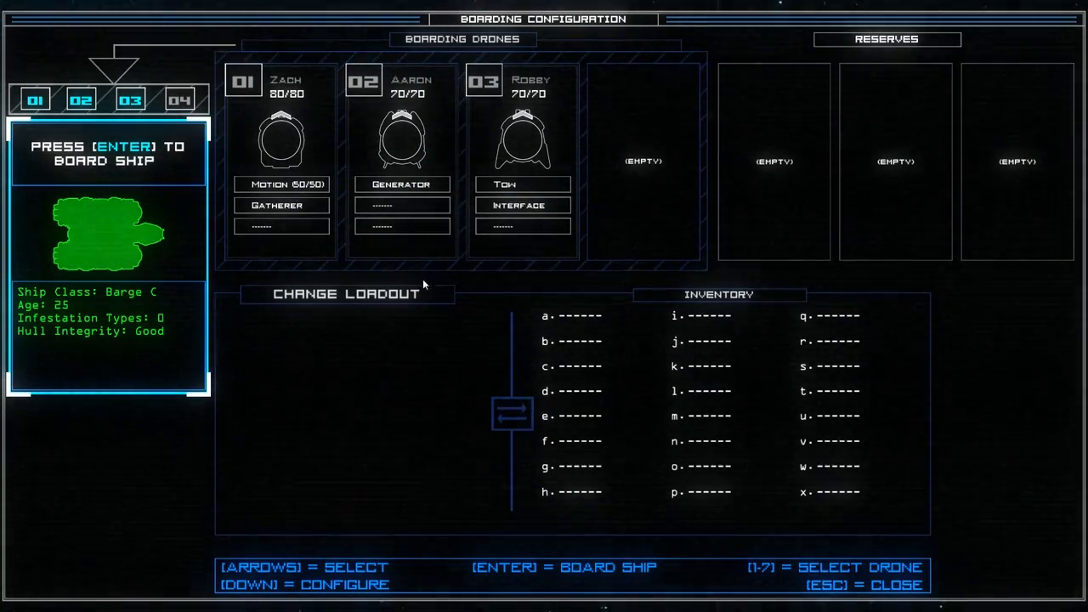
mouse_move(433, 302)
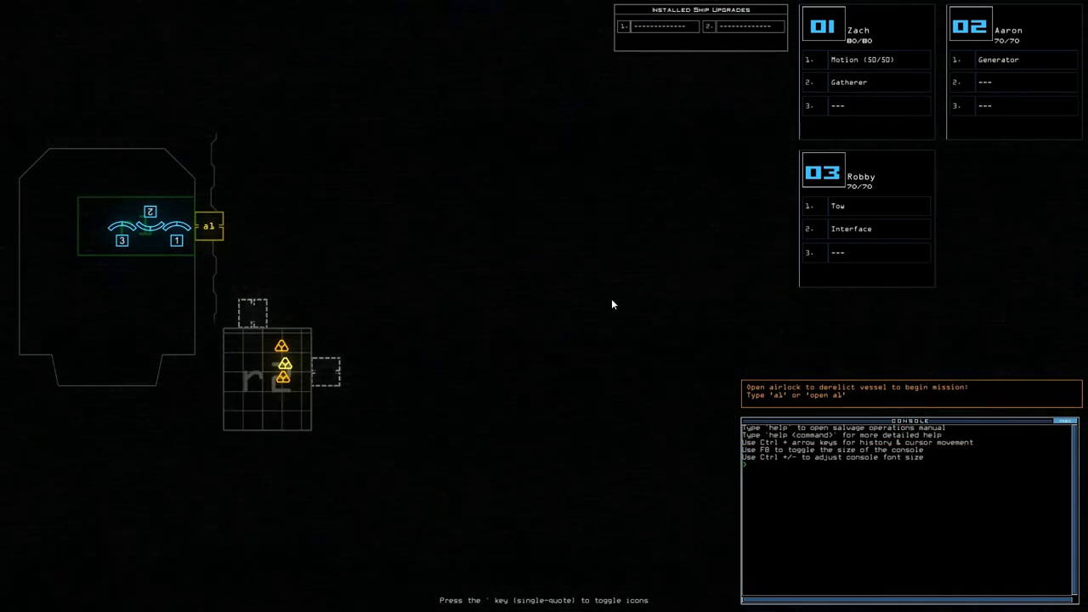
- Begin entering the a1 airlock command in the console
key(')
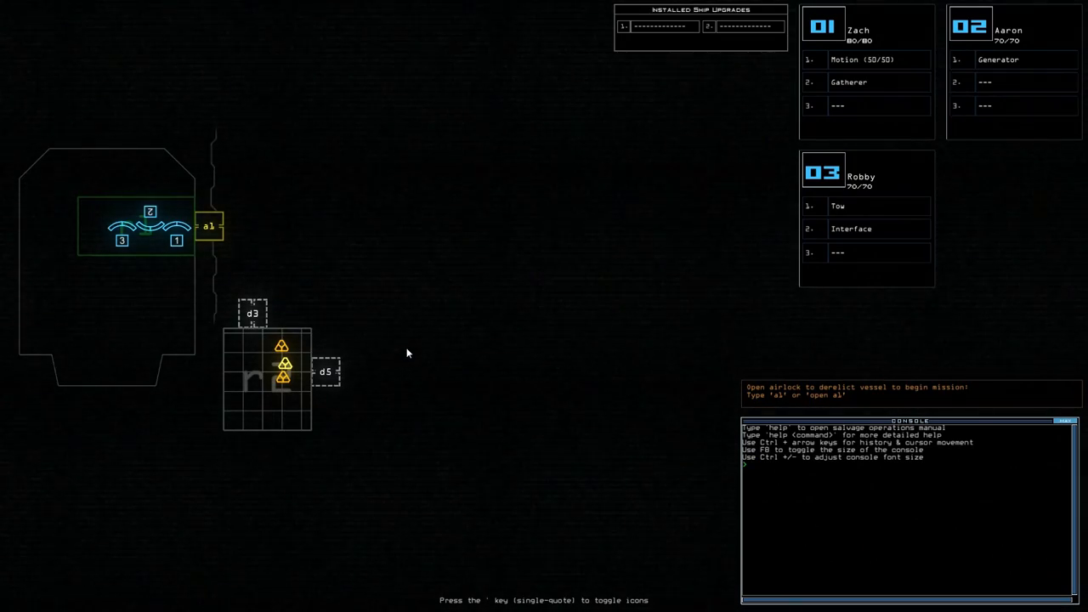
mouse_move(189, 190)
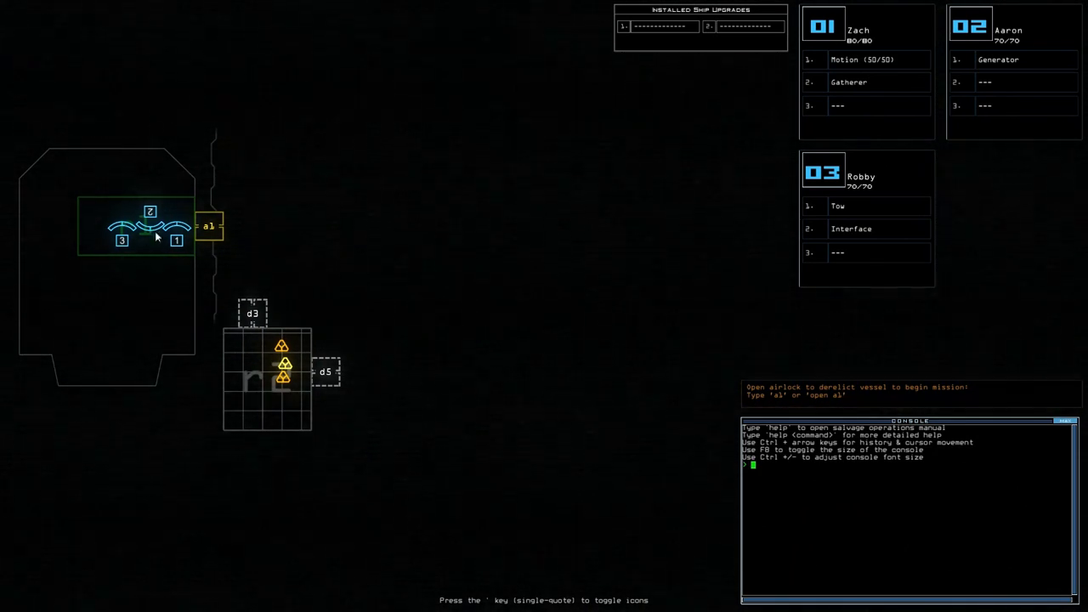
mouse_move(315, 248)
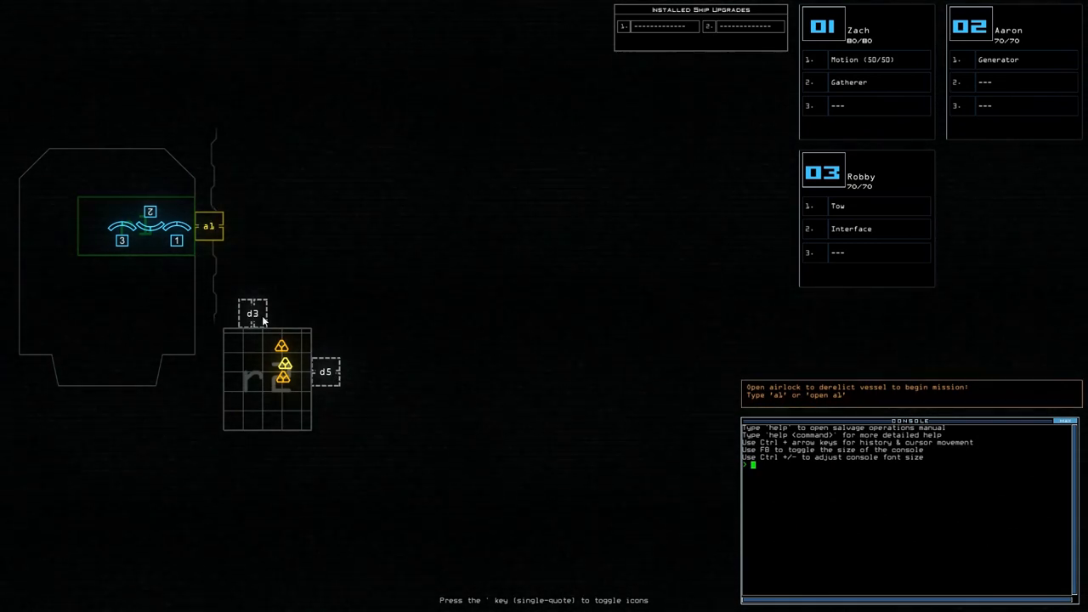
mouse_move(209, 226)
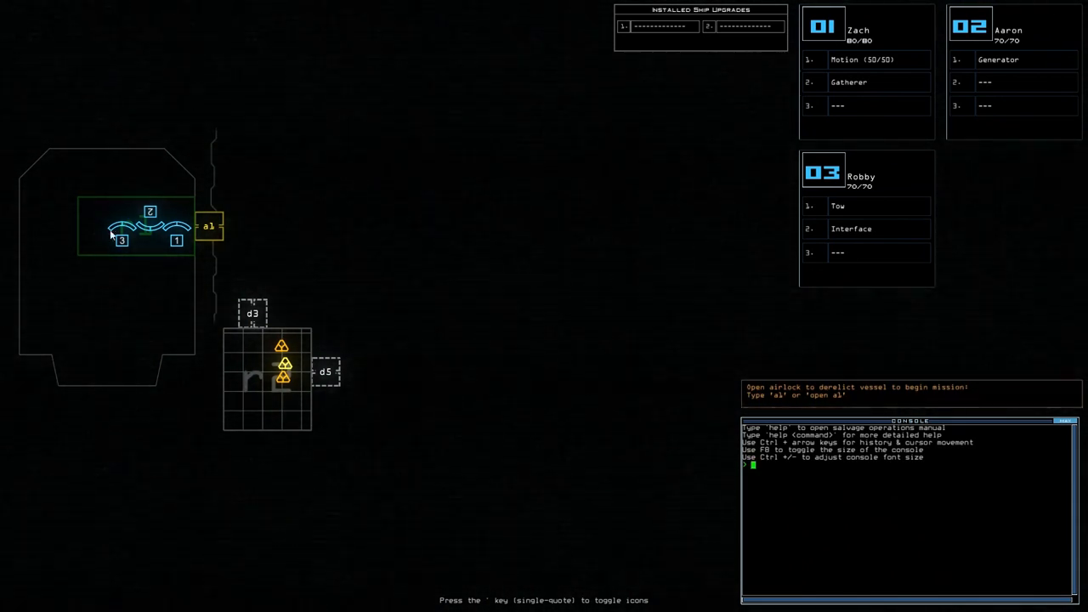
mouse_move(234, 203)
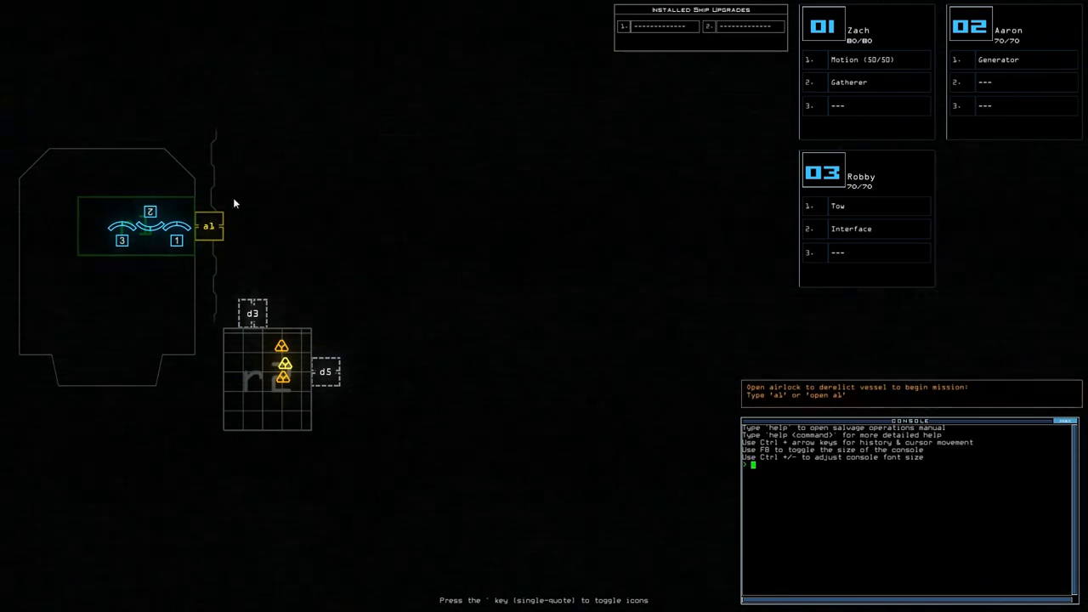
mouse_move(196, 236)
text(a1)
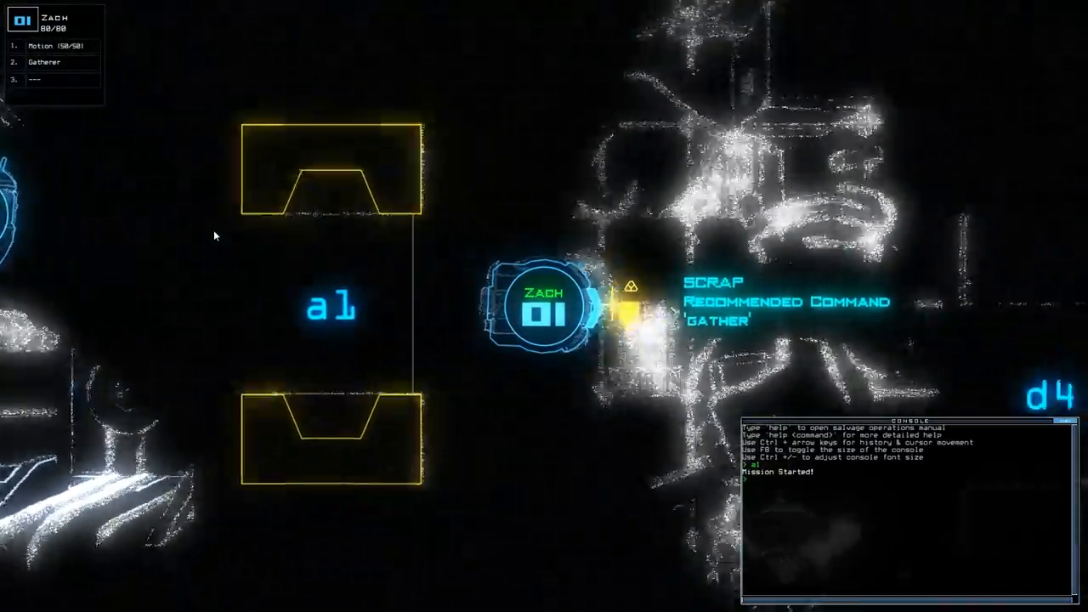
- Enter 'gather' to collect the first scrap
text(gather)
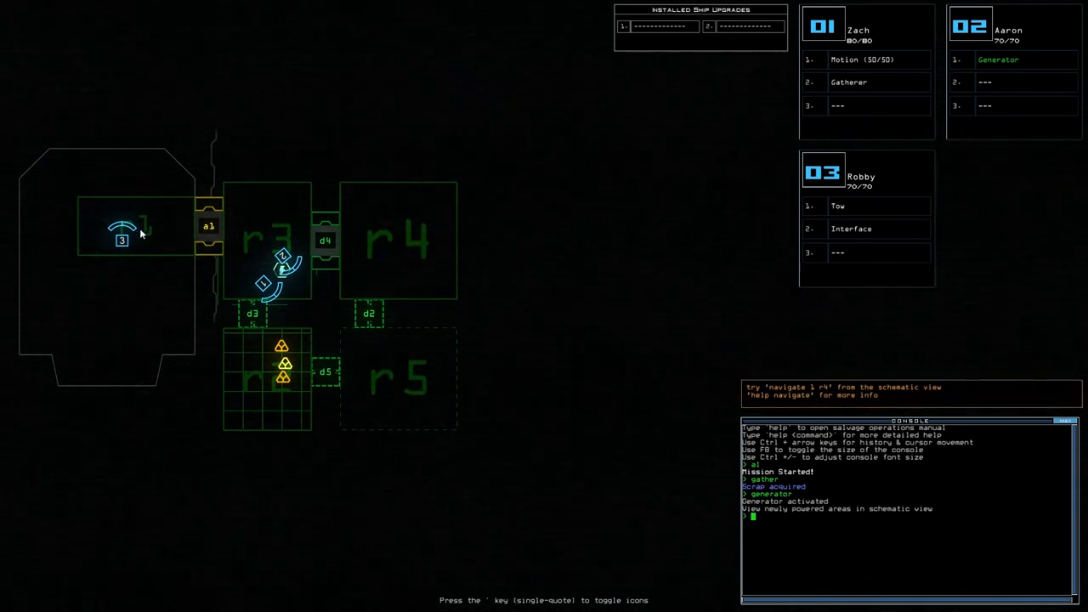
mouse_move(370, 248)
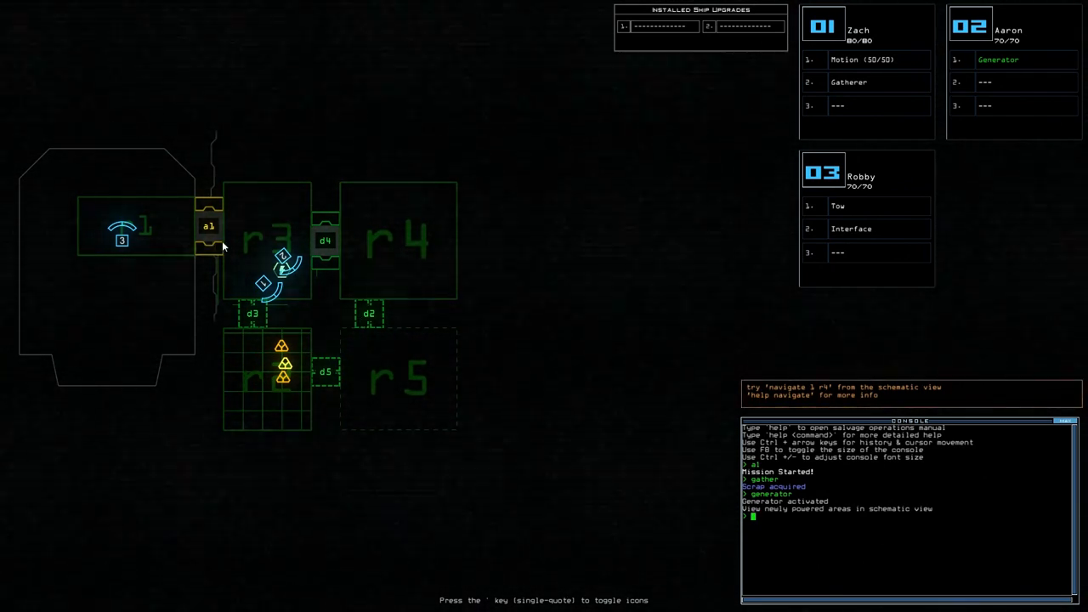
mouse_move(570, 275)
text(motion)
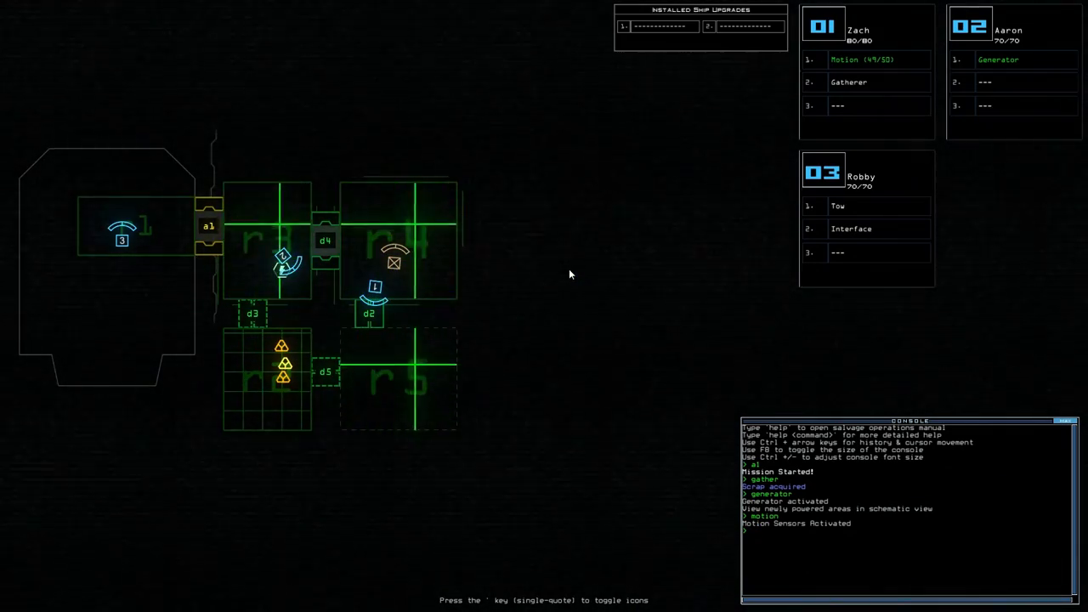
- Open door d2, gather scrap, then try gathering from the fuel access point
text(d2)
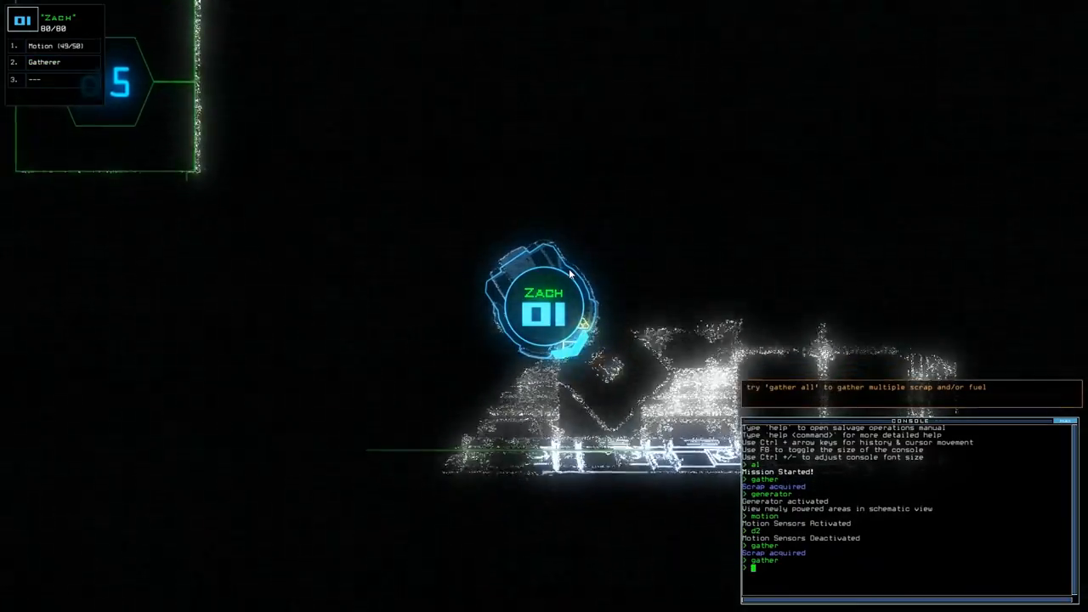
key(Return)
text(ga)
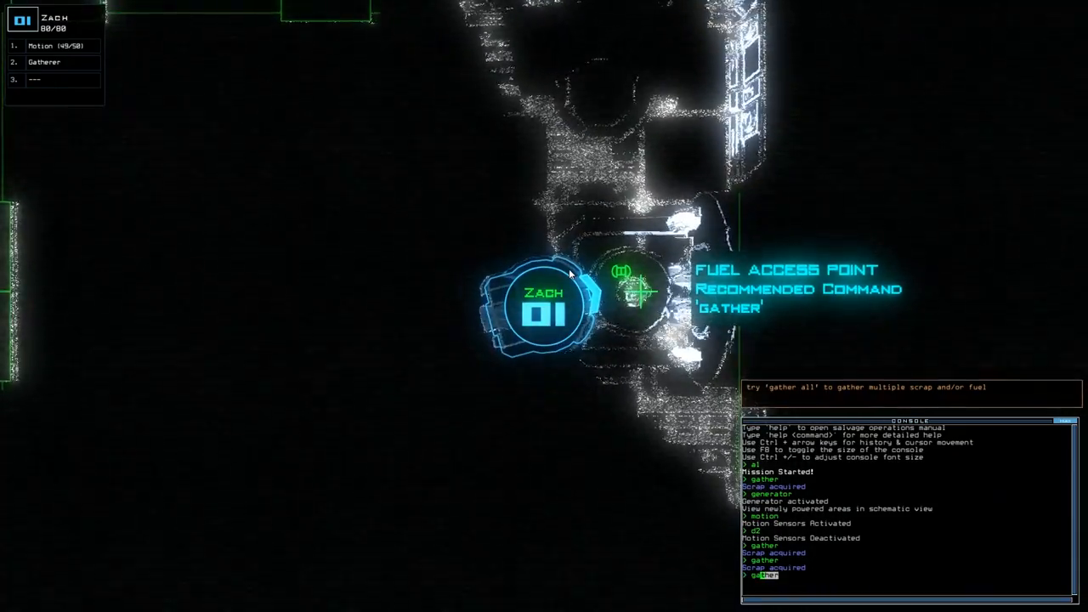
text(d5)
key(Return)
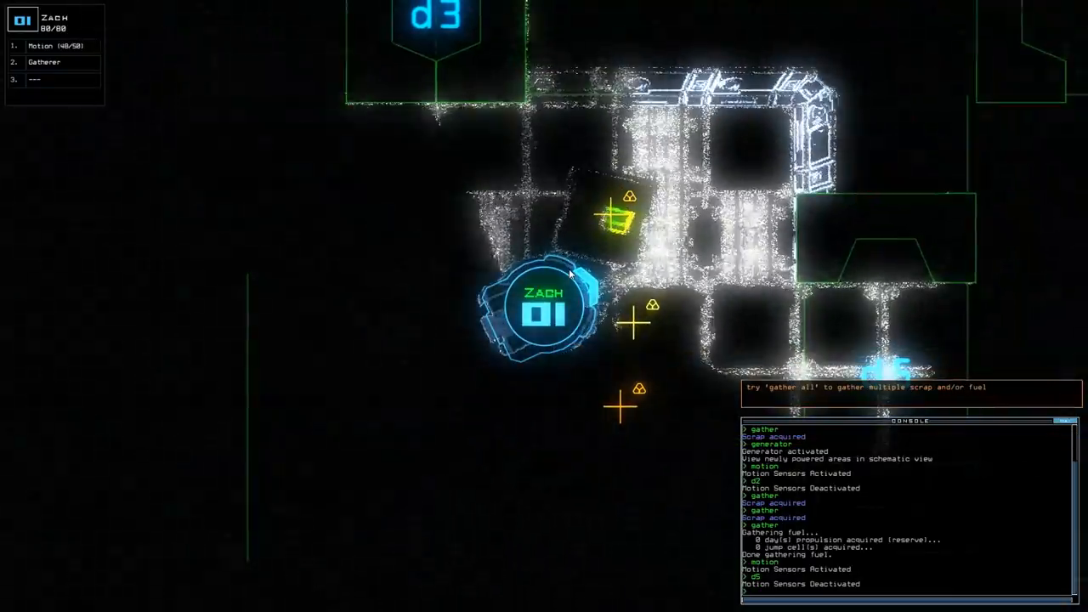
- Gather all nearby scrap, enter 'motion', and close the operations manual
text(gather all)
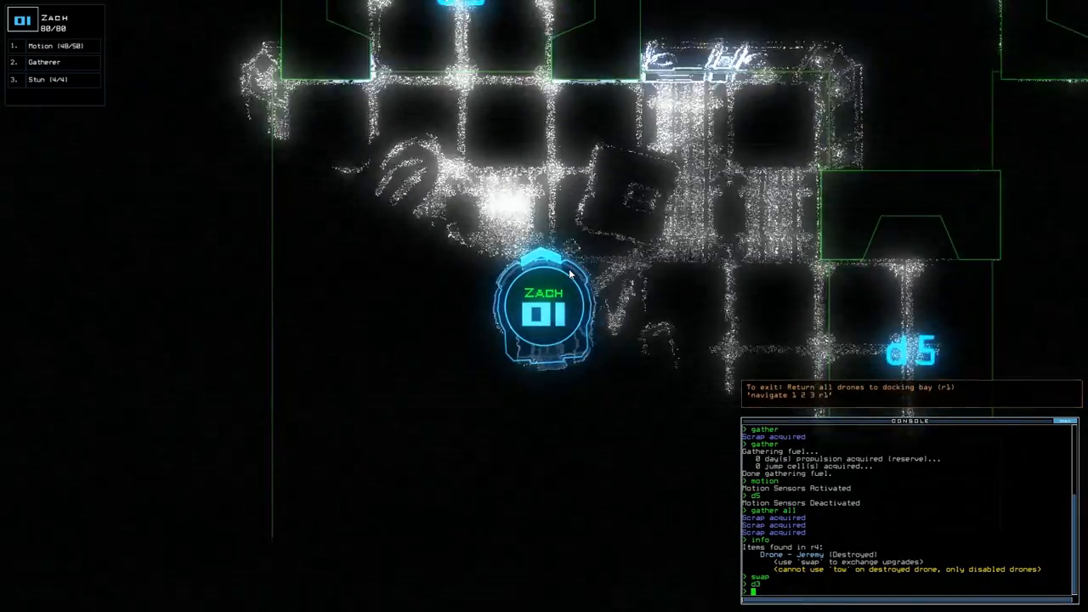
text(motion)
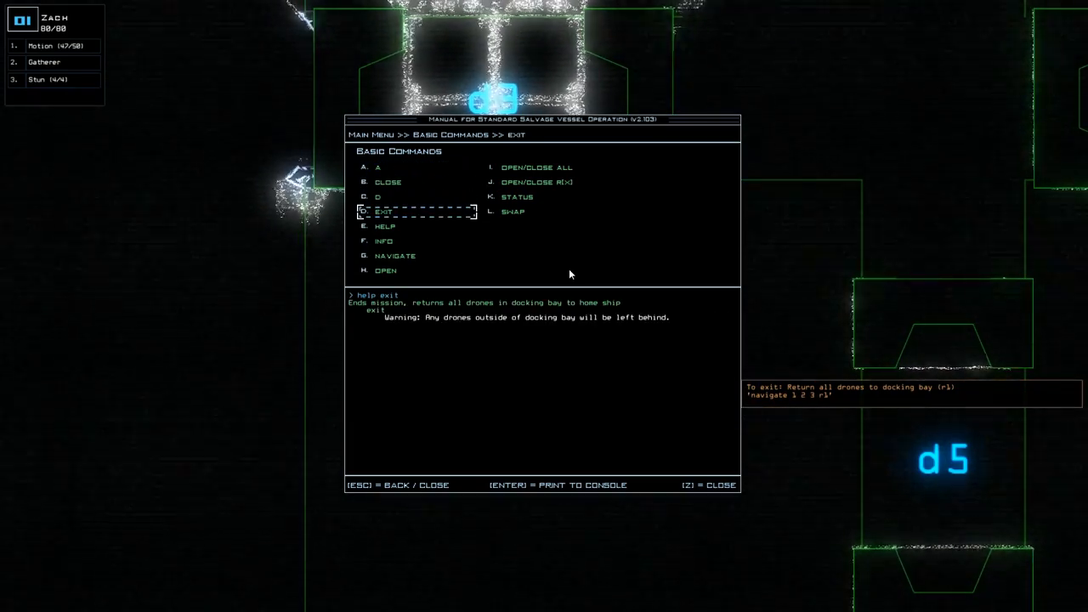
key(Escape)
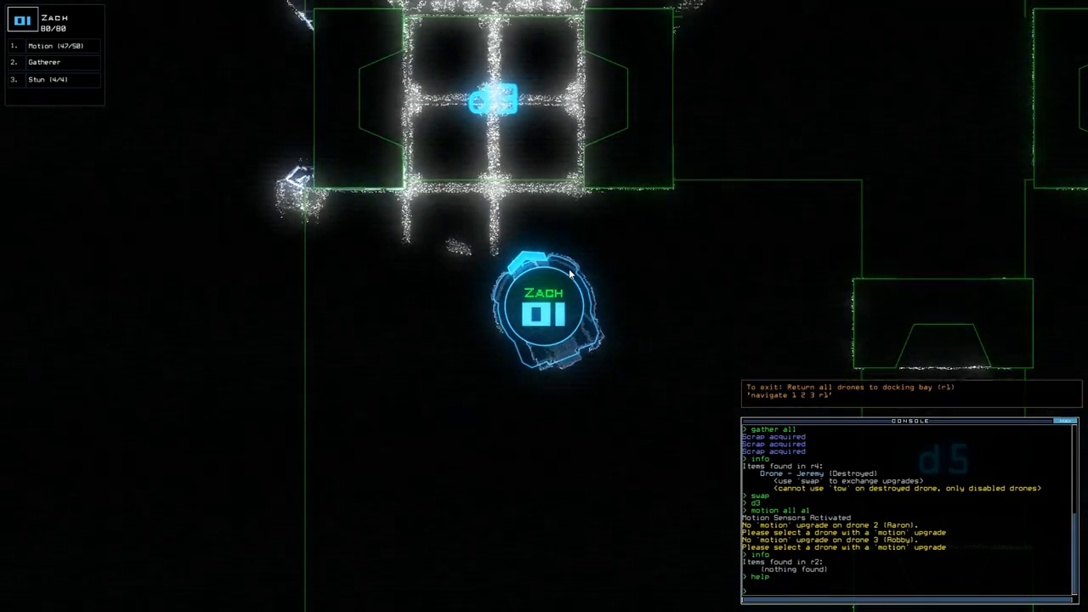
- Navigate the drones back to the airlock docking bay
text(navigate)
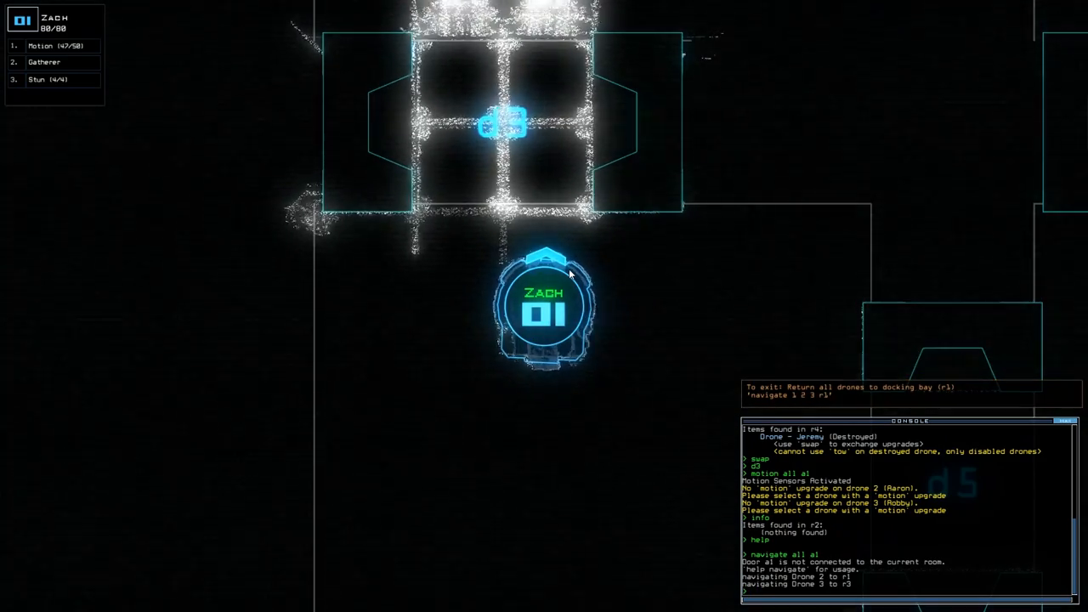
text(navigate a)
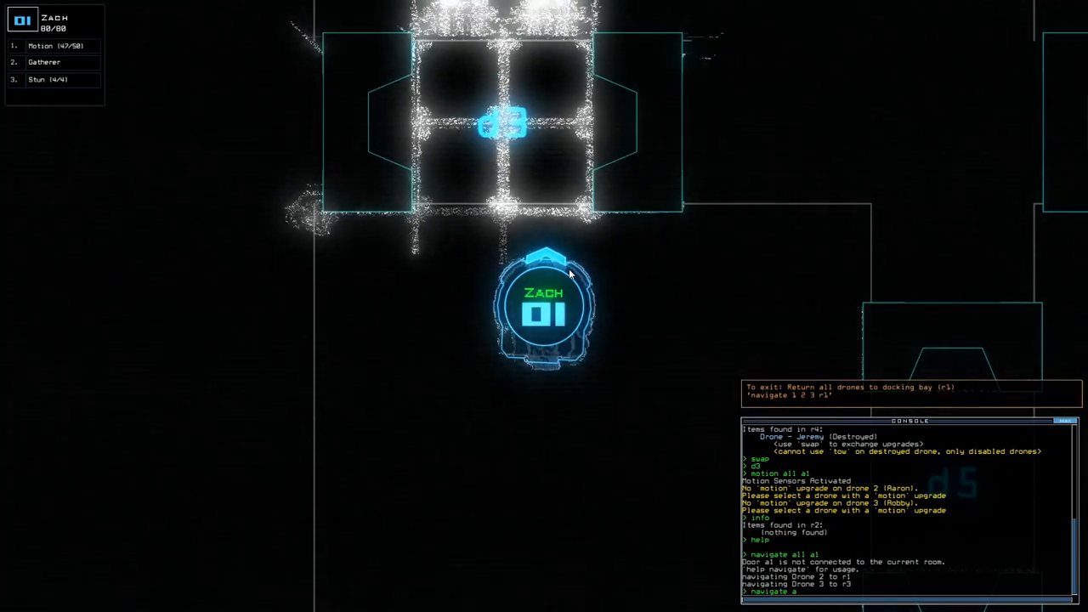
key(Return)
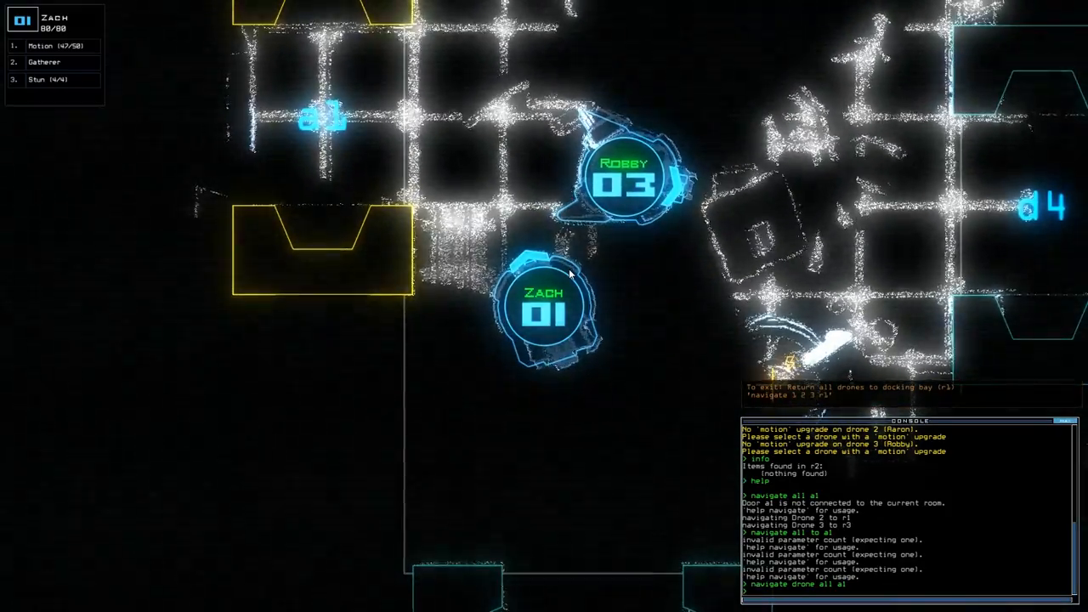
text(navigate drone)
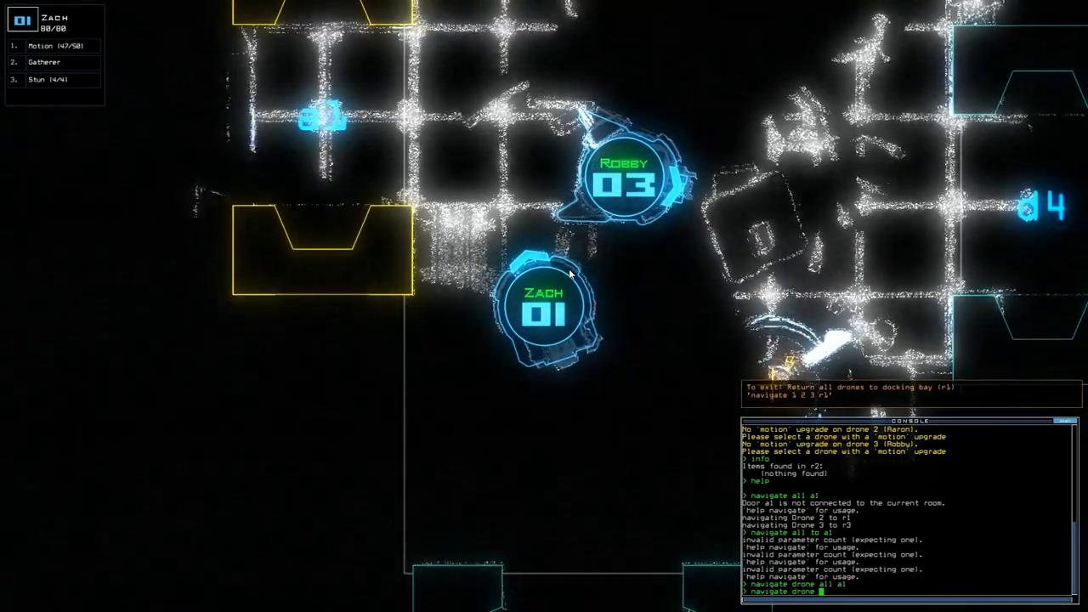
key(Return)
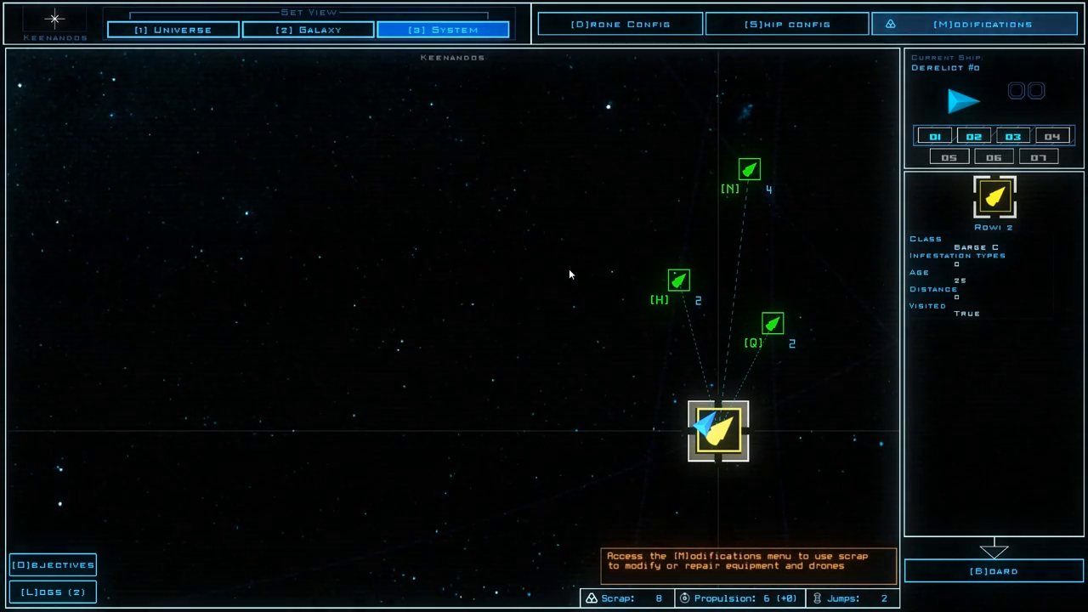
- Browse the drone and upgrade lists, ending on Aaron's Stun upgrade options
click(972, 24)
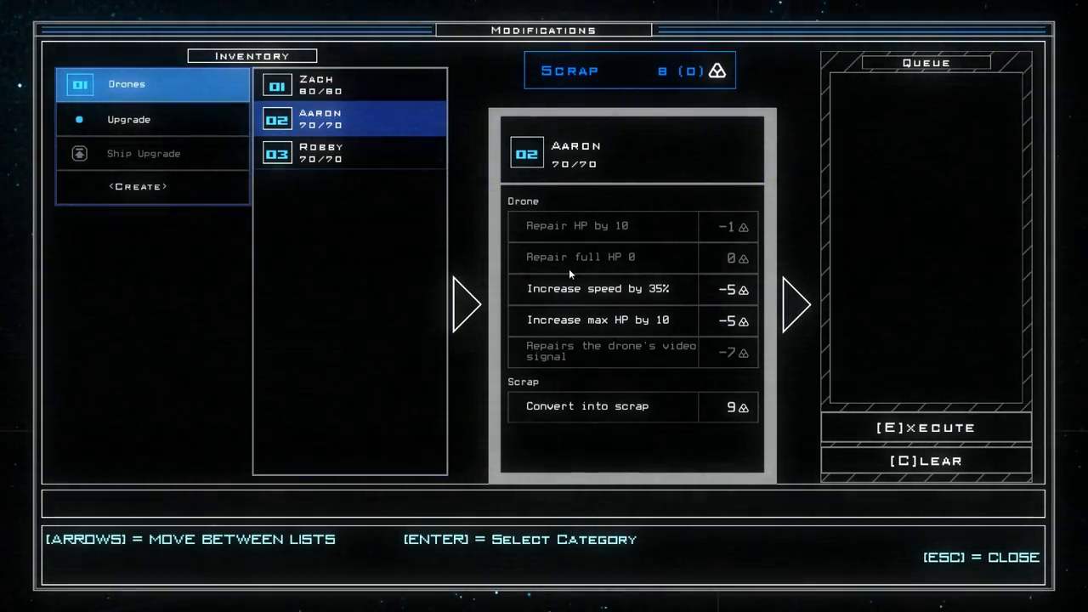
mouse_move(641, 347)
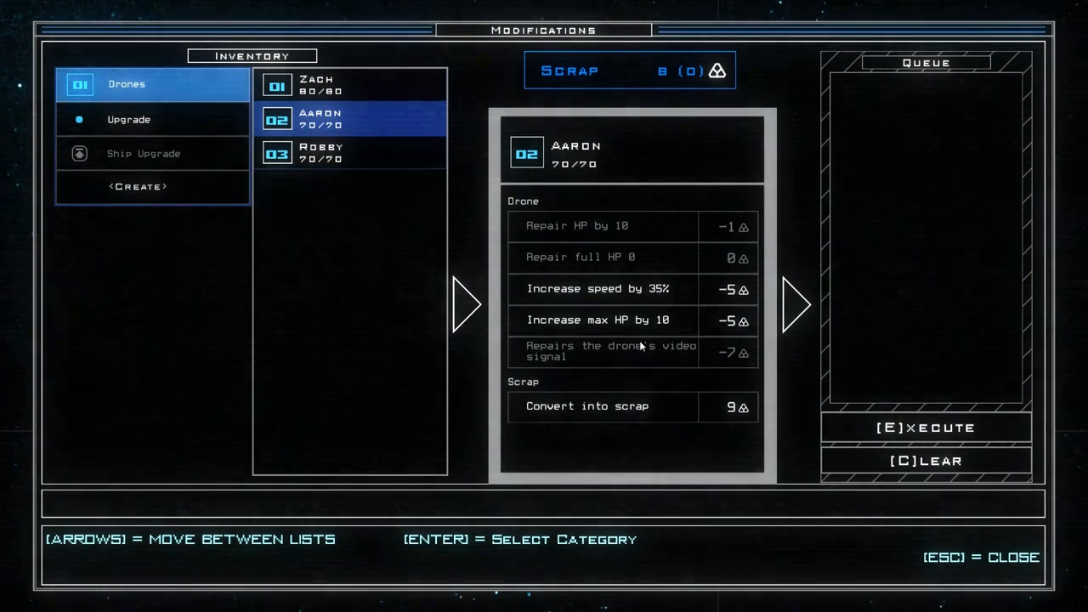
mouse_move(623, 415)
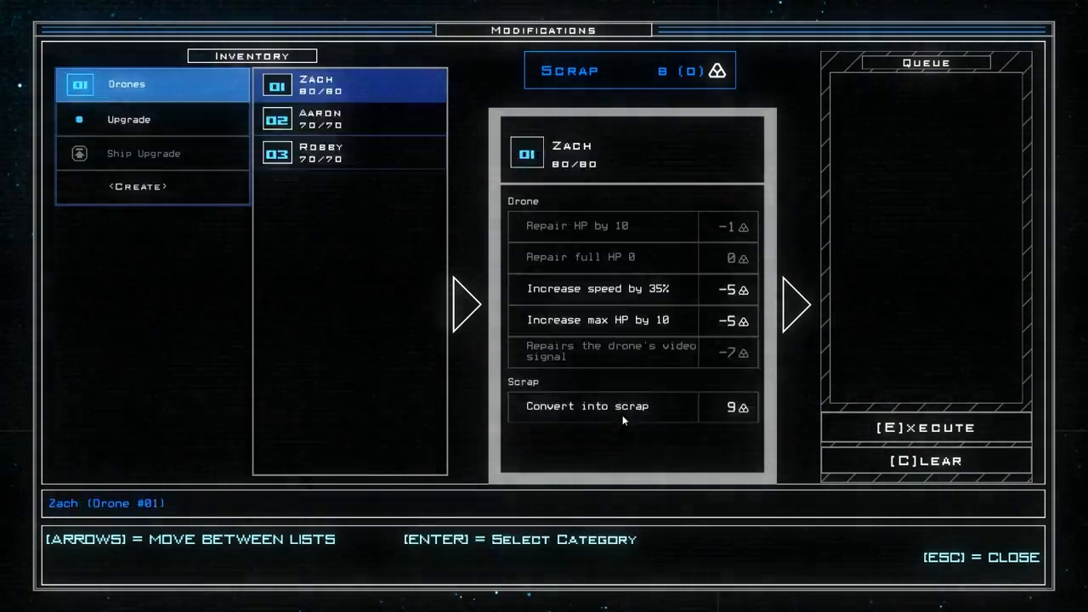
click(128, 119)
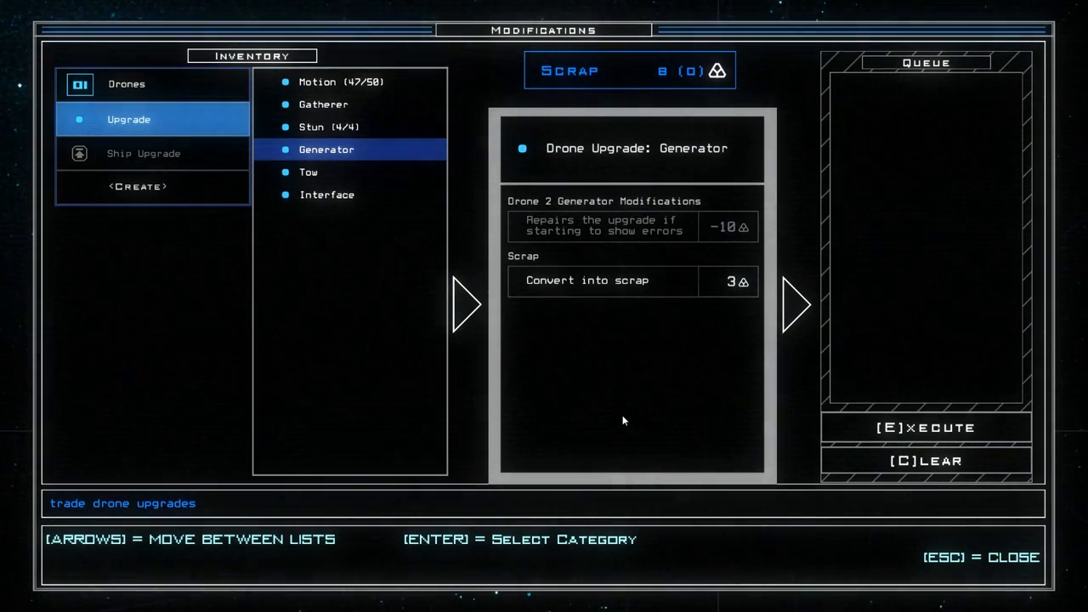
click(127, 83)
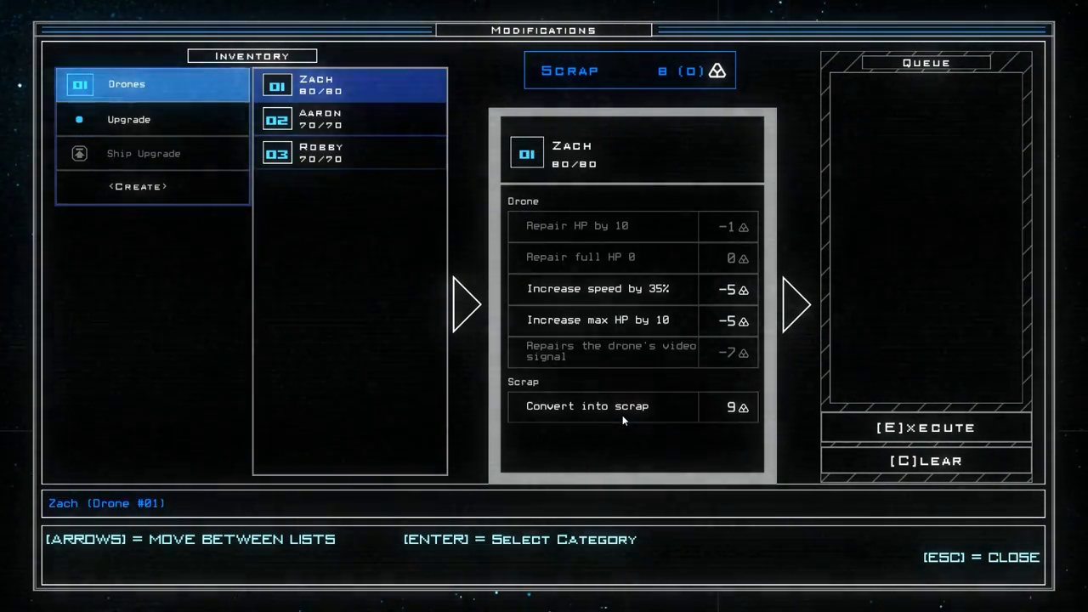
click(128, 119)
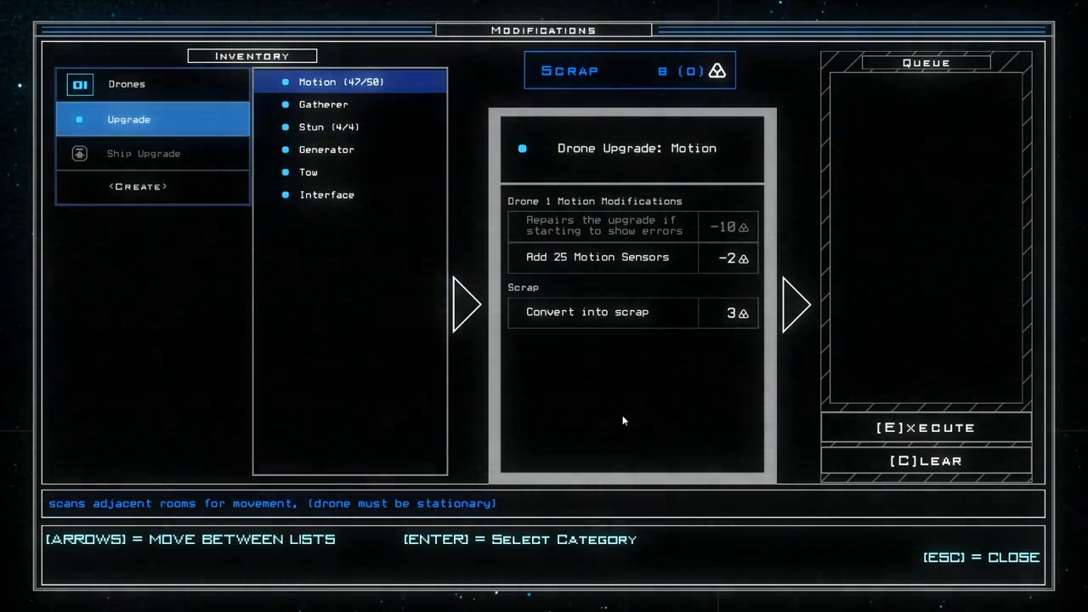
click(308, 172)
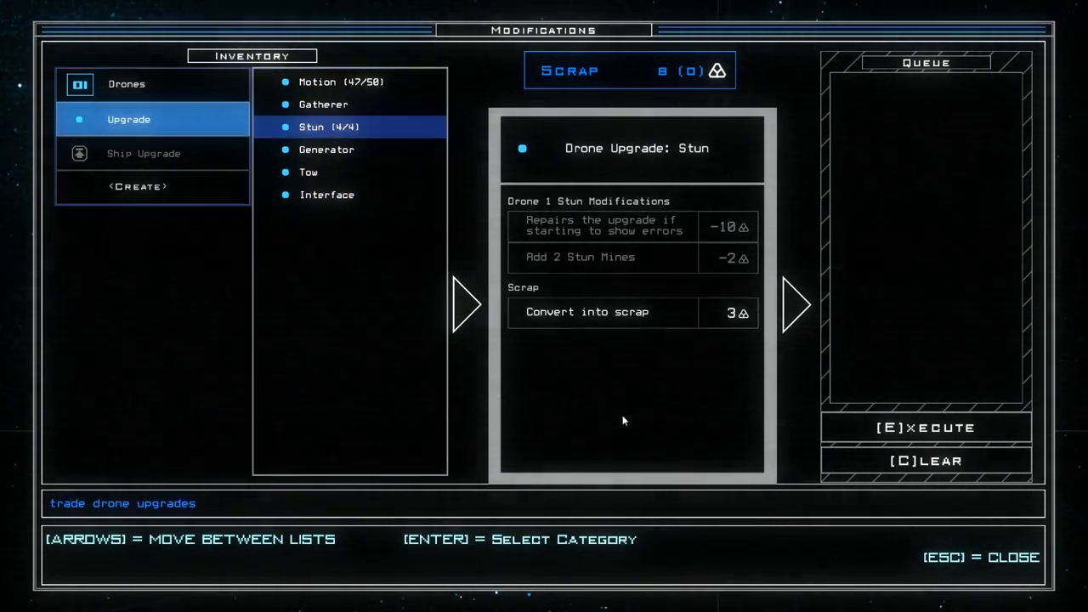
click(126, 84)
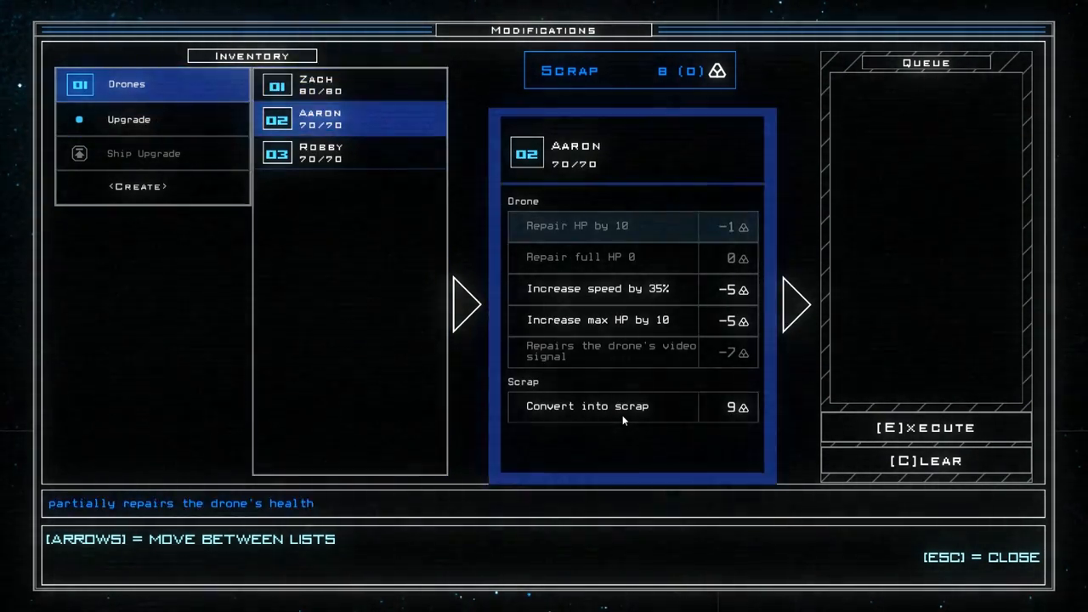
click(129, 119)
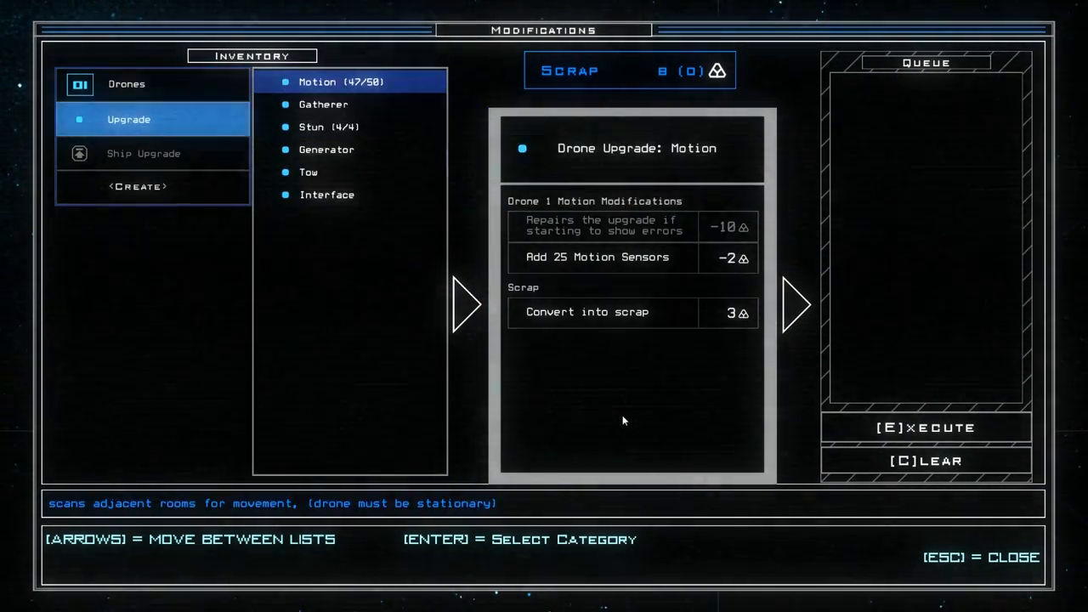
click(307, 172)
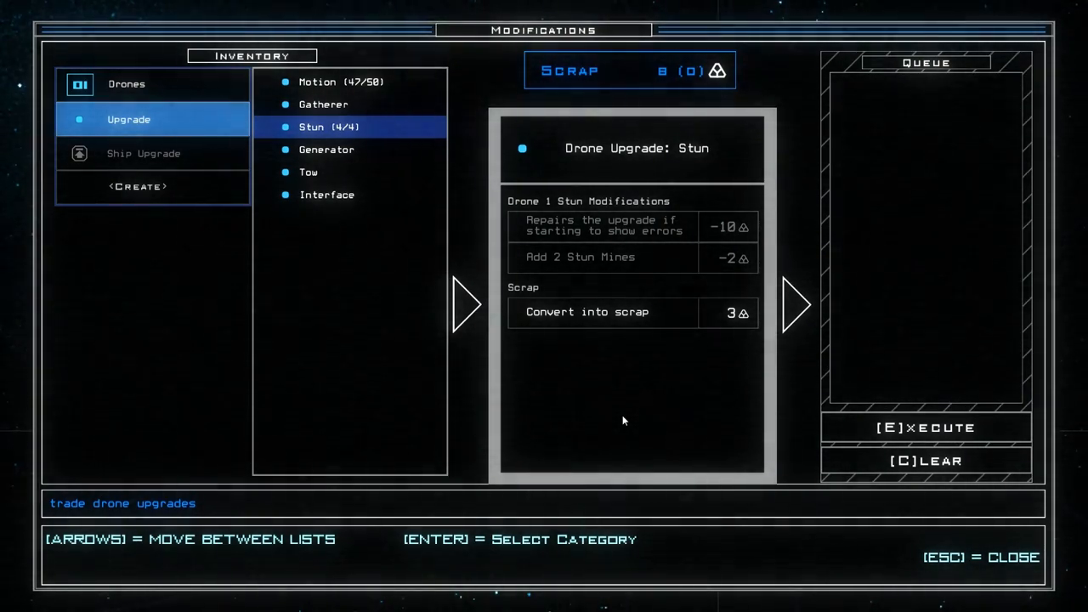
- Leave Modifications and travel to the Triumph 2 derelict
key(Escape)
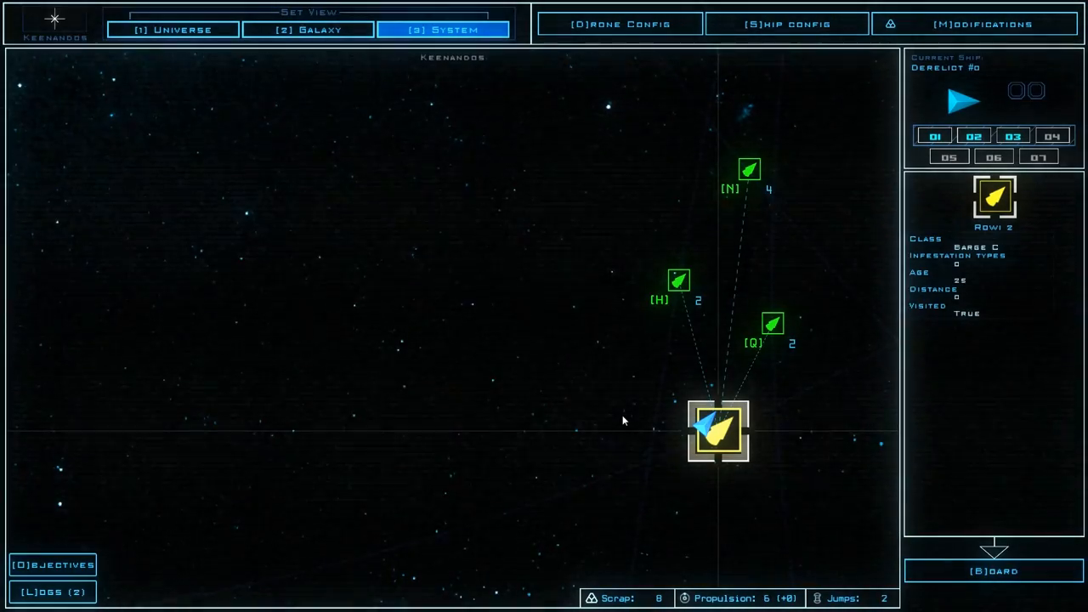
mouse_move(804, 347)
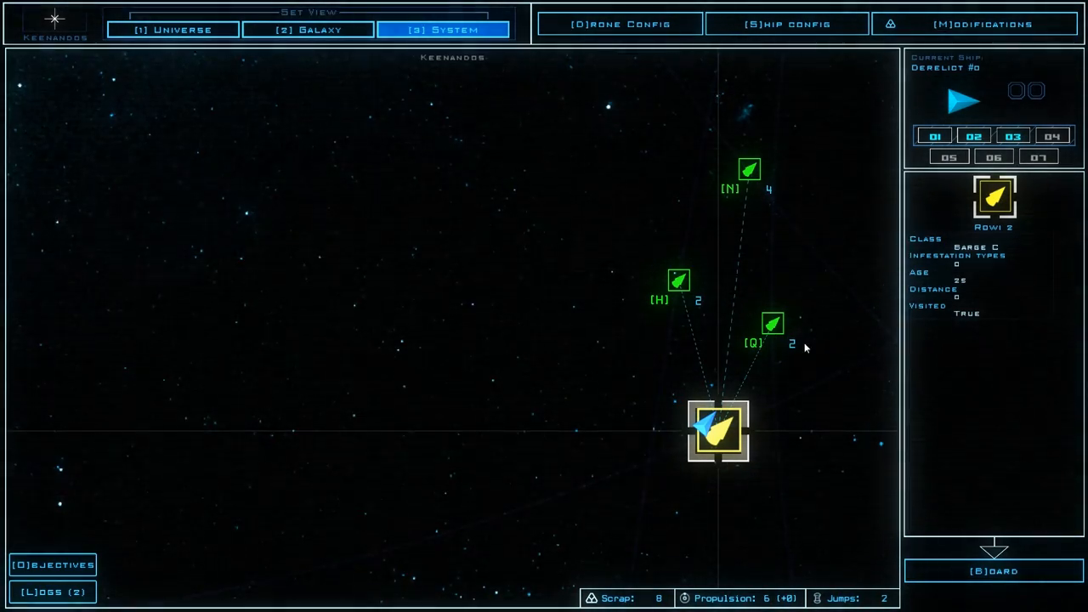
mouse_move(833, 302)
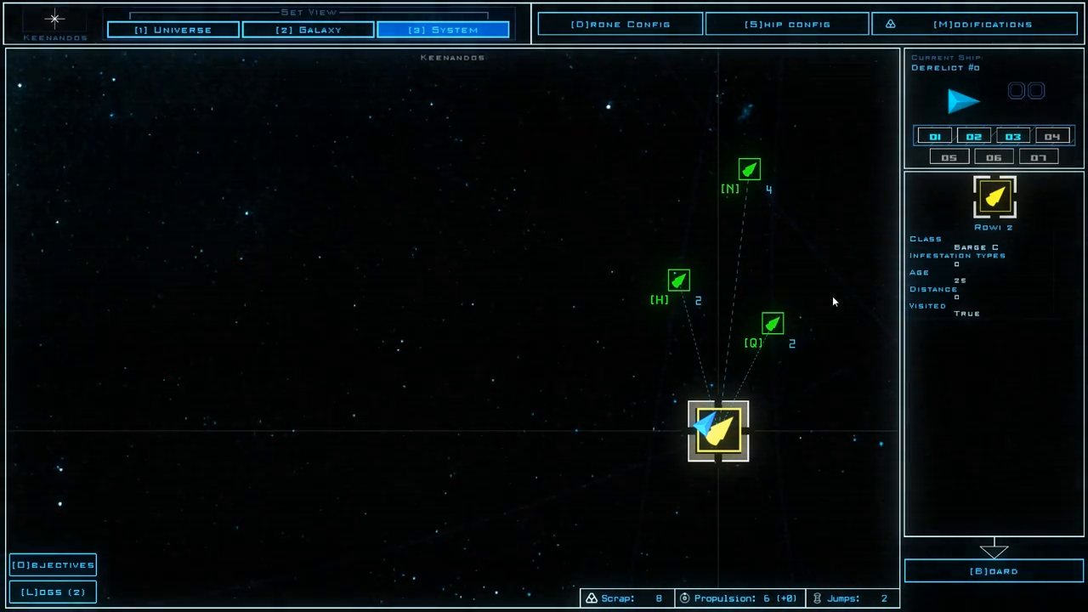
mouse_move(684, 287)
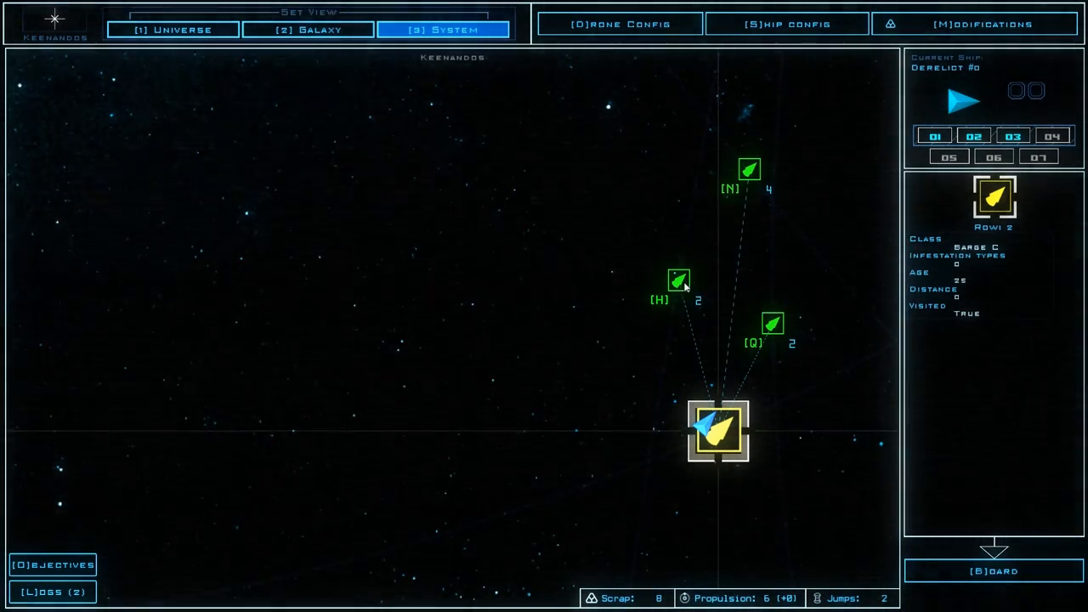
click(678, 278)
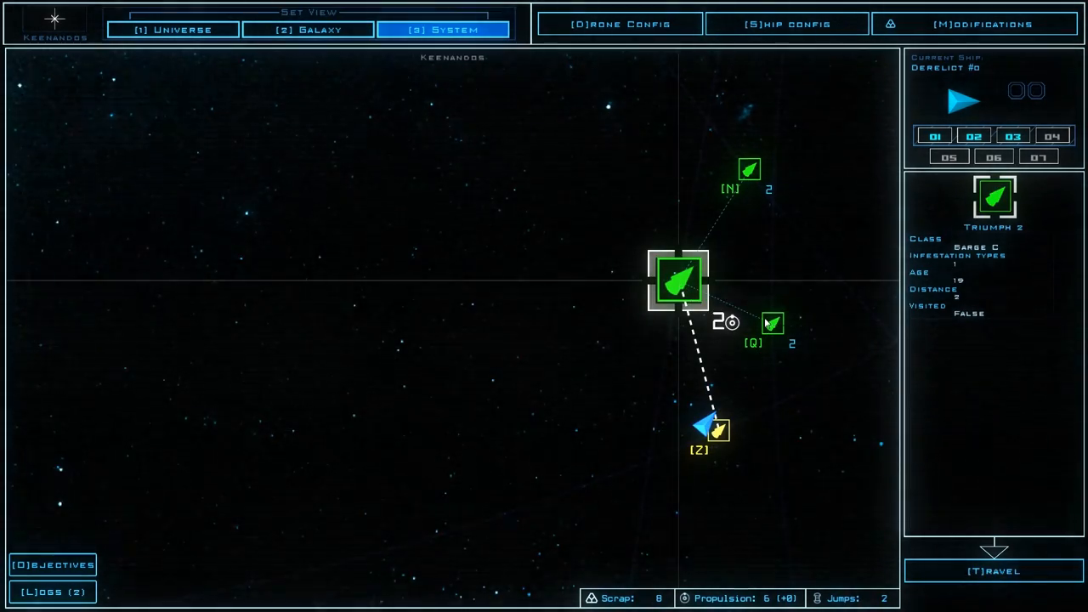
mouse_move(771, 324)
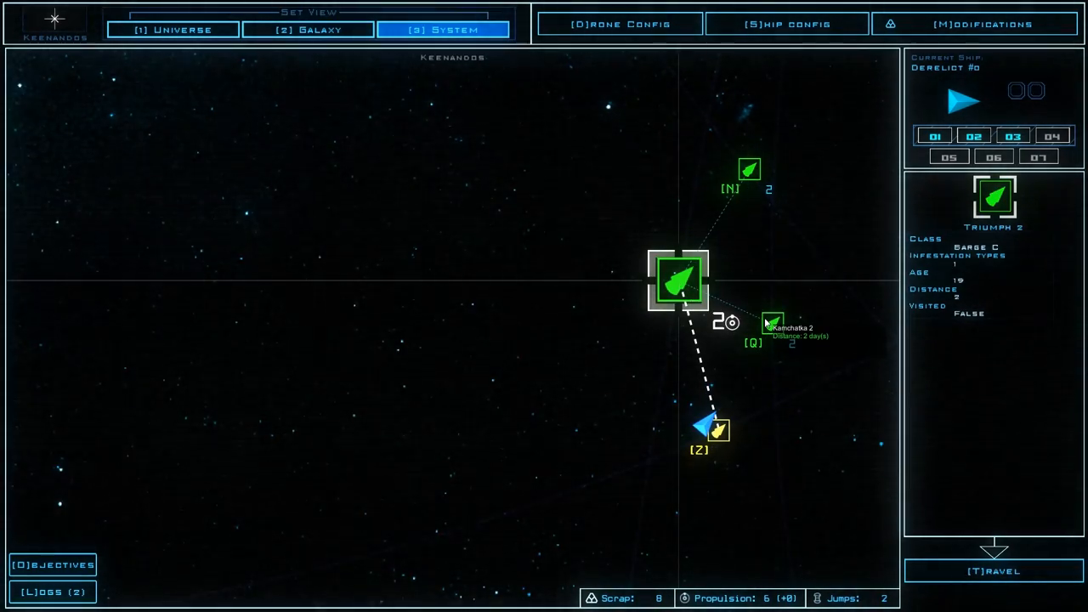
click(772, 325)
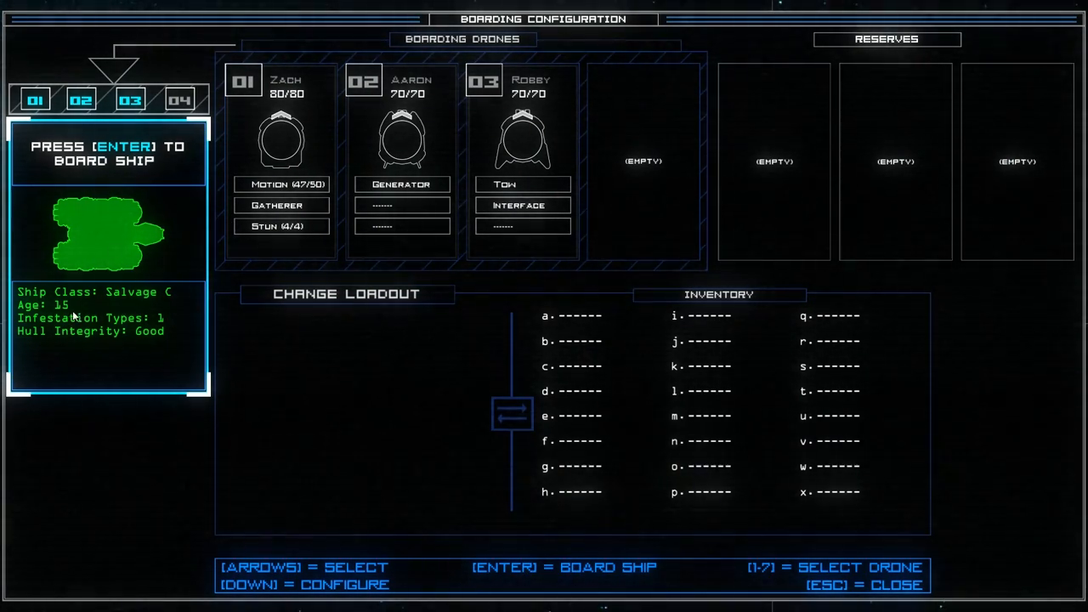
mouse_move(147, 338)
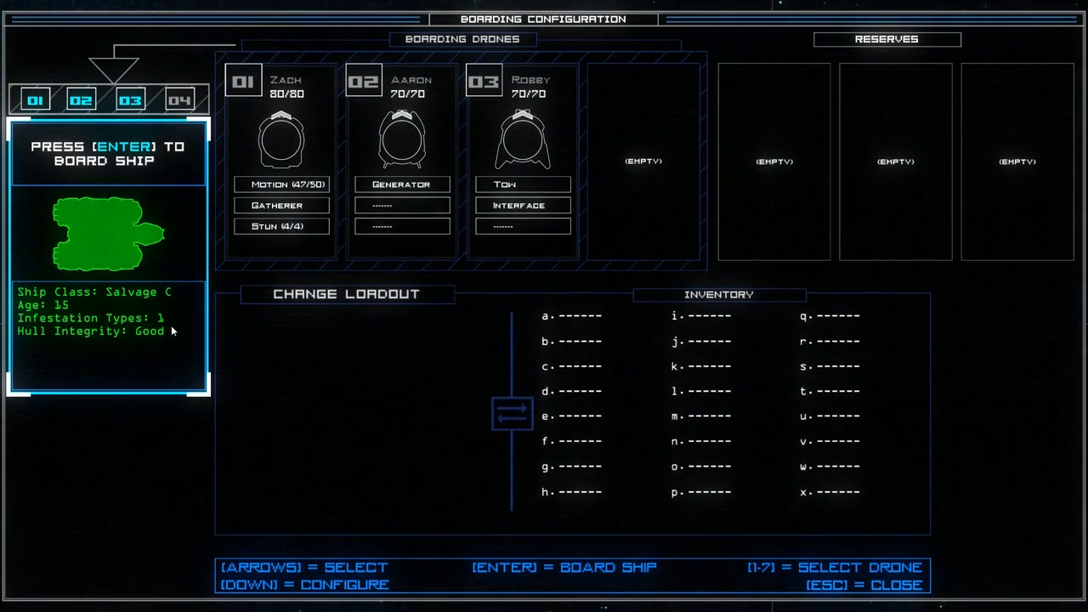
mouse_move(286, 330)
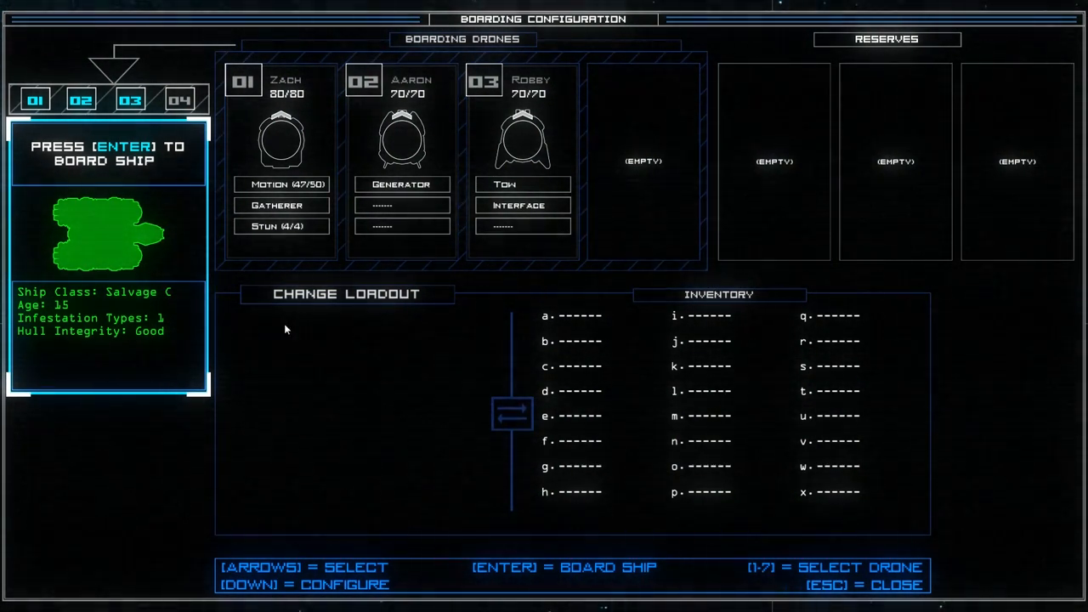
mouse_move(627, 348)
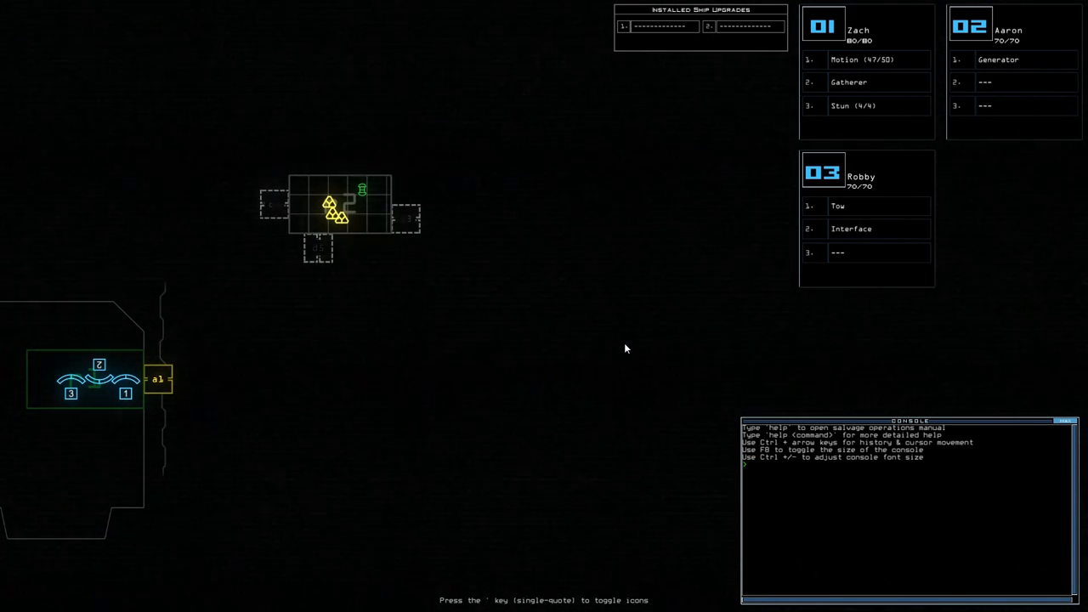
mouse_move(380, 198)
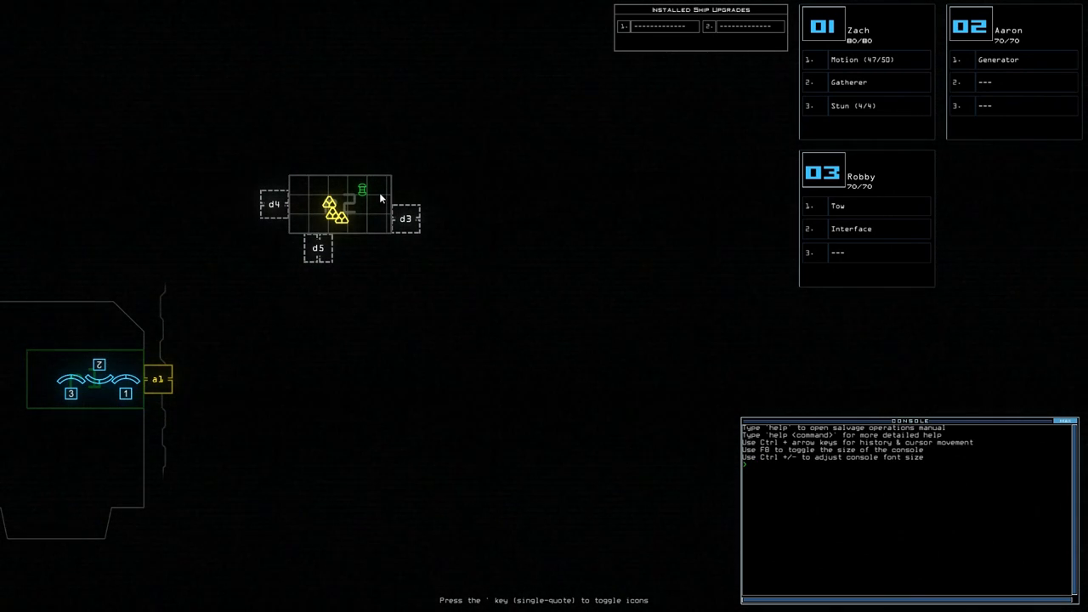
mouse_move(362, 210)
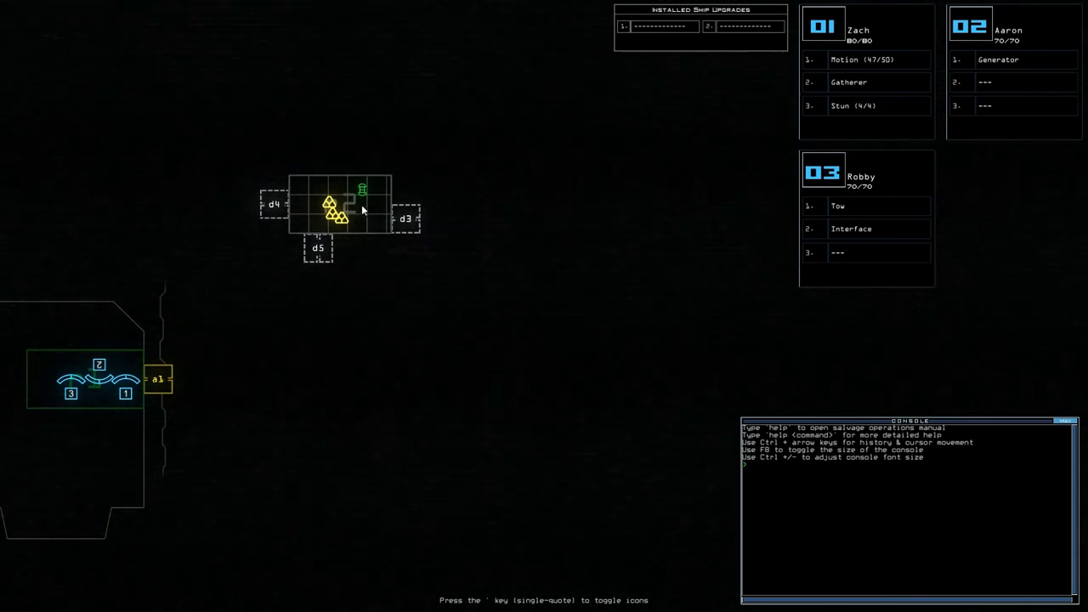
mouse_move(376, 223)
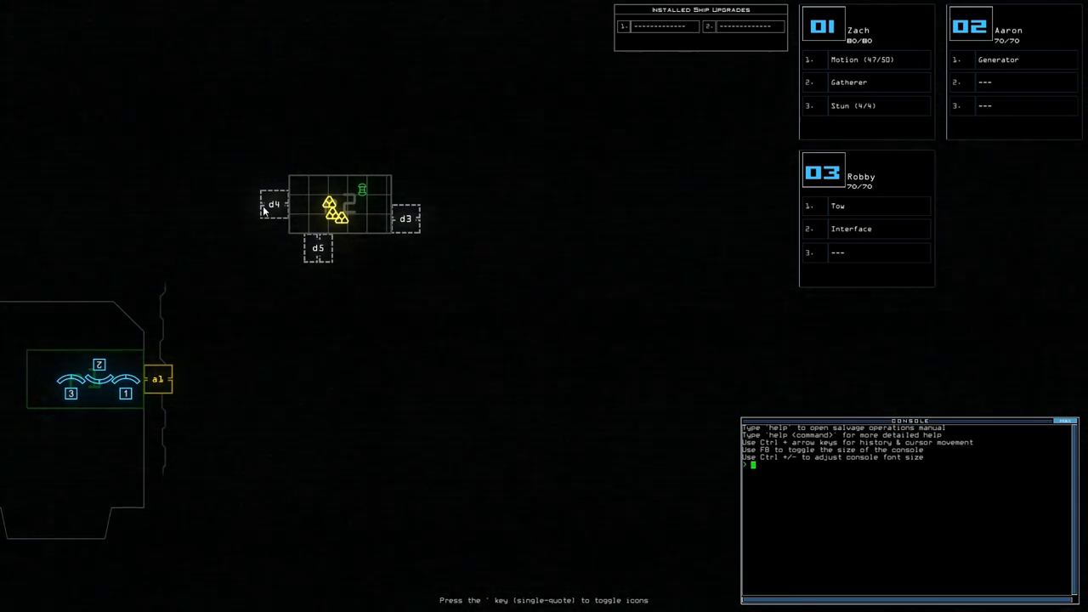
mouse_move(377, 409)
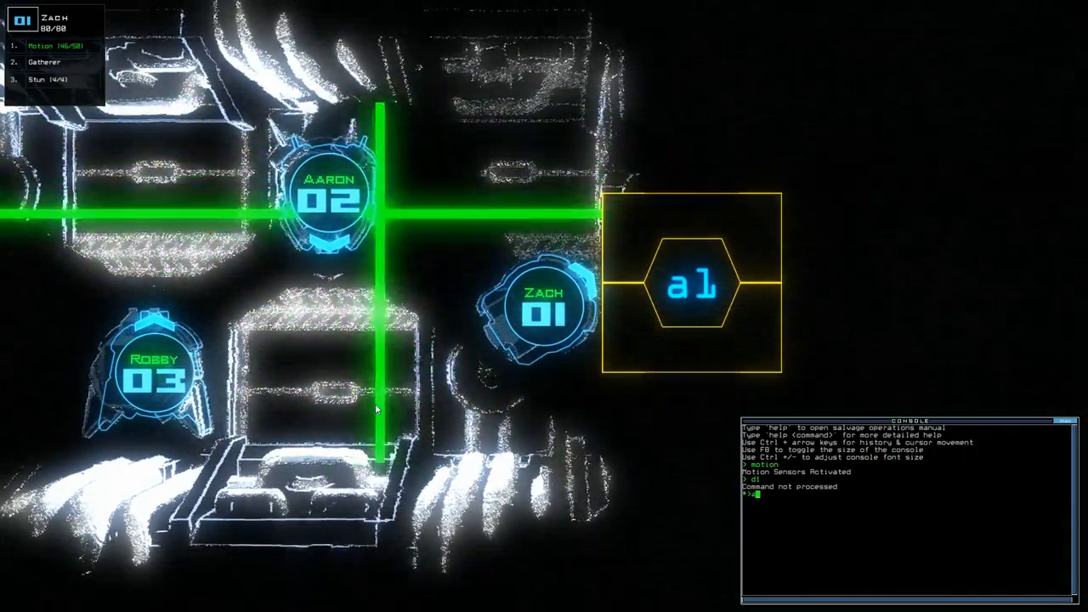
key(Return)
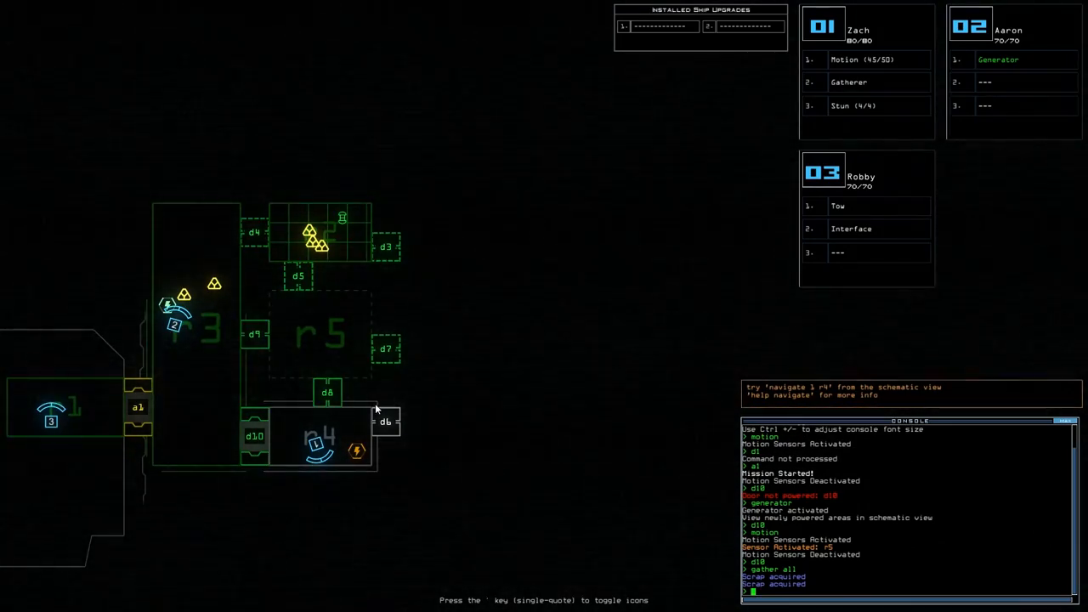
- Start the 'navigate' command to send drone 2 into room r4
text(navigate drone 2 r4)
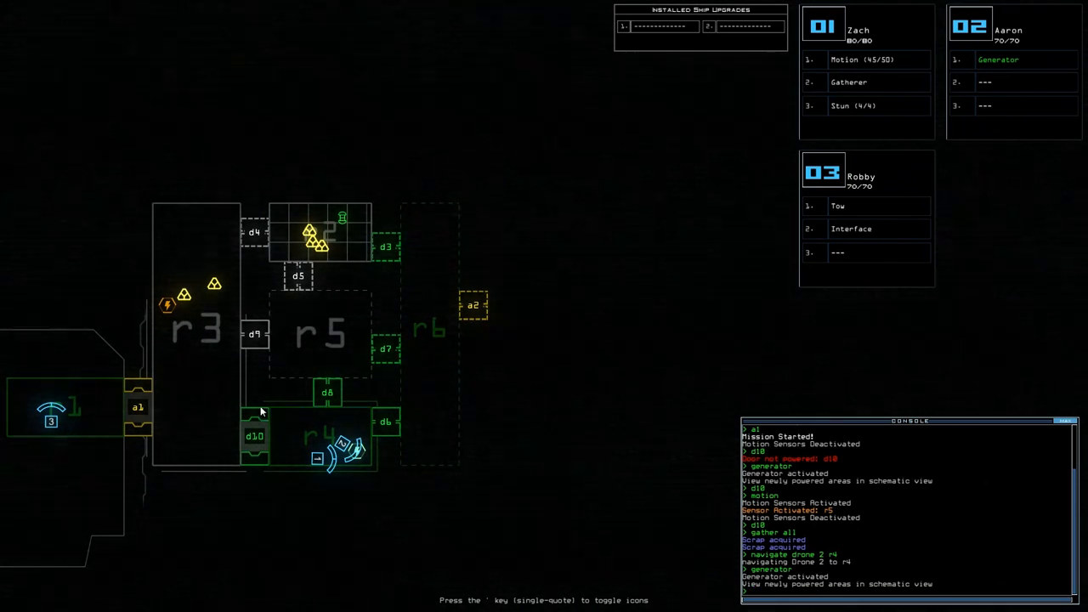
mouse_move(202, 357)
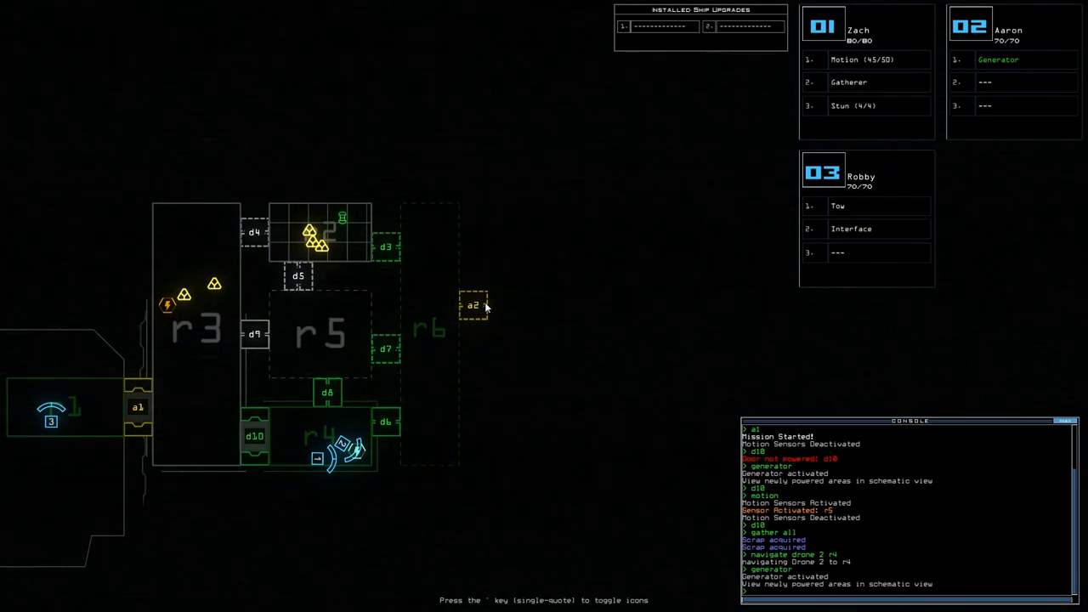
mouse_move(701, 327)
text(navigate drone 1)
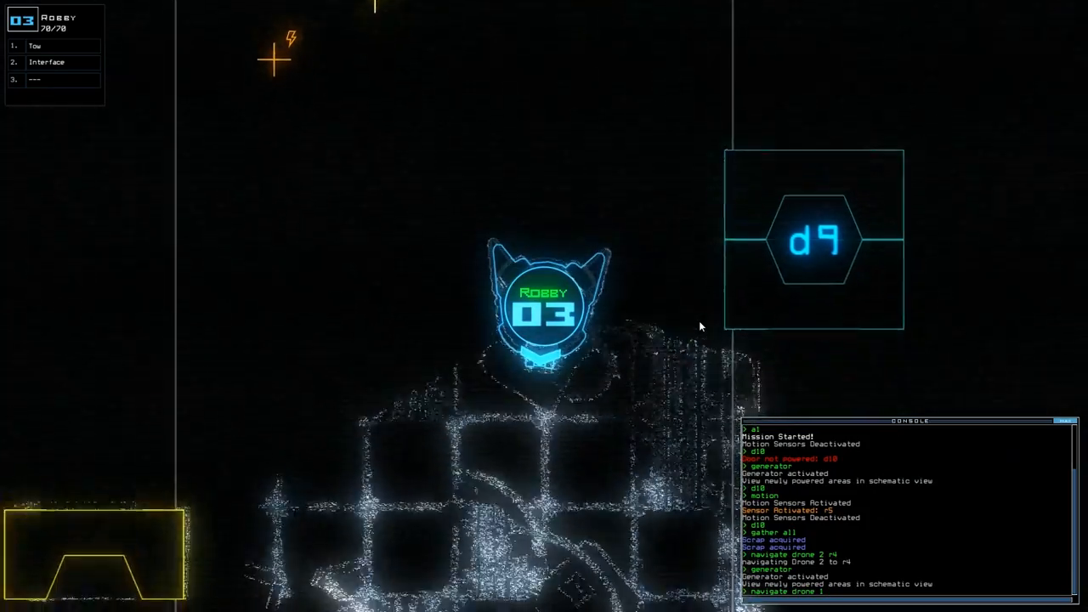
- Scroll down through the console output
scroll(down, 3)
text(gather)
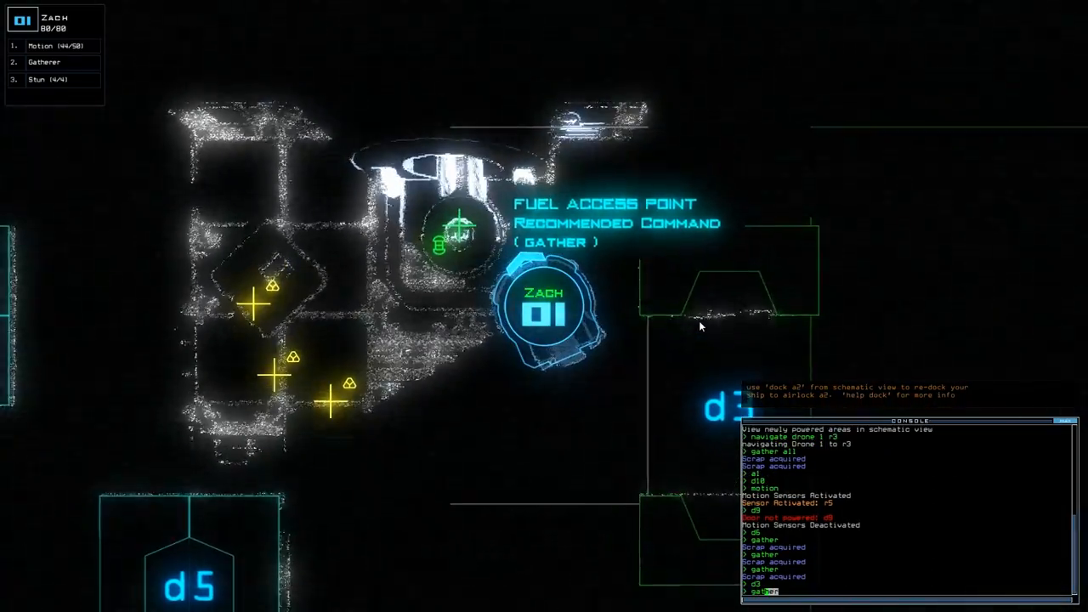
- Enter the 'gather' command so Zach pulls fuel from the access point
key(Return)
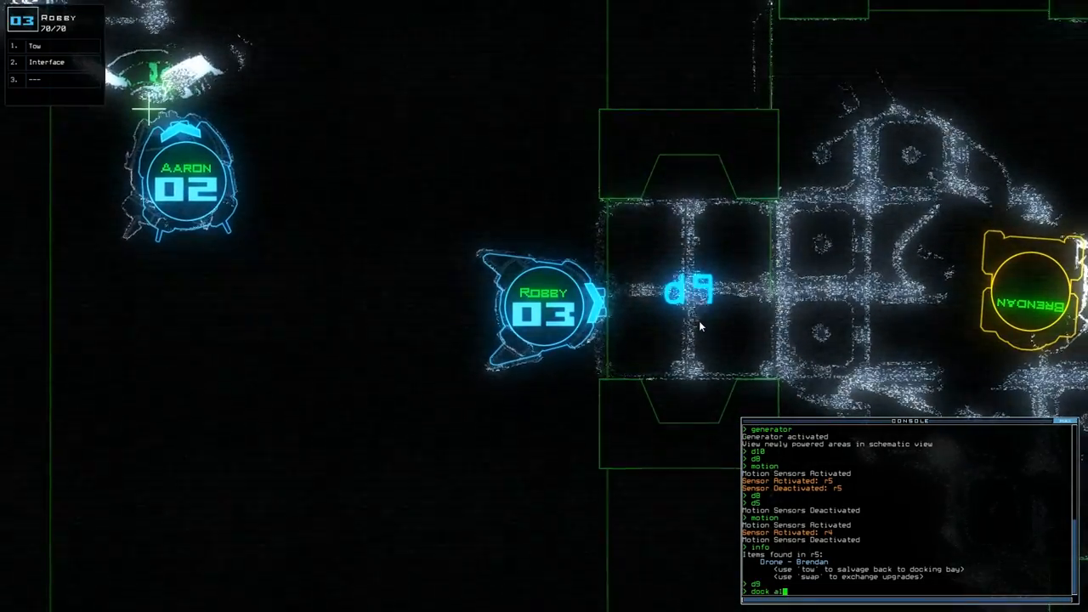
- Re-dock the boarding ship at airlock a1 while Robby tows Brendan
key(Return)
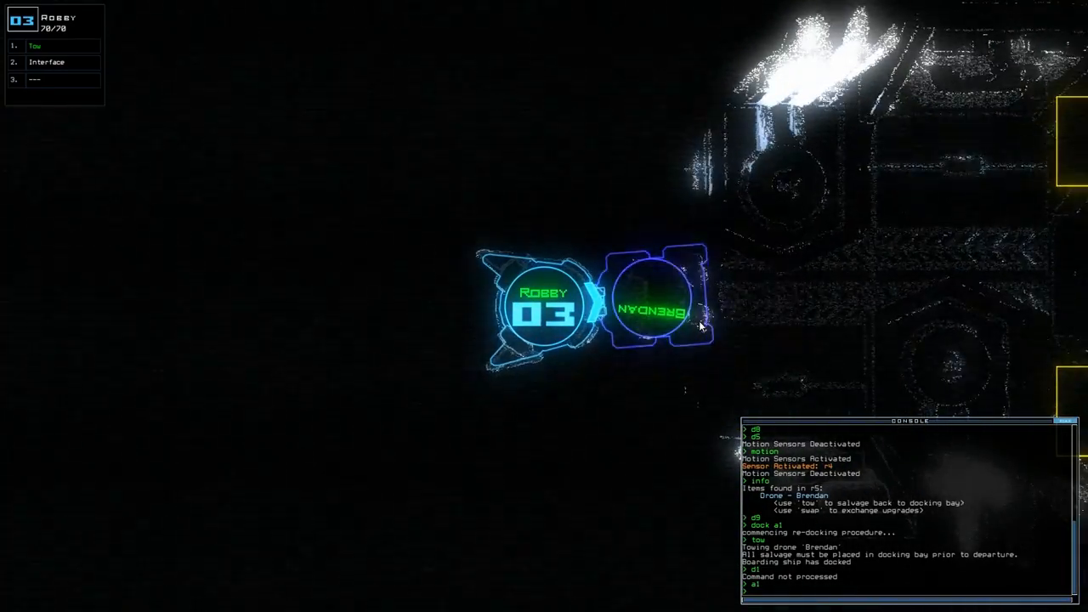
- Enter a navigate command routing Robby and the towed Brendan back to the docking bay
text(navigate dro)
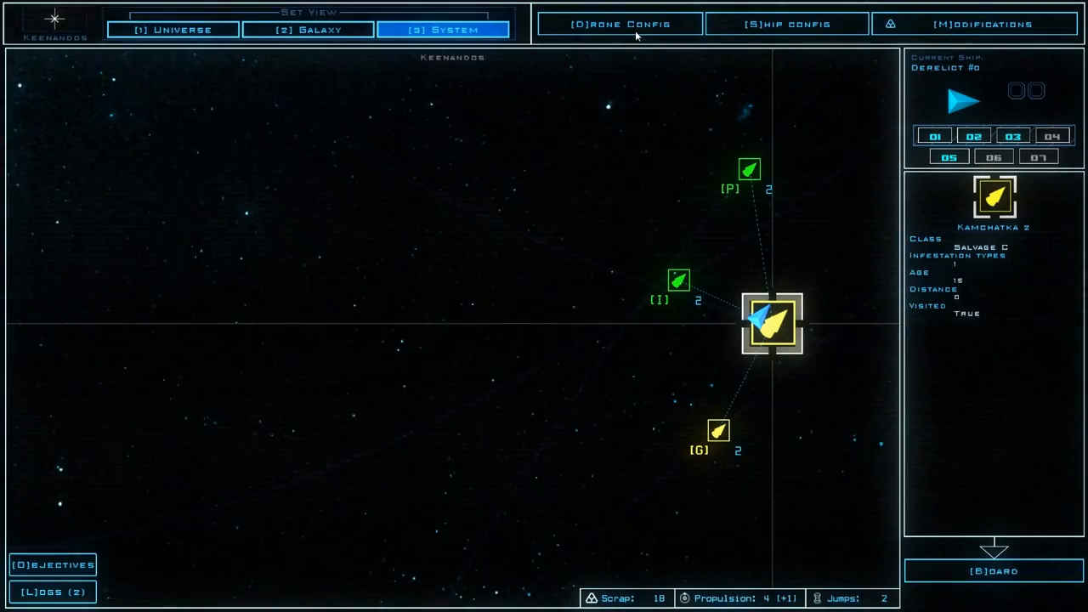
mouse_move(630, 26)
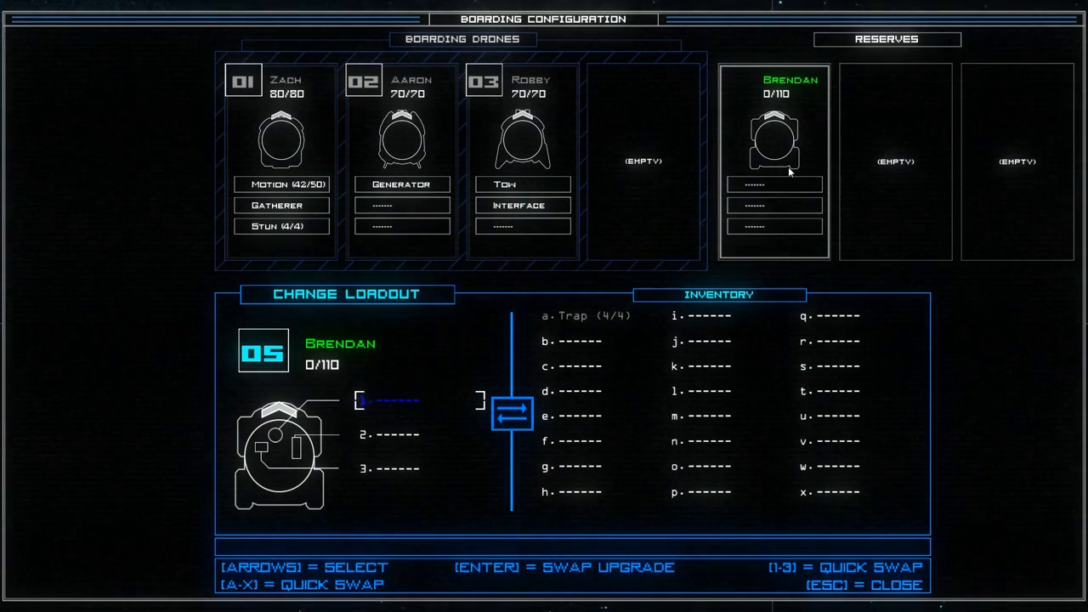
- Close Boarding and Ship Configuration, returning to the Kamchatka 2 star map
key(enter)
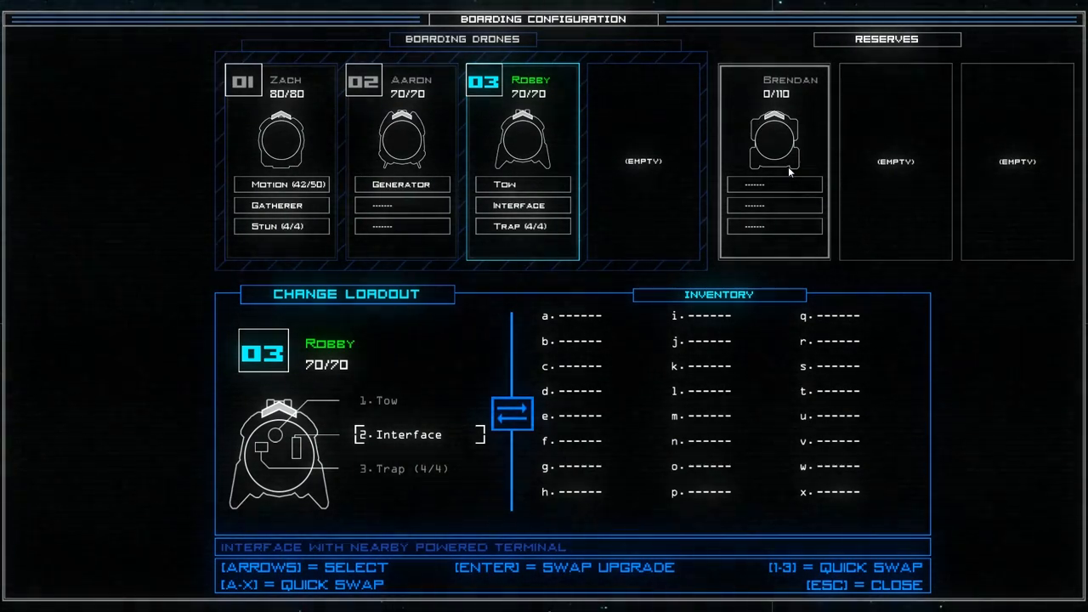
key(Down)
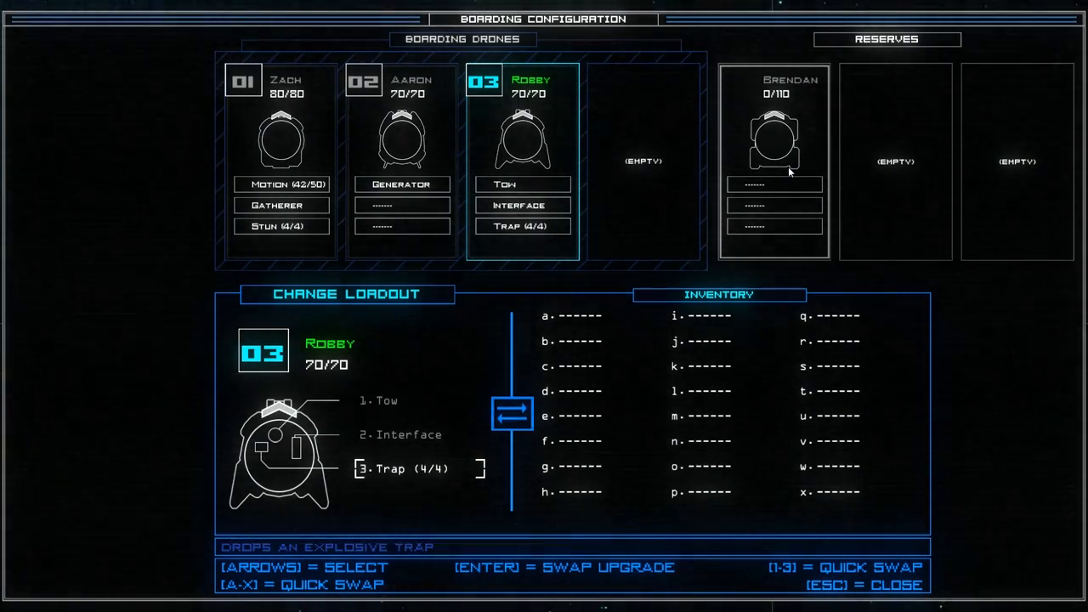
key(Escape)
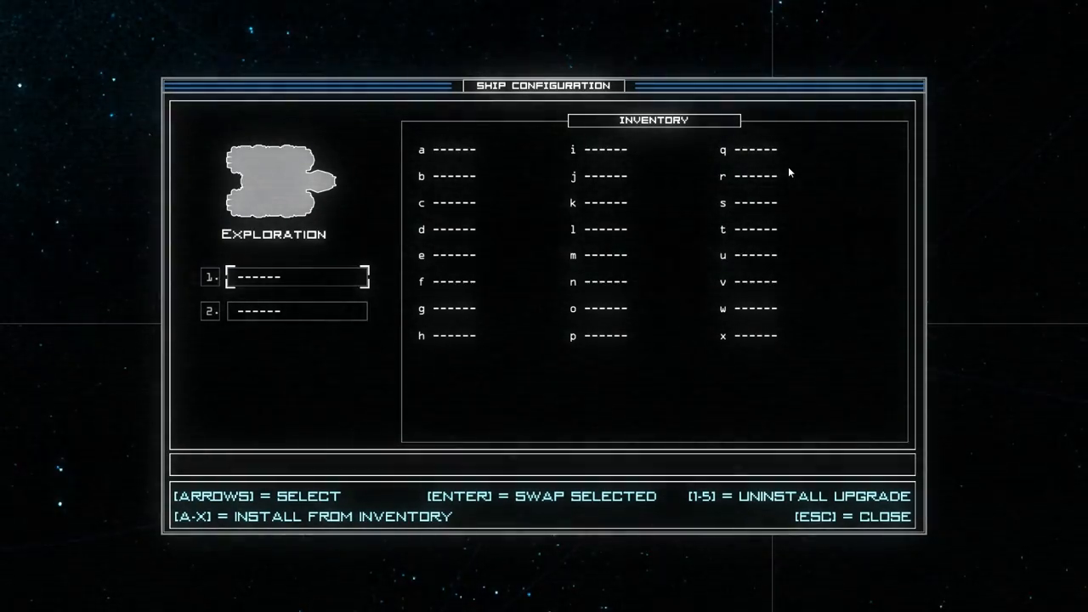
key(Escape)
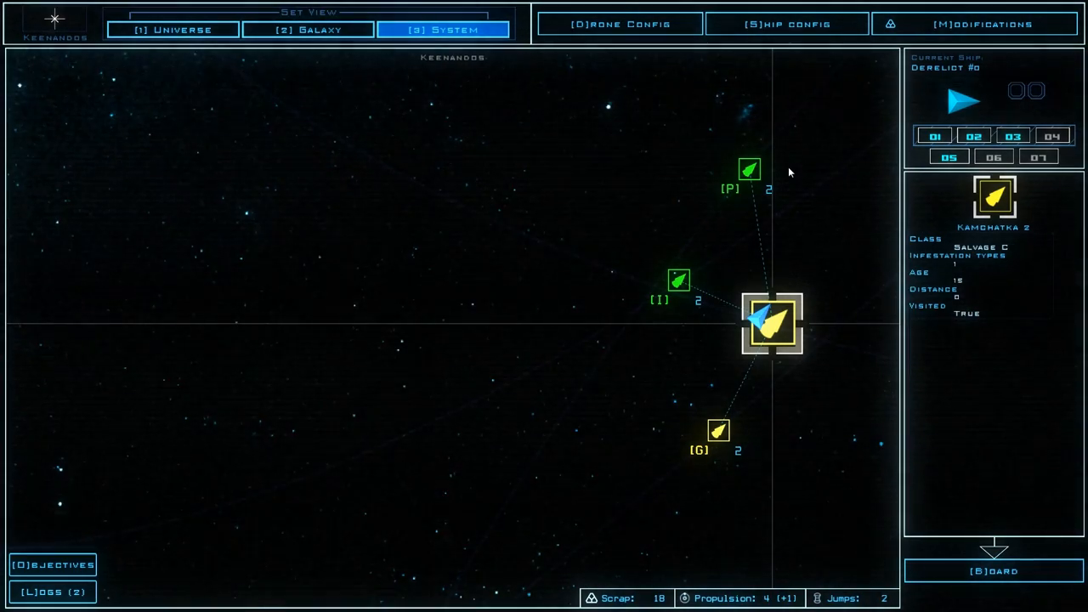
- Review Zach's loadout in Drone Config, then reach Modifications with 18 scrap
click(993, 570)
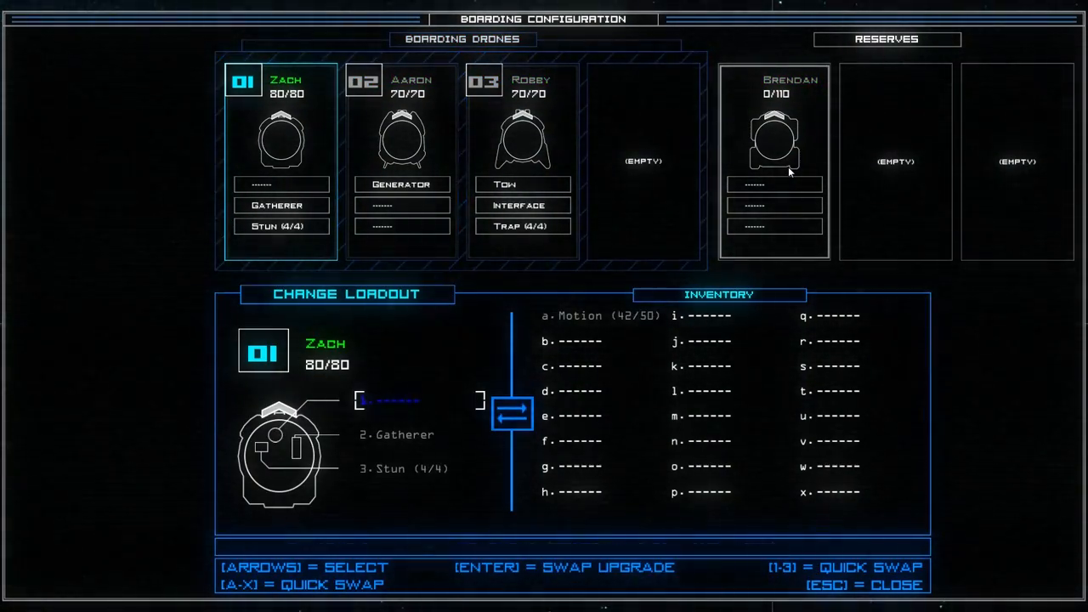
key(Escape)
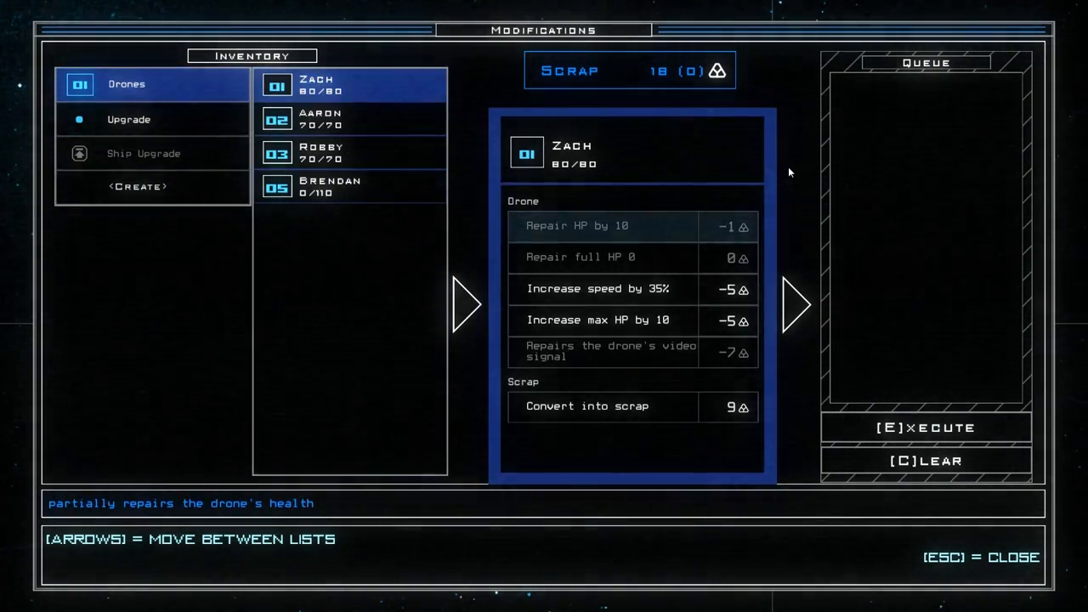
- Buy Zach's 35% speed boost and 2-scrap motion sensor upgrade, leaving 11 scrap
key(Down)
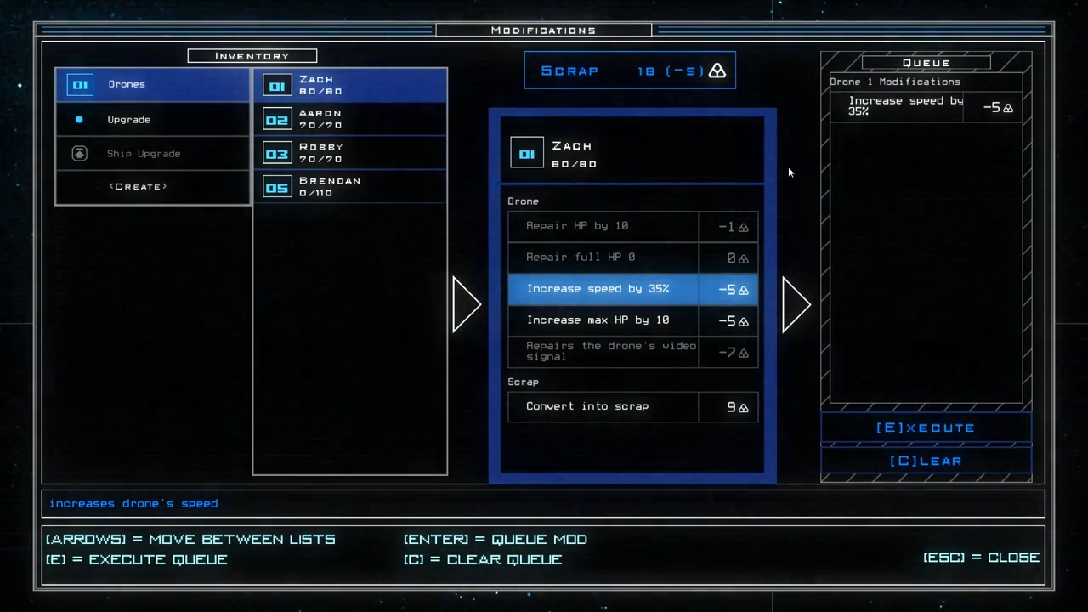
click(129, 119)
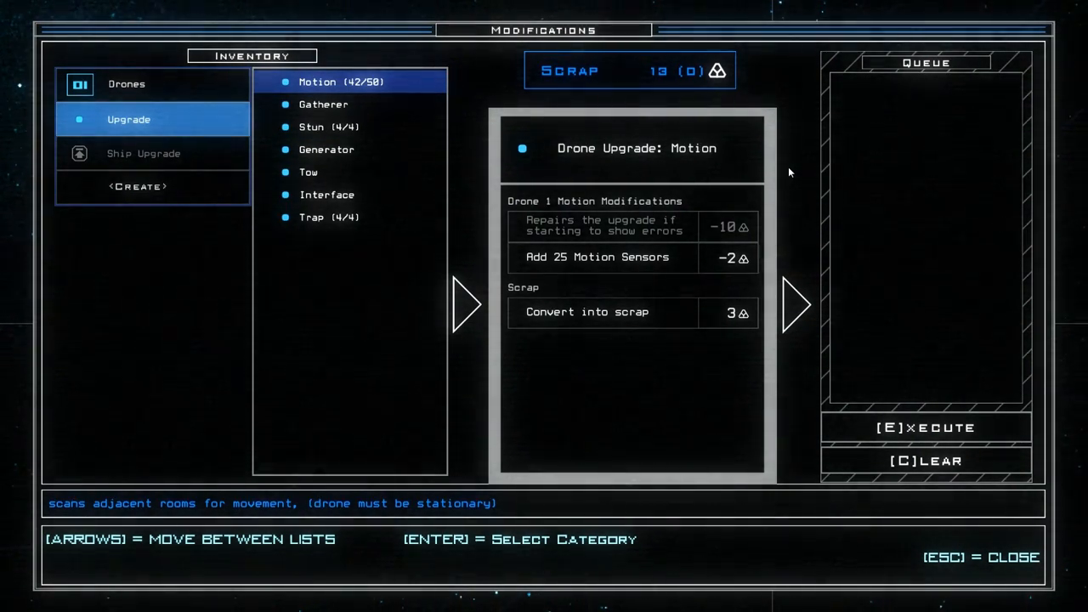
click(597, 257)
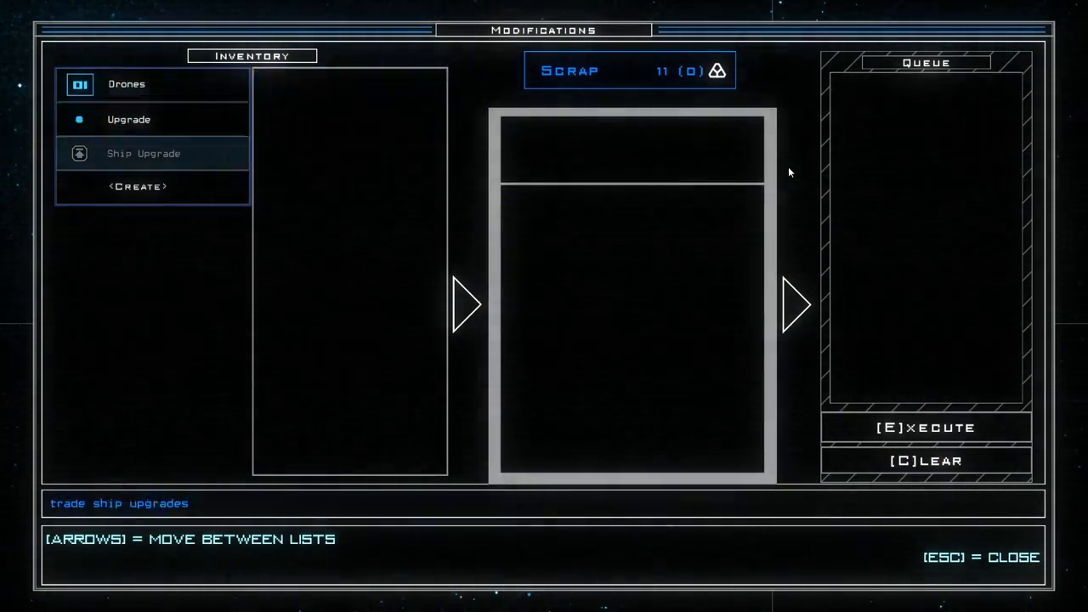
click(126, 83)
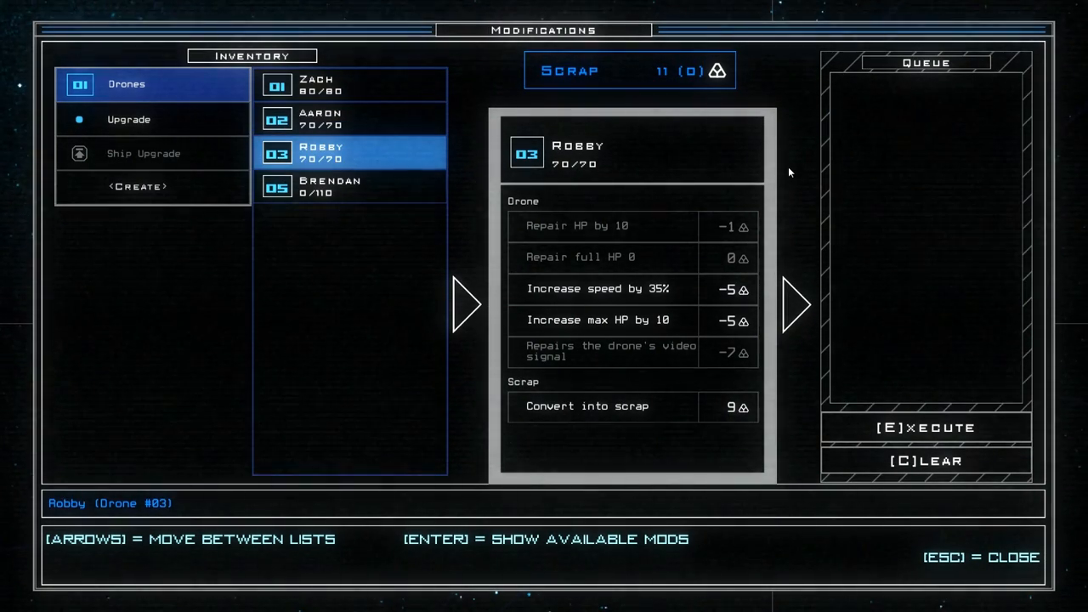
- Buy Robby's 35% speed boost and repair Brendan to 60/110 HP, spending all scrap
click(129, 119)
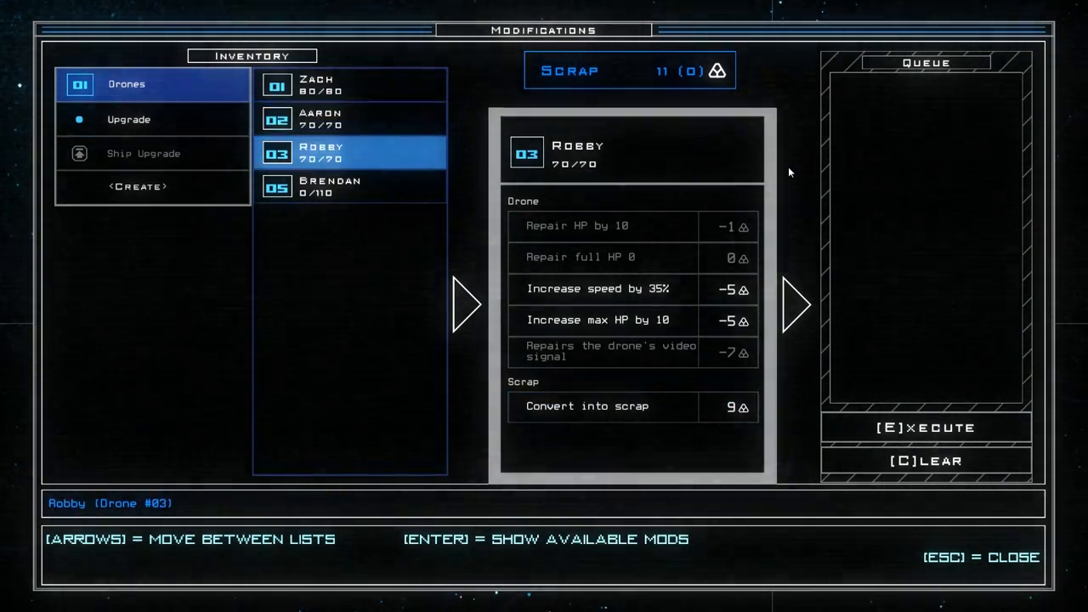
click(129, 119)
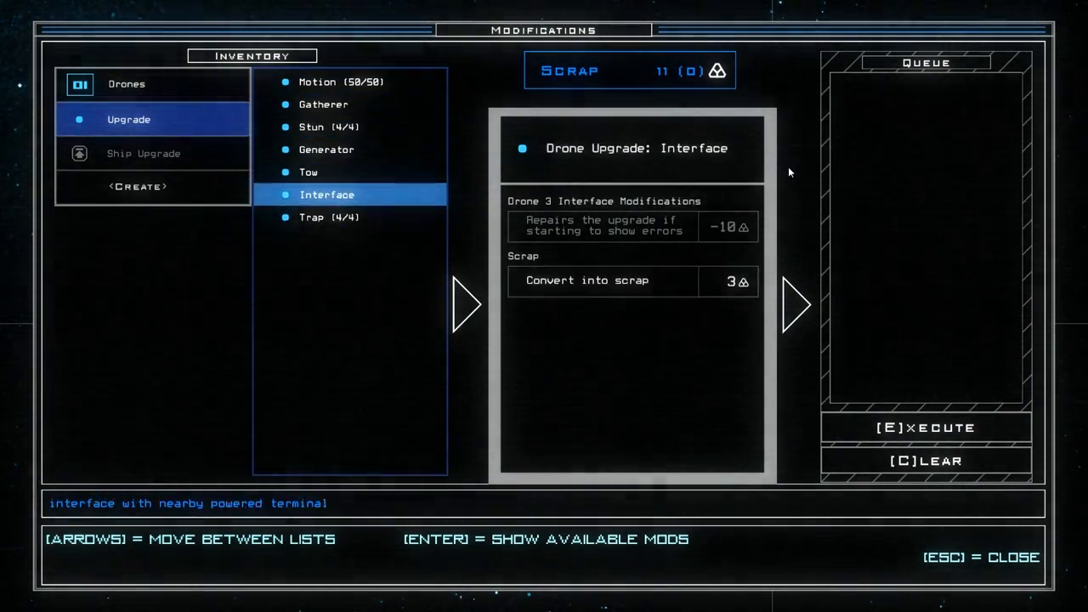
click(126, 83)
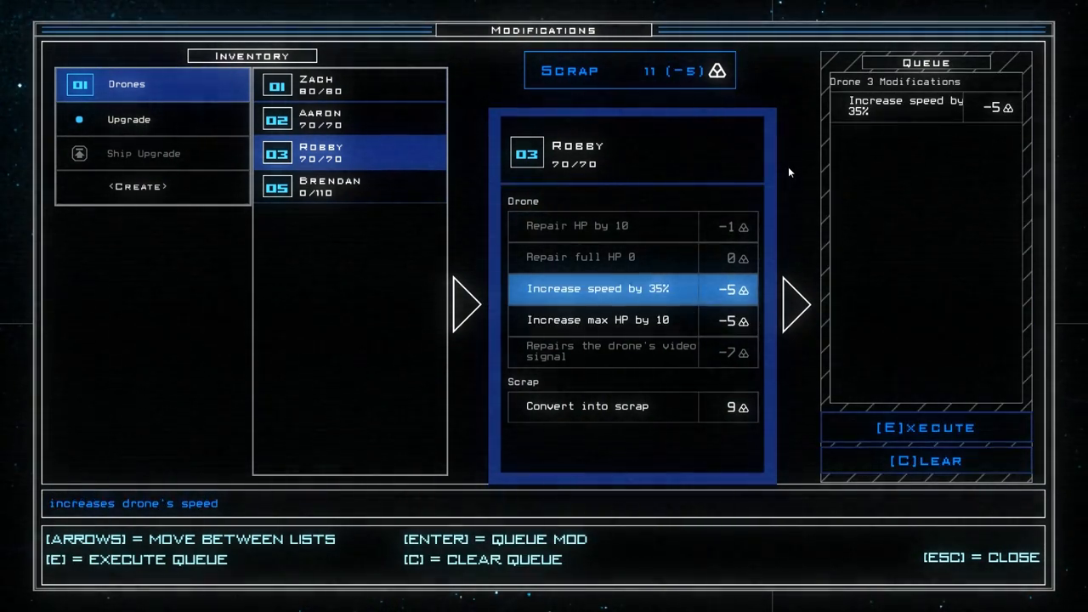
click(129, 119)
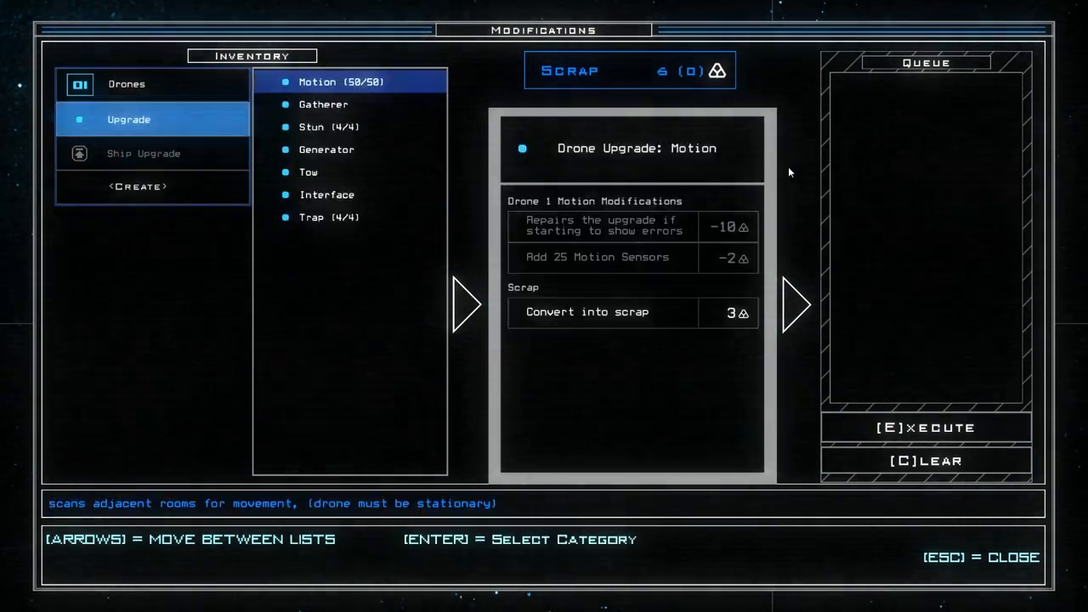
click(127, 83)
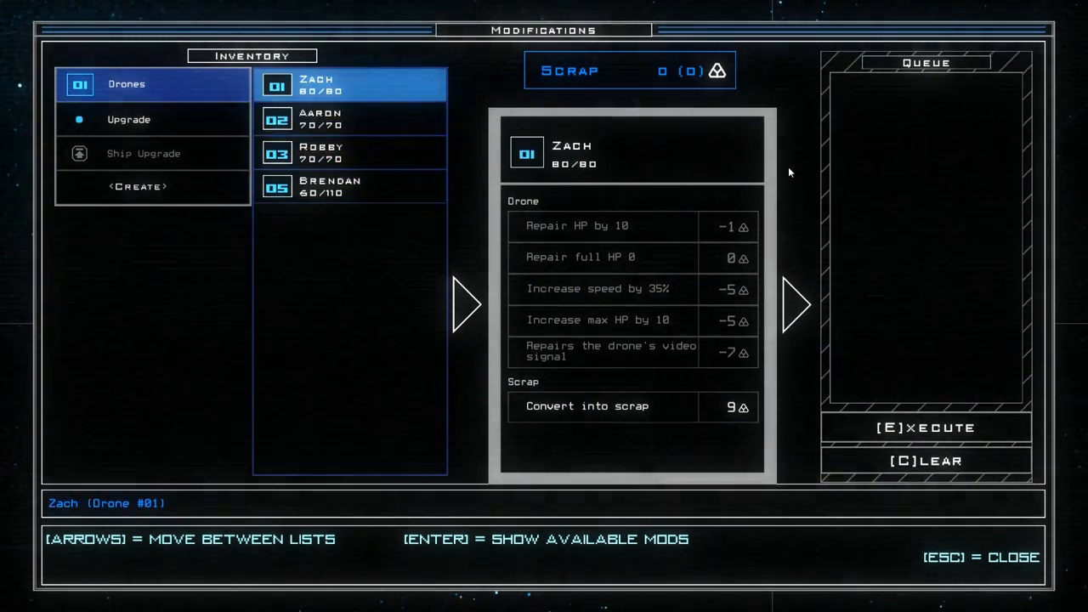
click(348, 186)
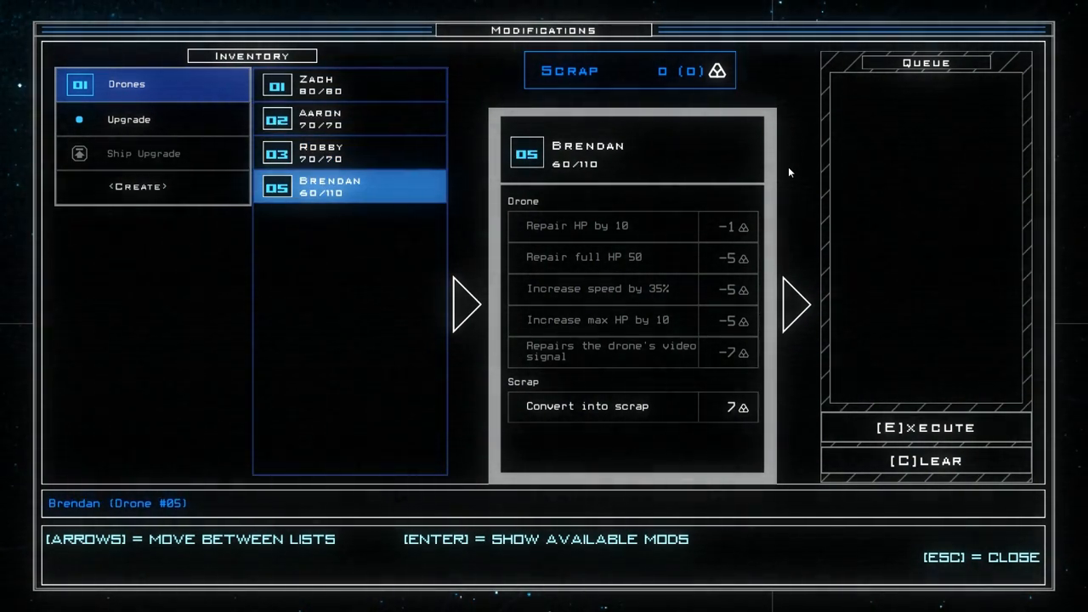
- Leave modifications and travel the ship to the Barge C derelict Triumph 2
key(Escape)
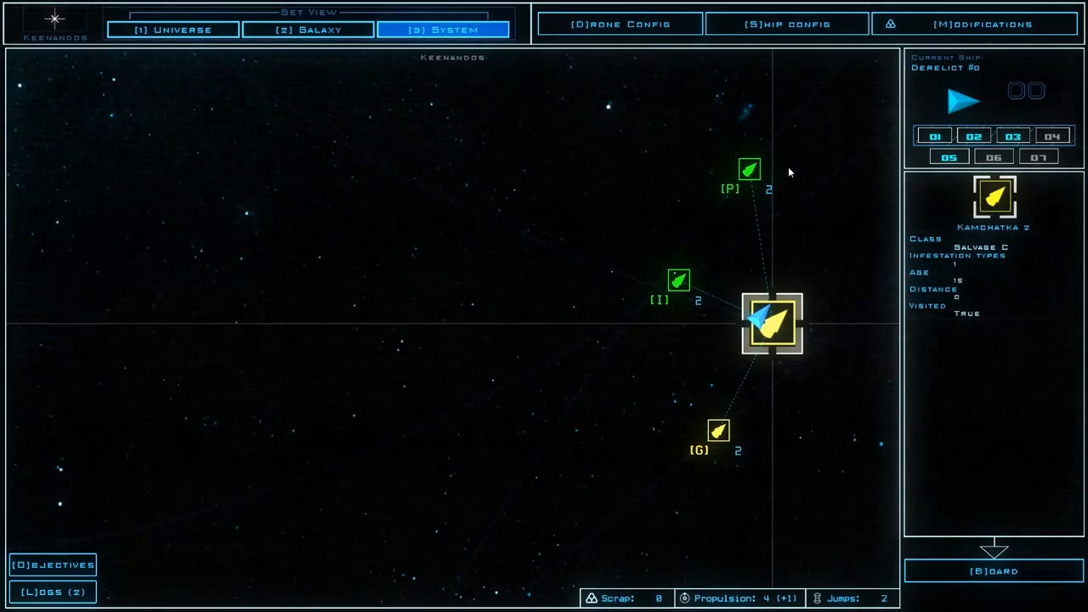
mouse_move(775, 227)
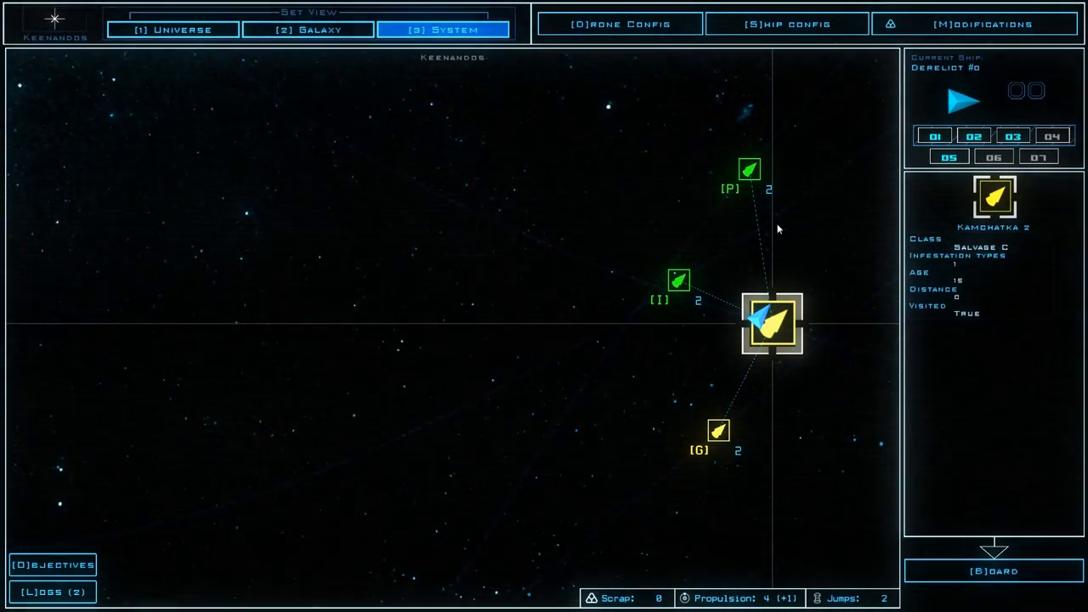
mouse_move(766, 228)
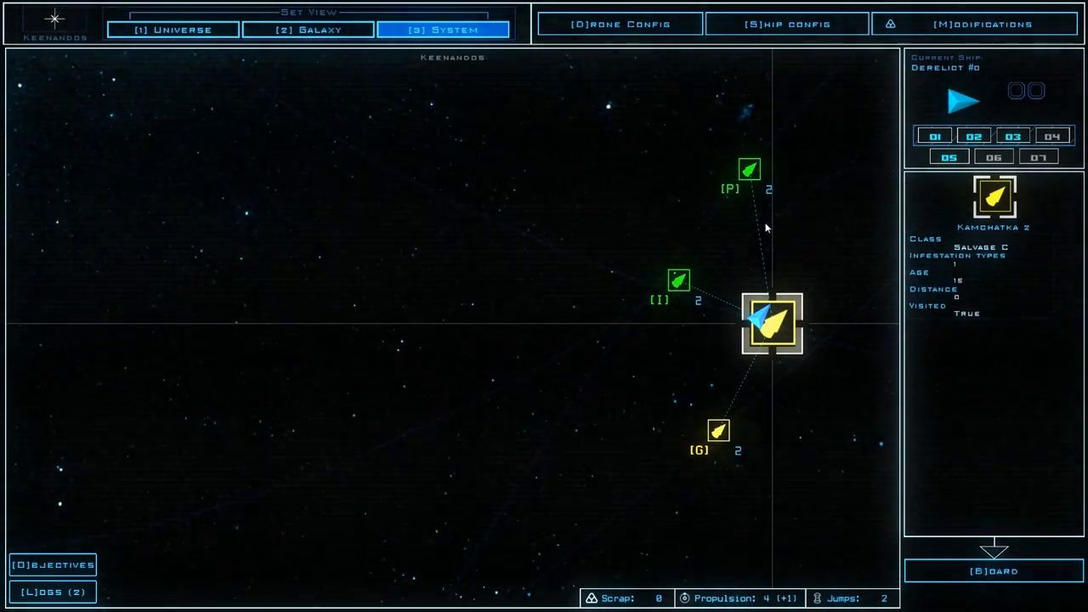
click(678, 280)
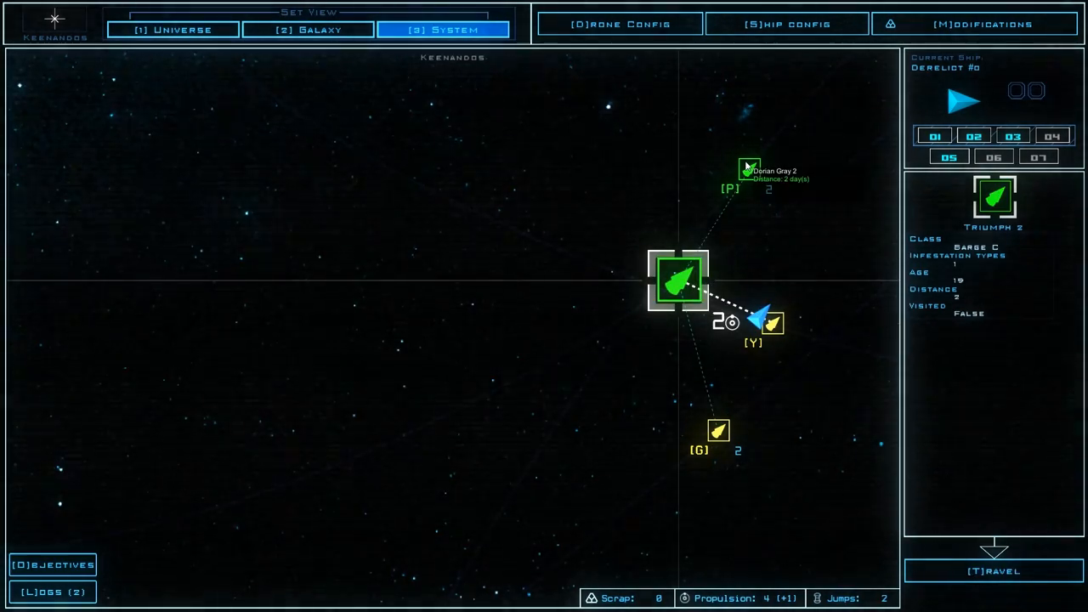
mouse_move(799, 325)
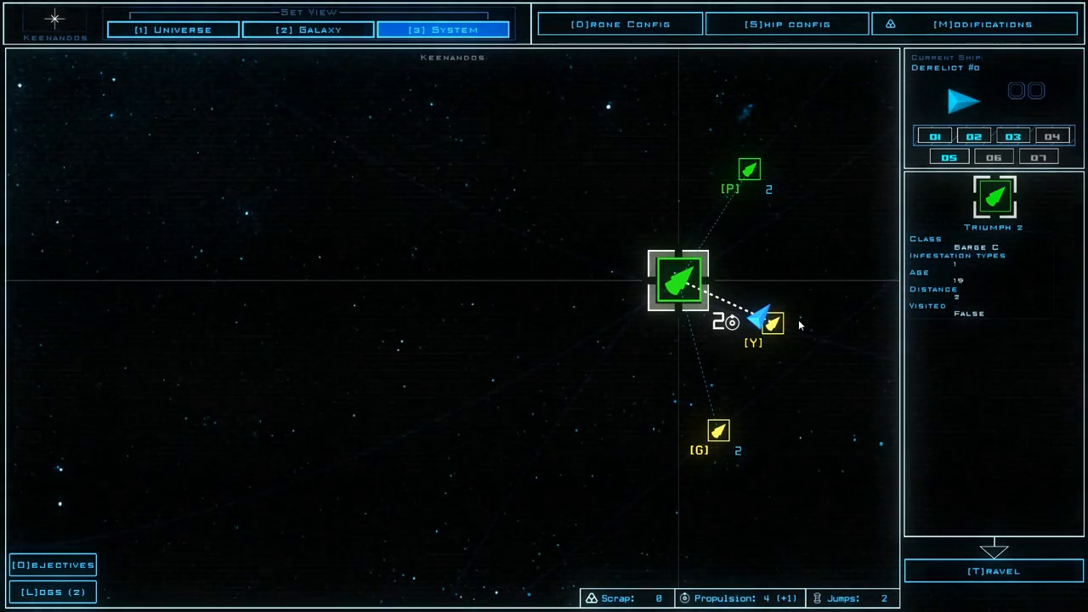
click(770, 323)
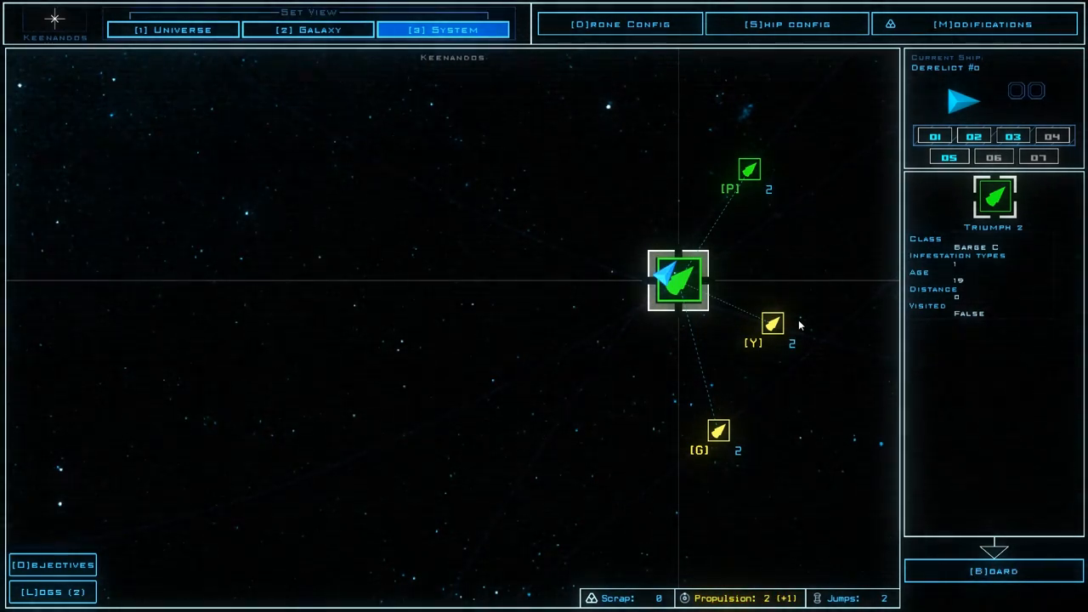
- Open Triumph 2's Boarding Configuration with Zach, Aaron and Robby as boarding drones
click(994, 570)
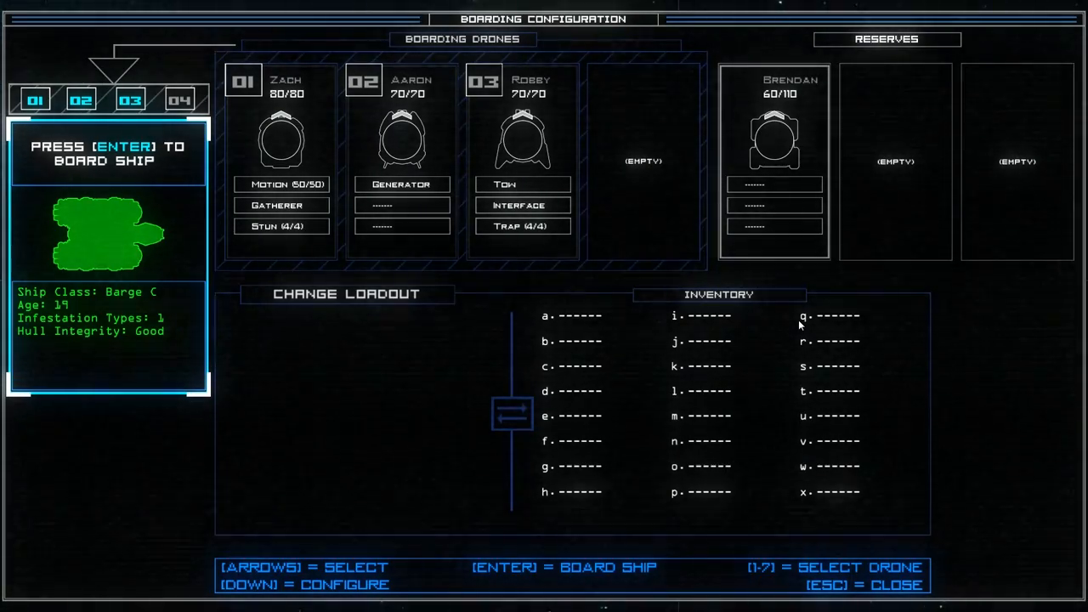
mouse_move(145, 304)
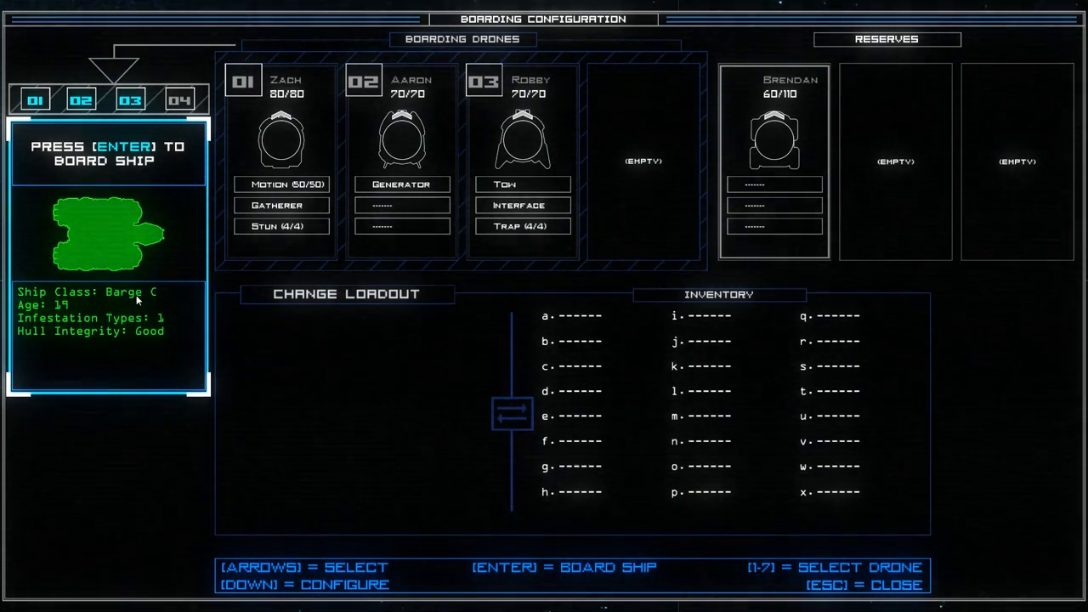
mouse_move(164, 310)
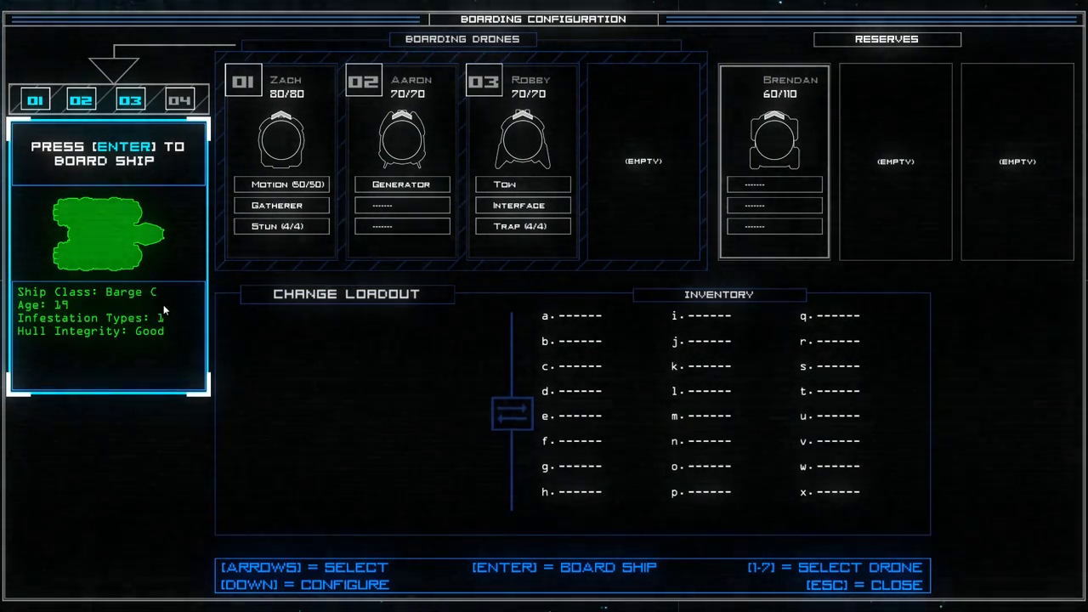
mouse_move(148, 315)
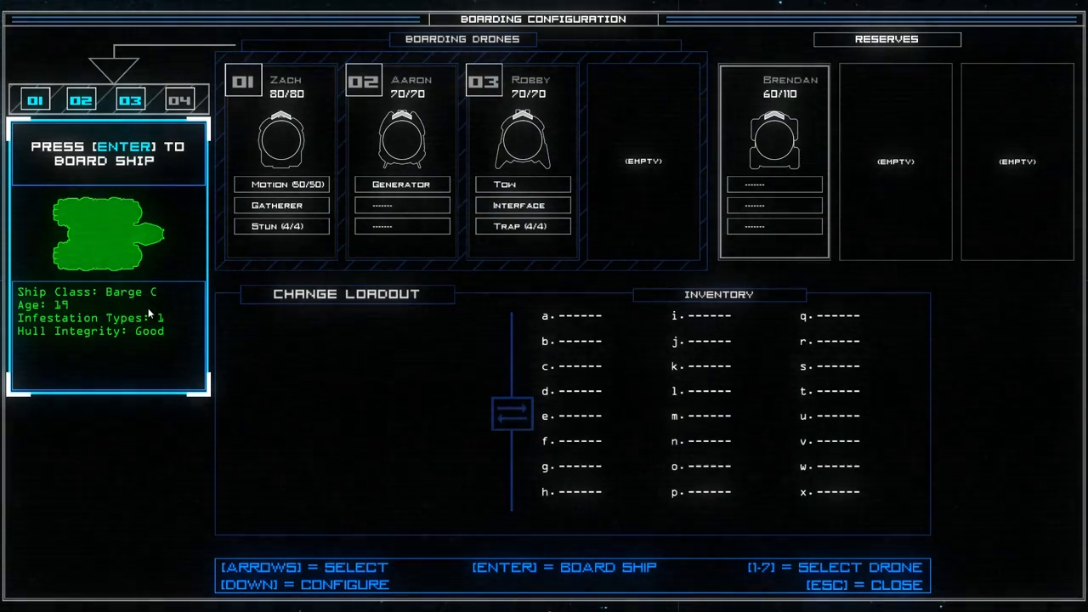
mouse_move(143, 294)
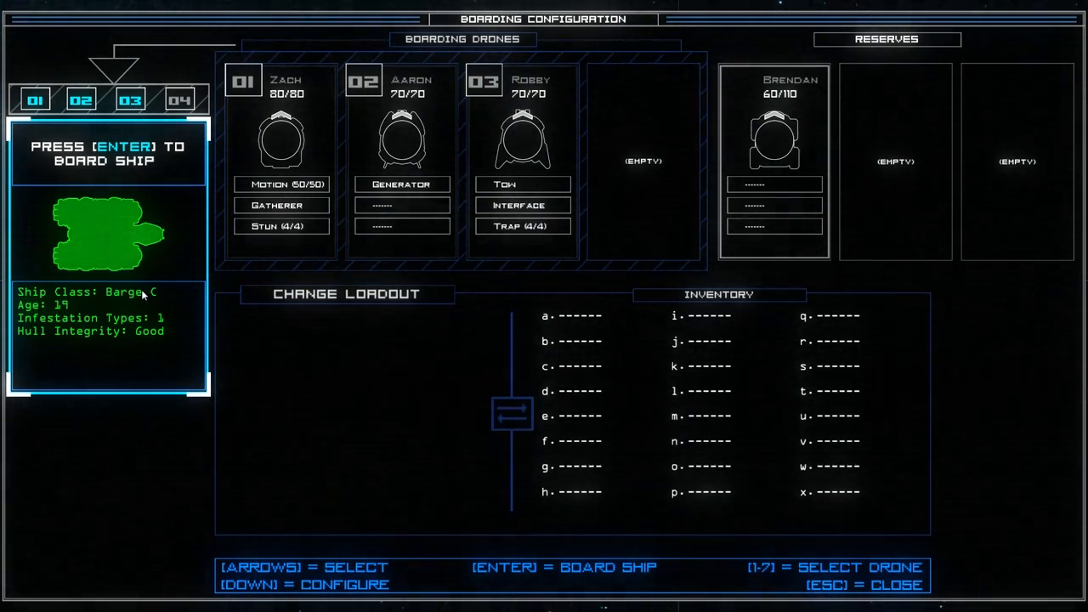
mouse_move(74, 338)
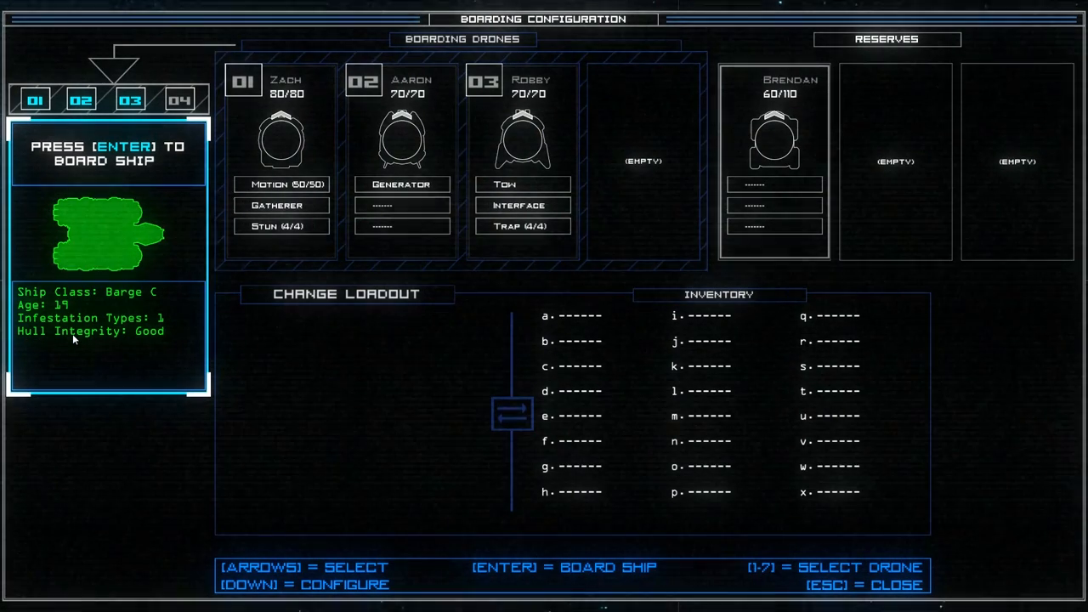